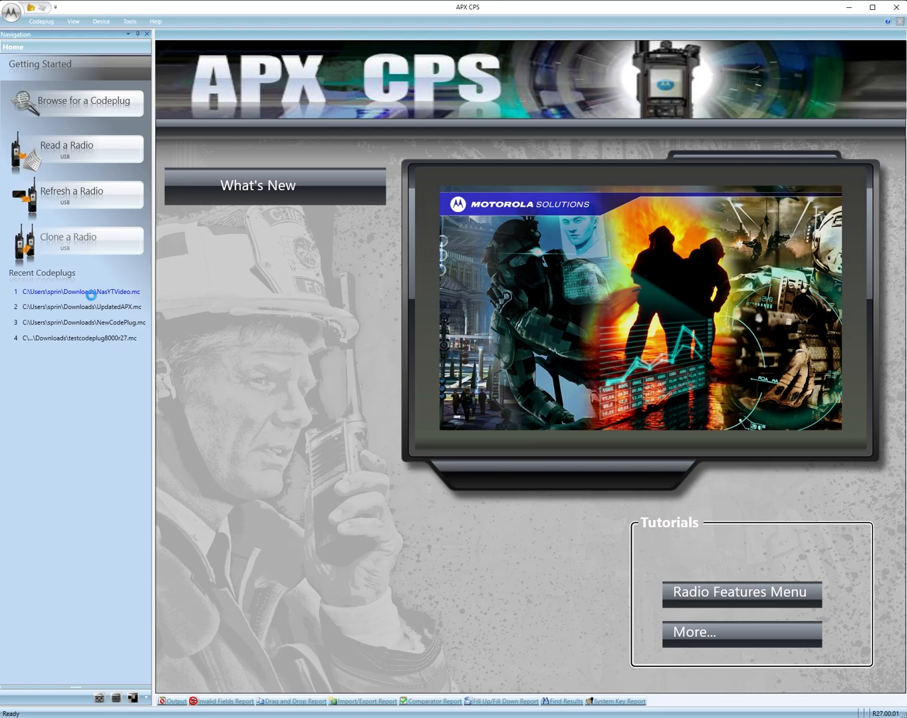
mouse_move(93, 300)
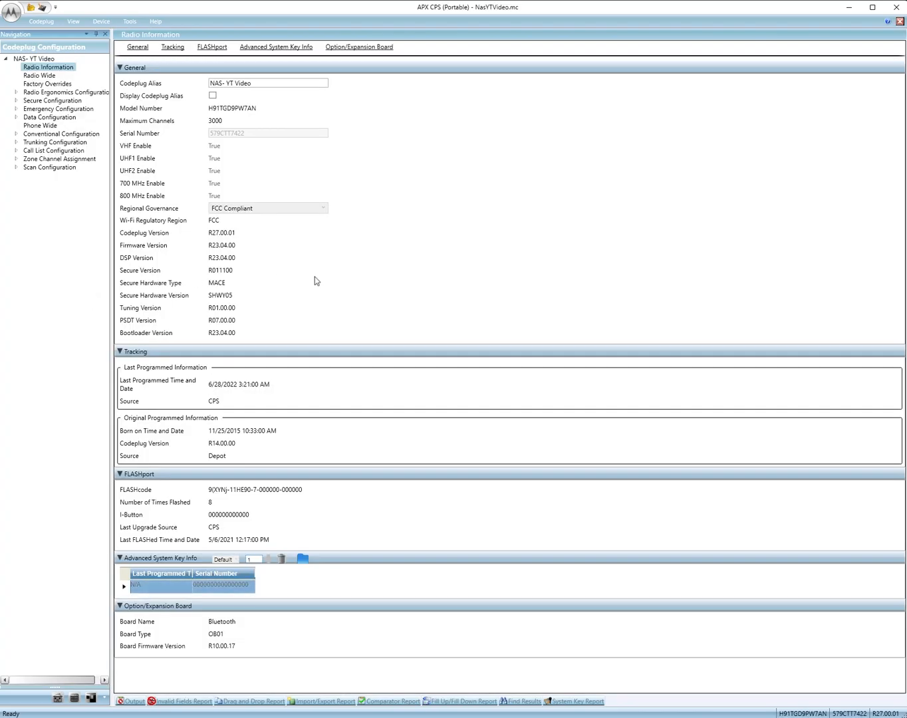
mouse_move(519, 290)
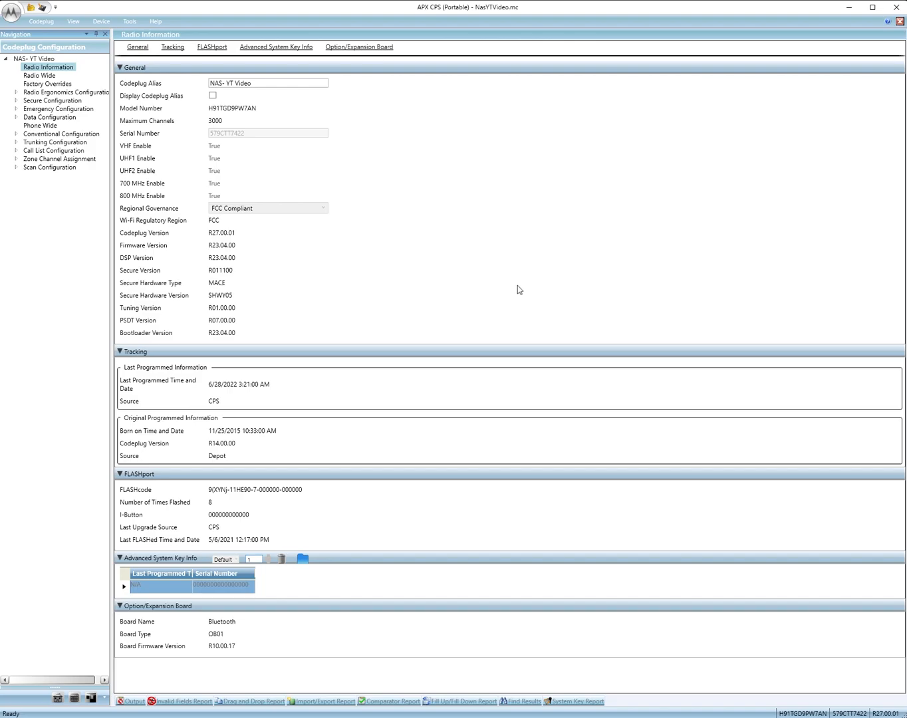
mouse_move(490, 281)
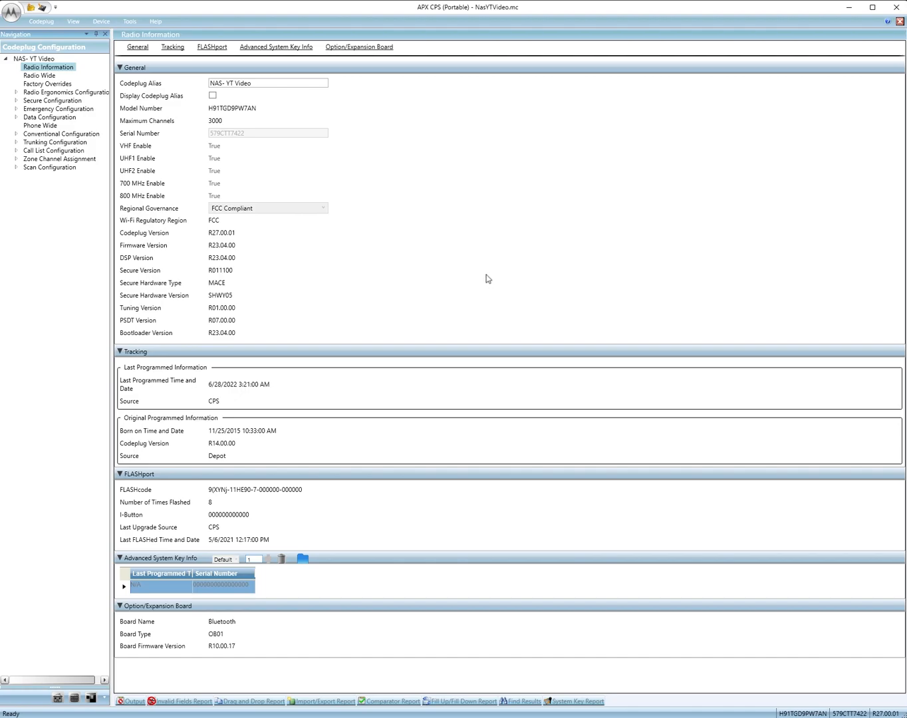
mouse_move(130, 130)
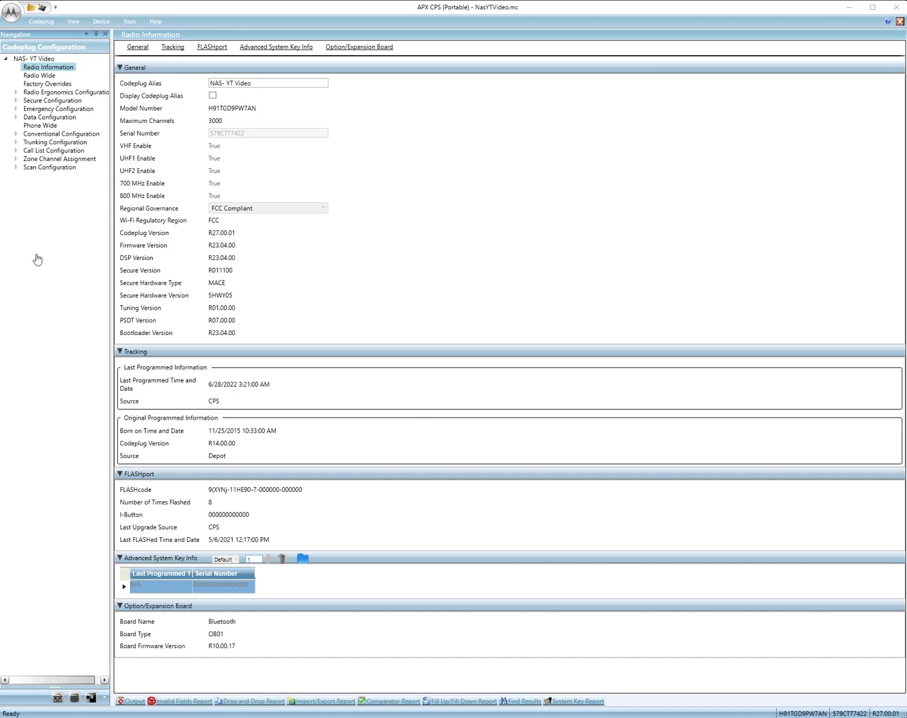
mouse_move(120, 121)
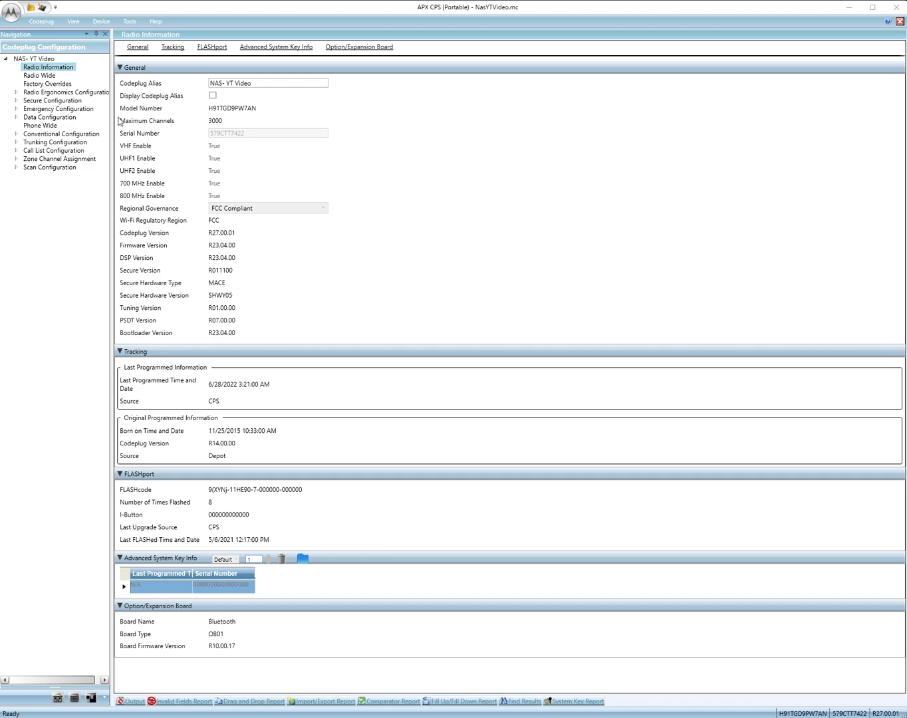
mouse_move(409, 354)
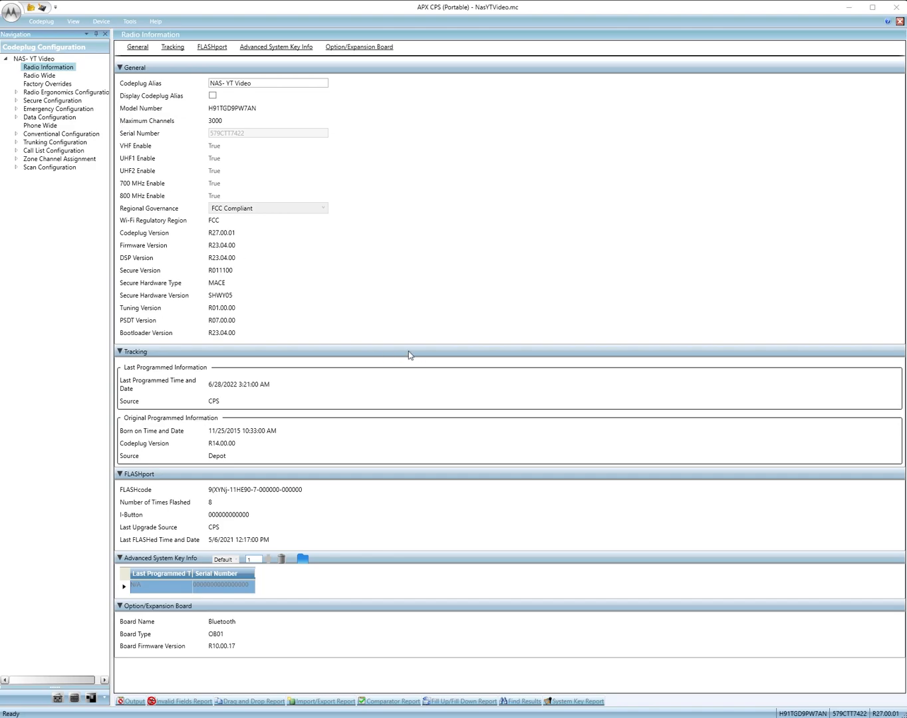
Open the recent NasYTVideo.mc codeplug and show its Radio Information page
left_click(578, 701)
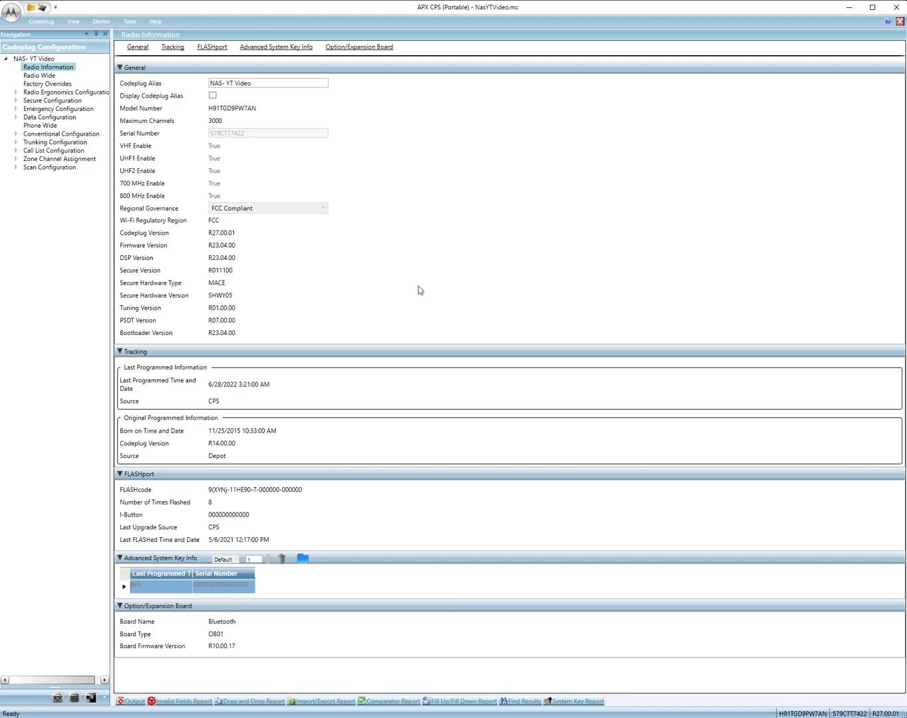
left_click(268, 83)
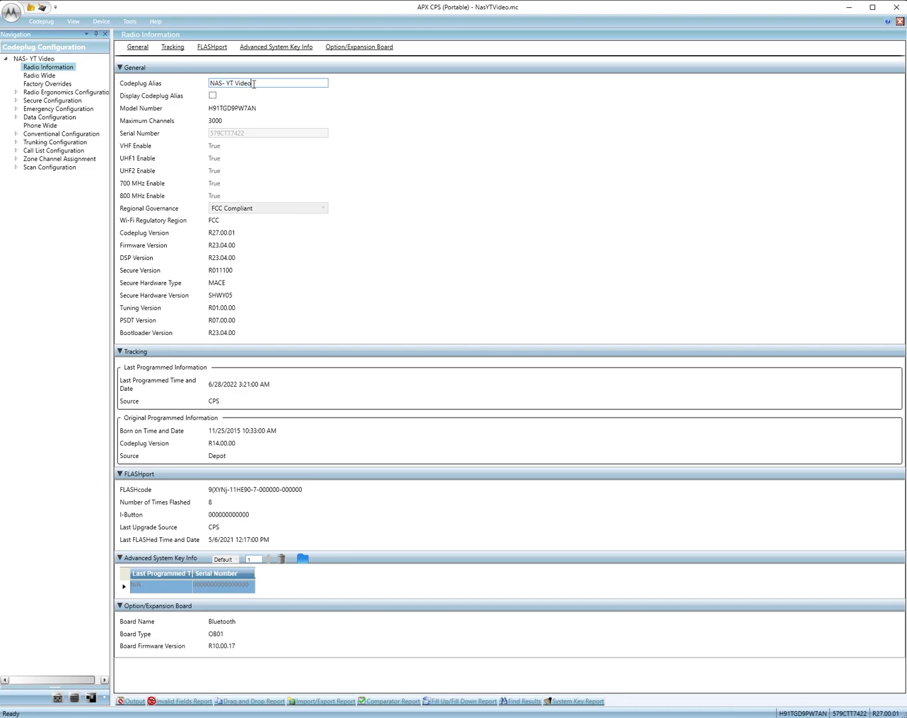
left_click(40, 75)
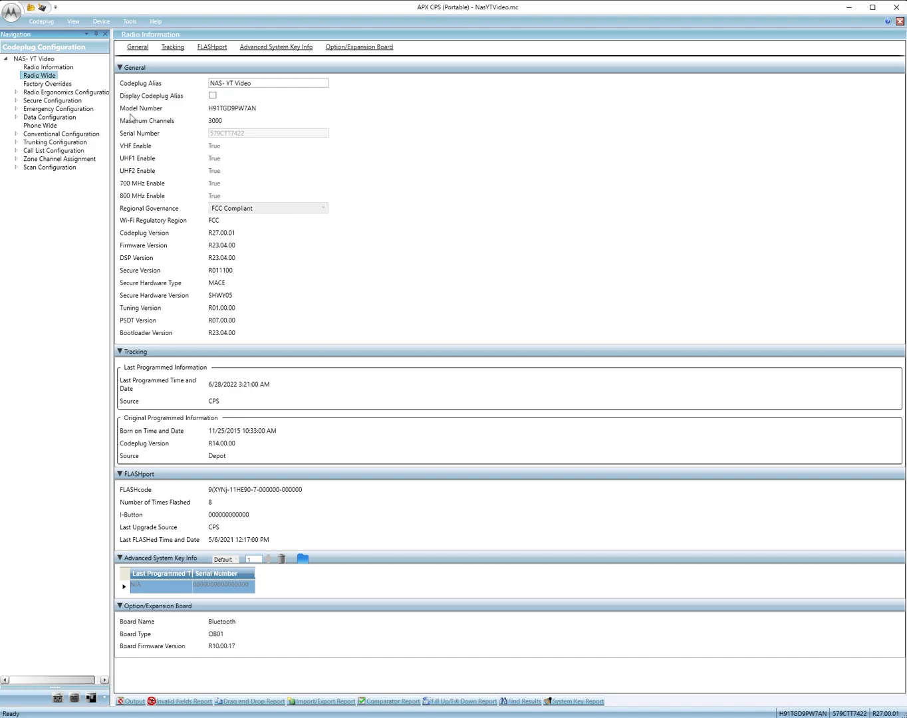
Review the Radio Wide page down to the Bluetooth section with friendly name APX8RADIO and sensor options
left_click(40, 75)
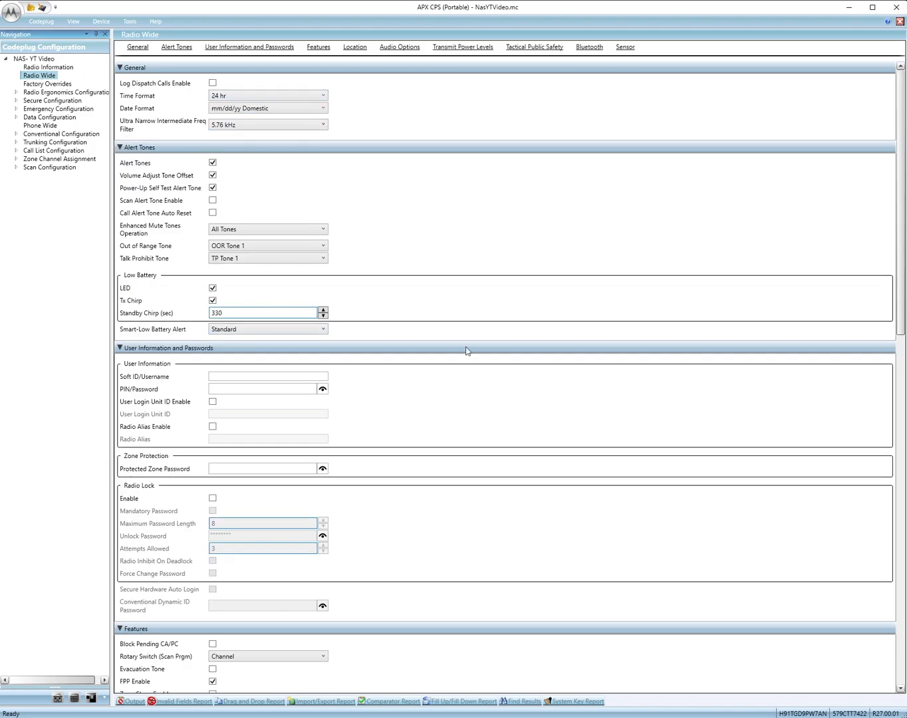
scroll("down", 3)
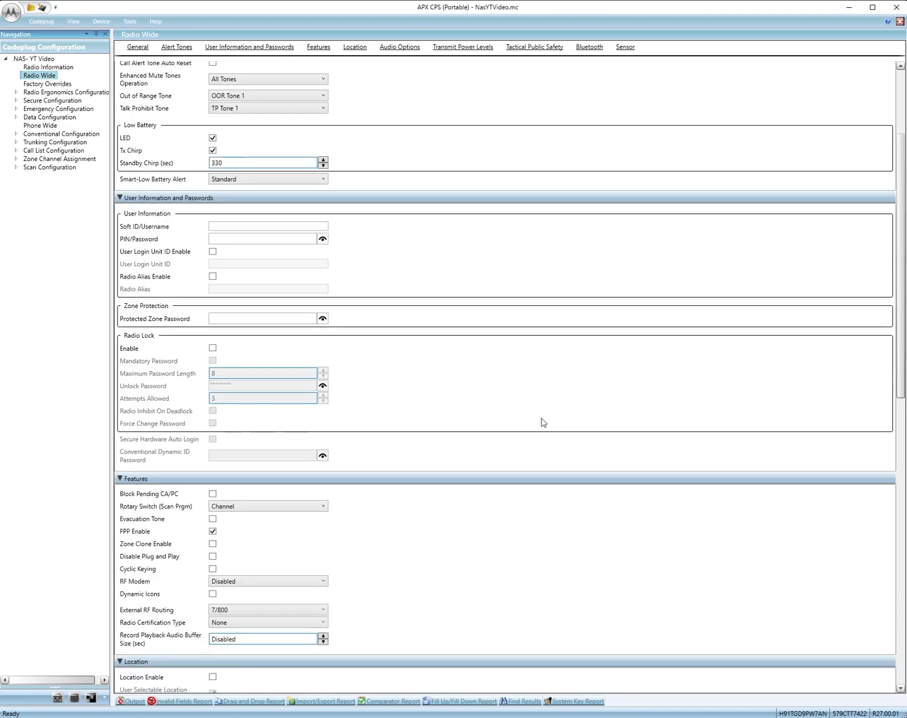
scroll("down", 3)
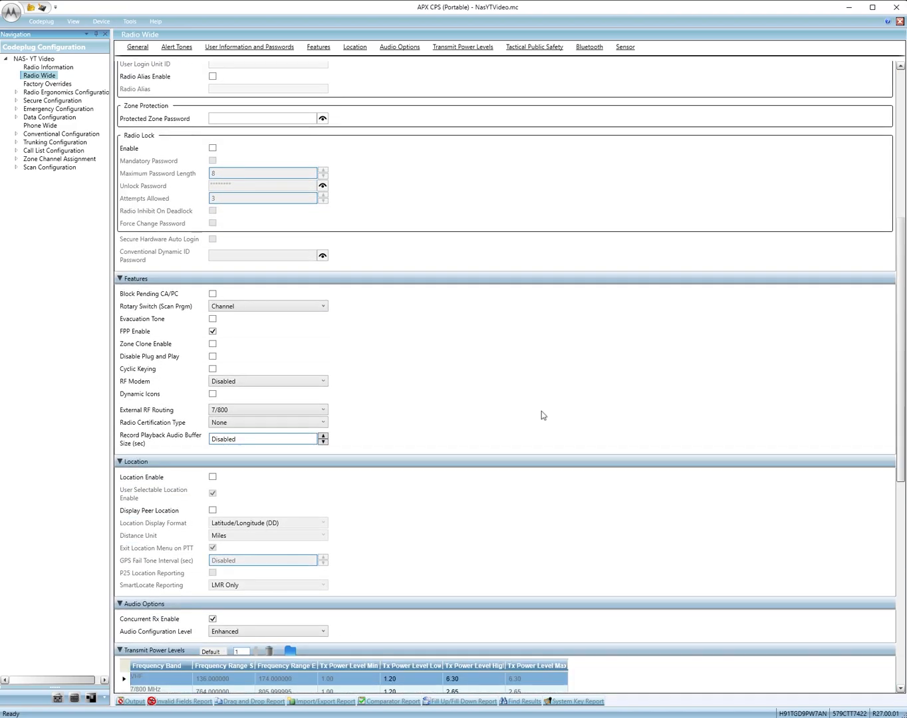
scroll("down", 3)
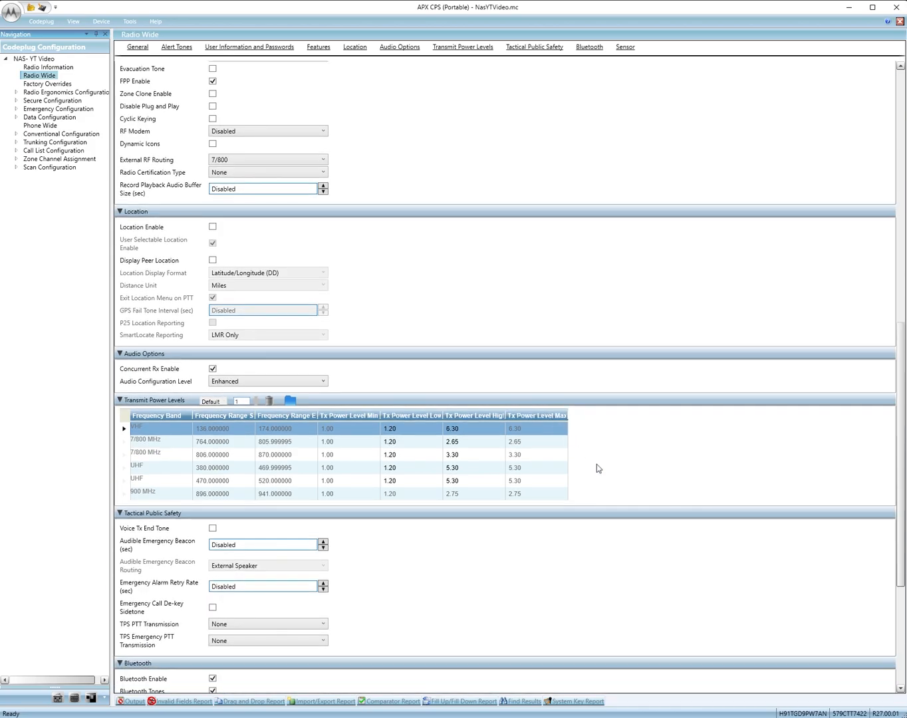
scroll("down", 3)
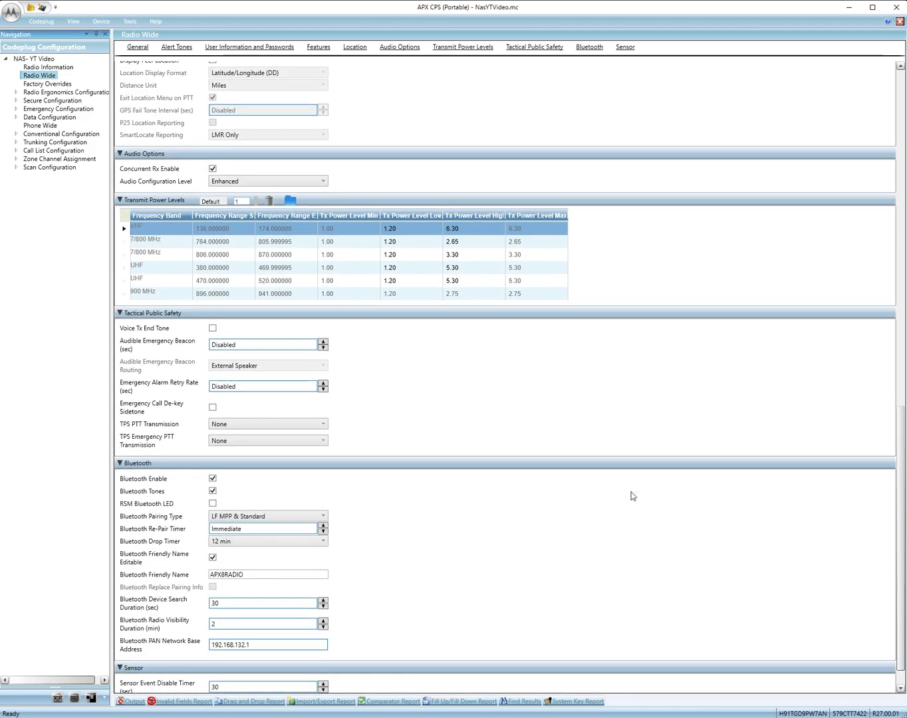
scroll("down", 3)
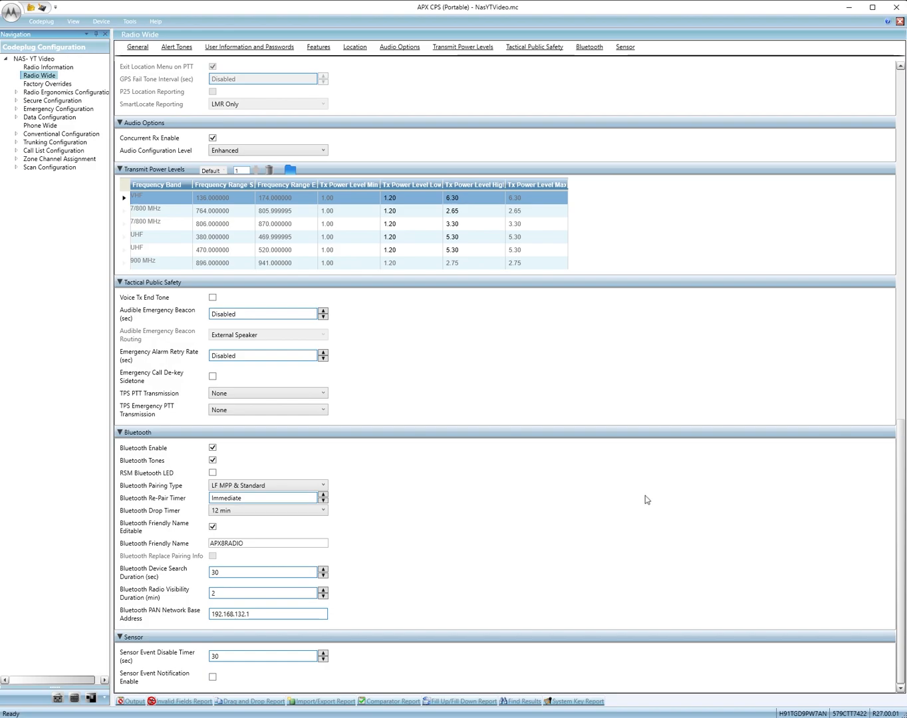
left_click(213, 447)
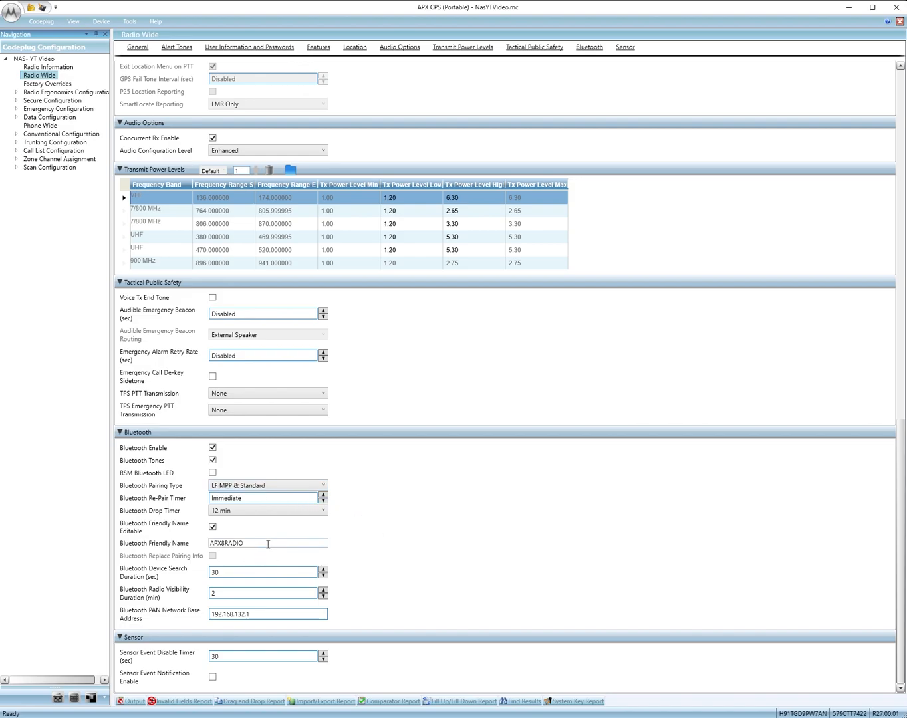
double_click(240, 543)
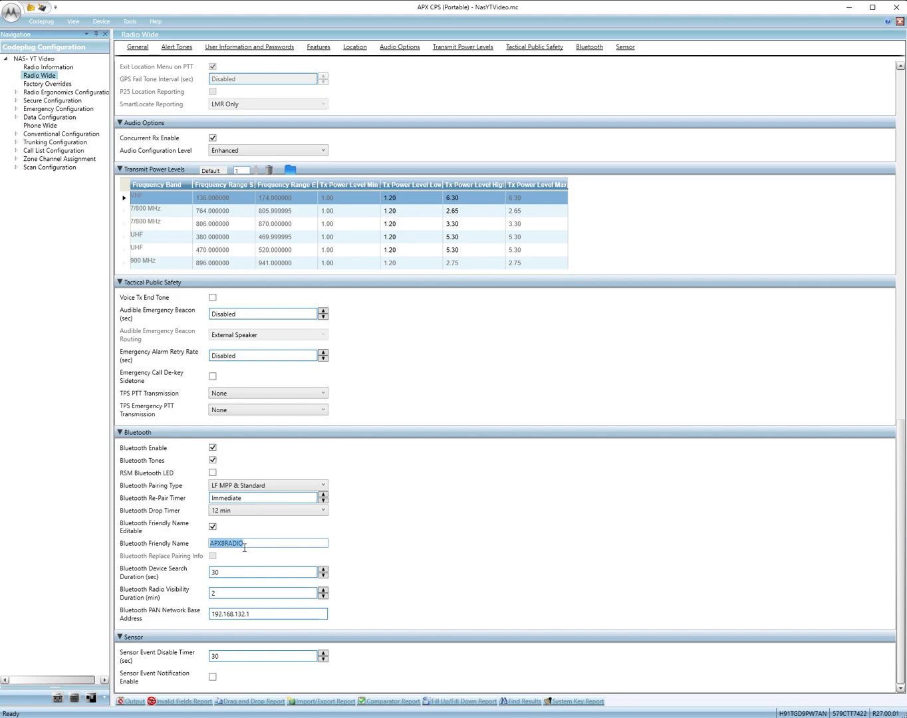
mouse_move(419, 547)
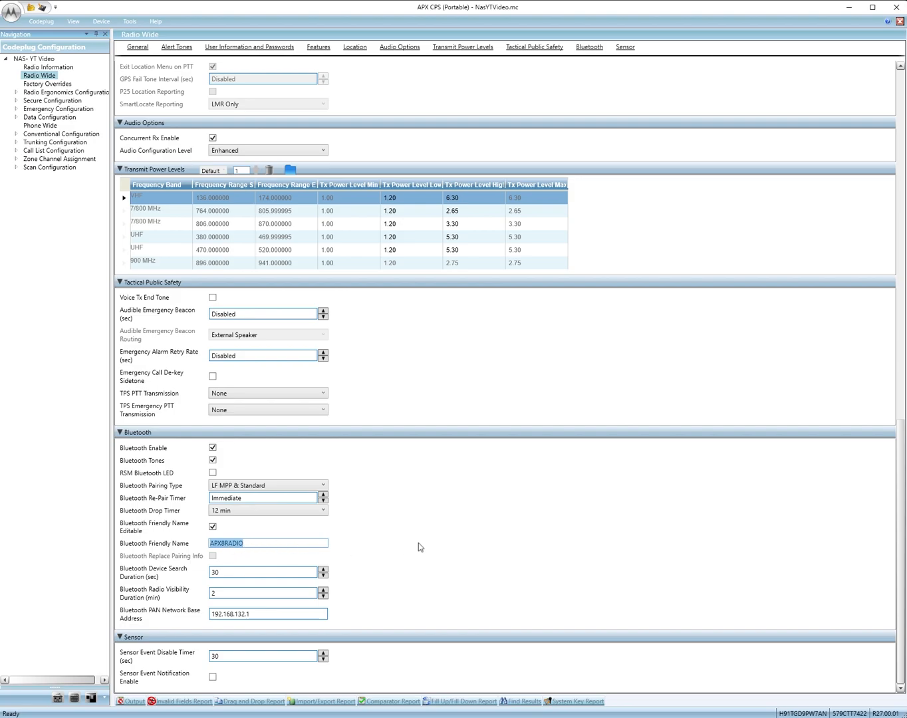
mouse_move(486, 541)
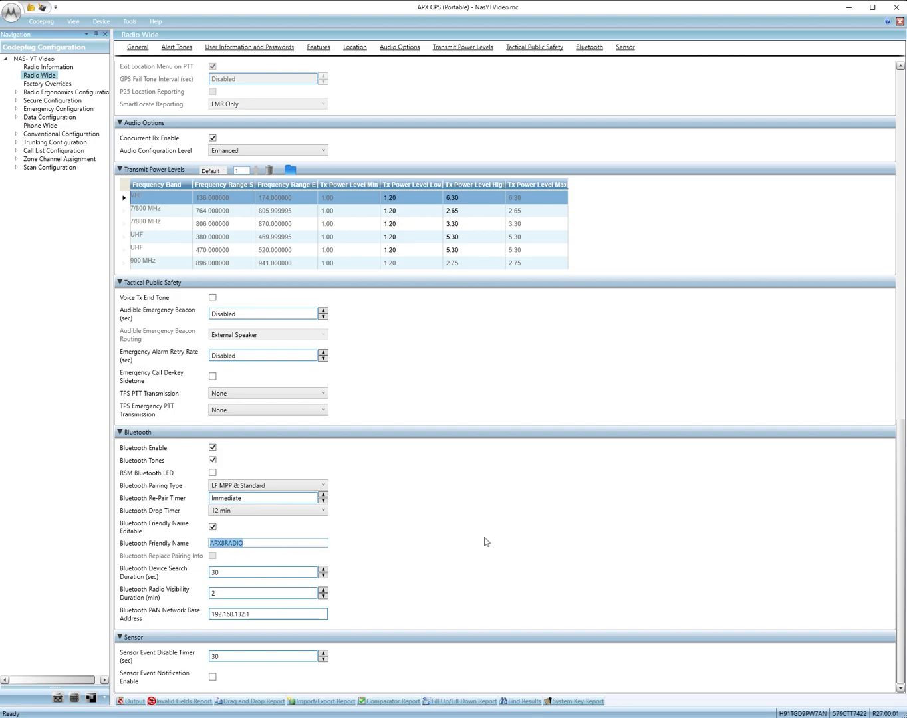
scroll("up", 3)
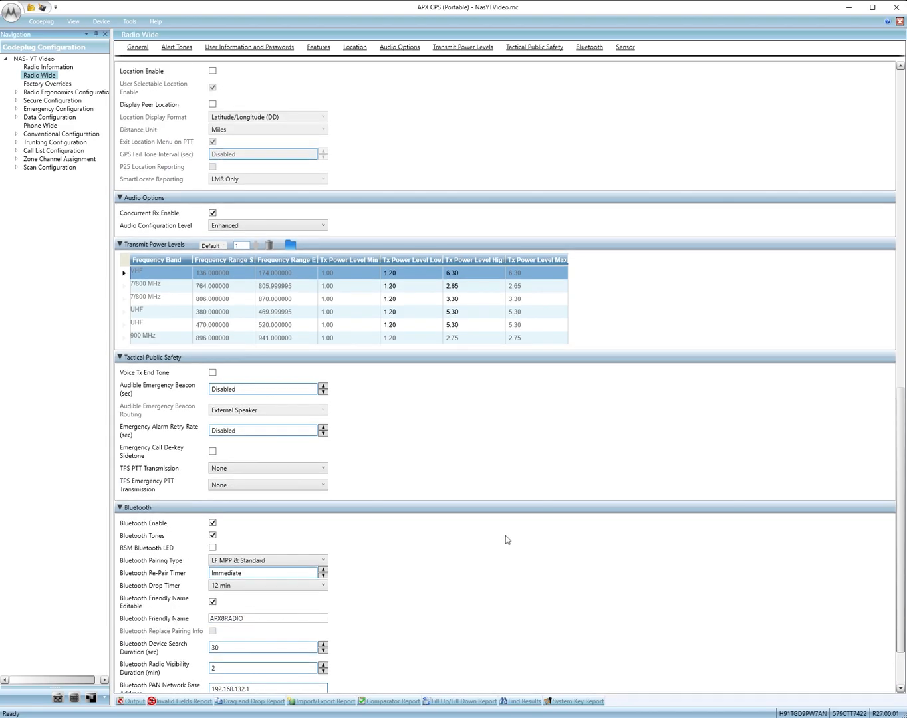
scroll("down", 3)
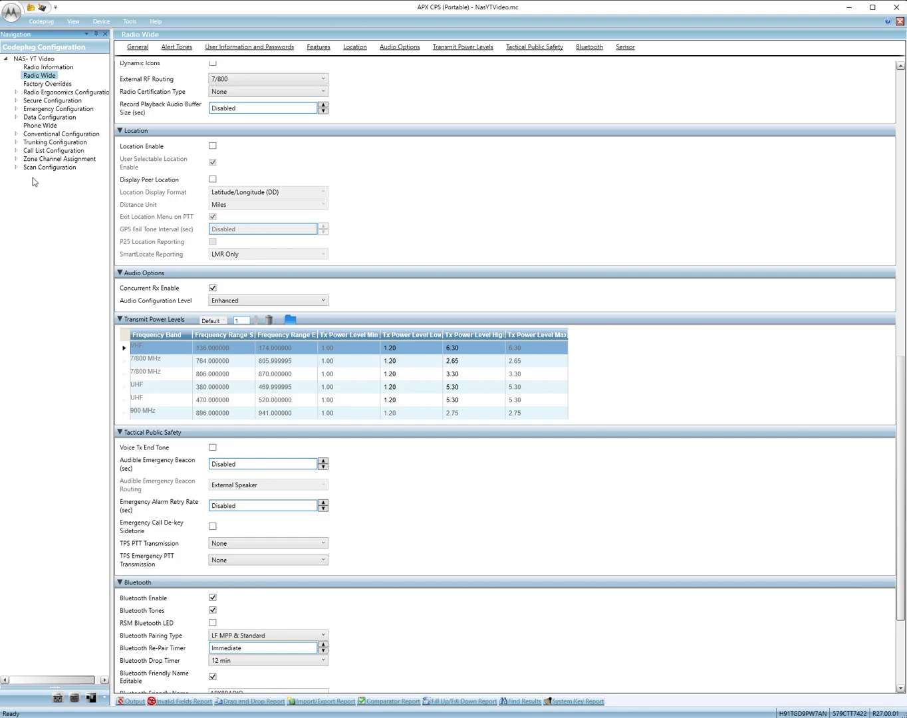
Expand Conventional Configuration and Conventional System, then show the ASTRO system's settings
left_click(61, 133)
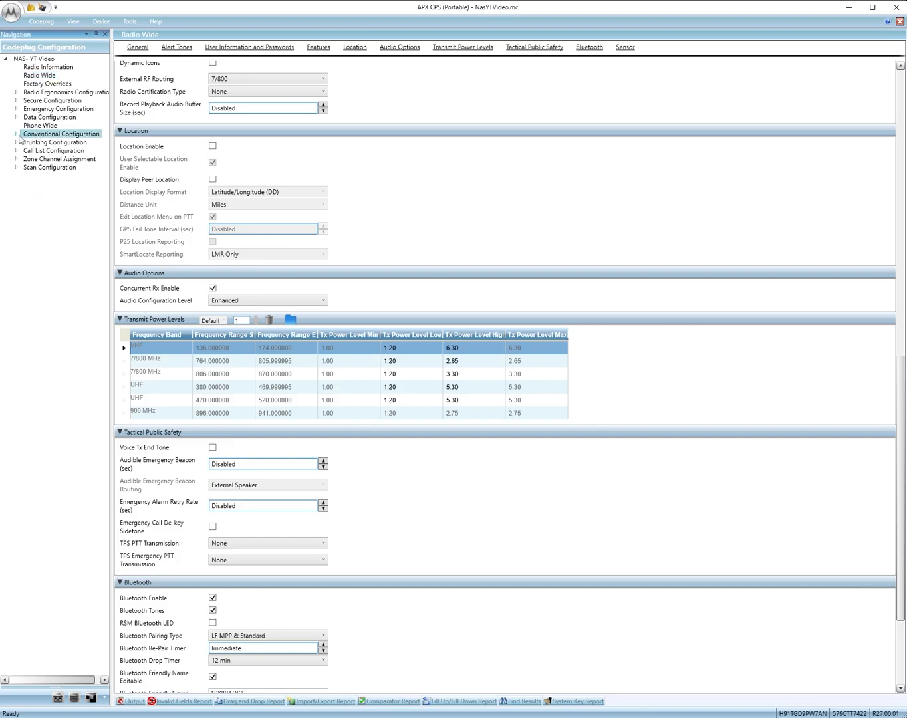
left_click(19, 134)
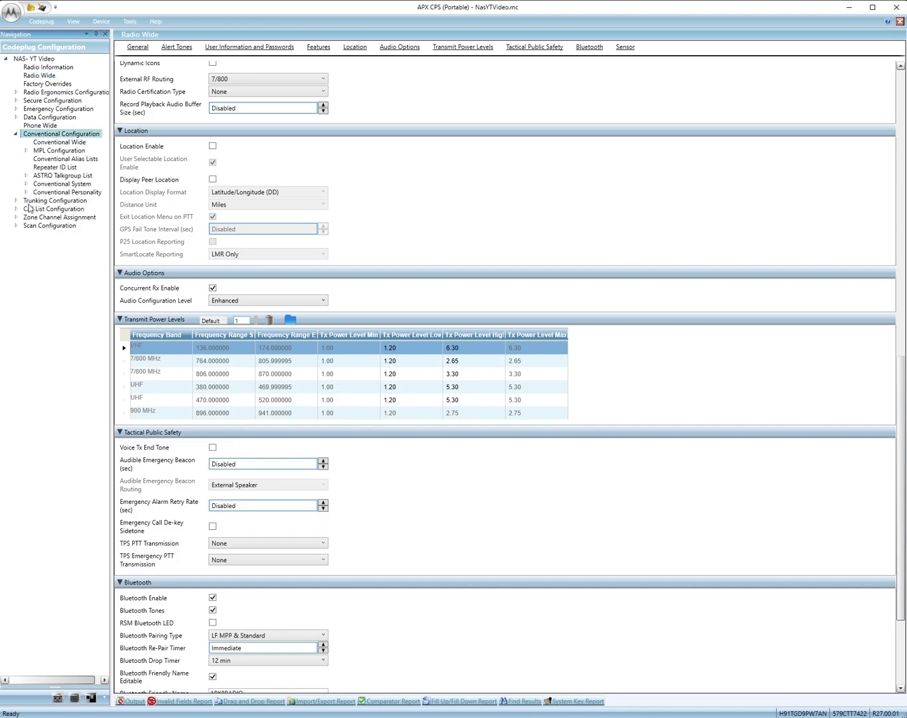
left_click(61, 183)
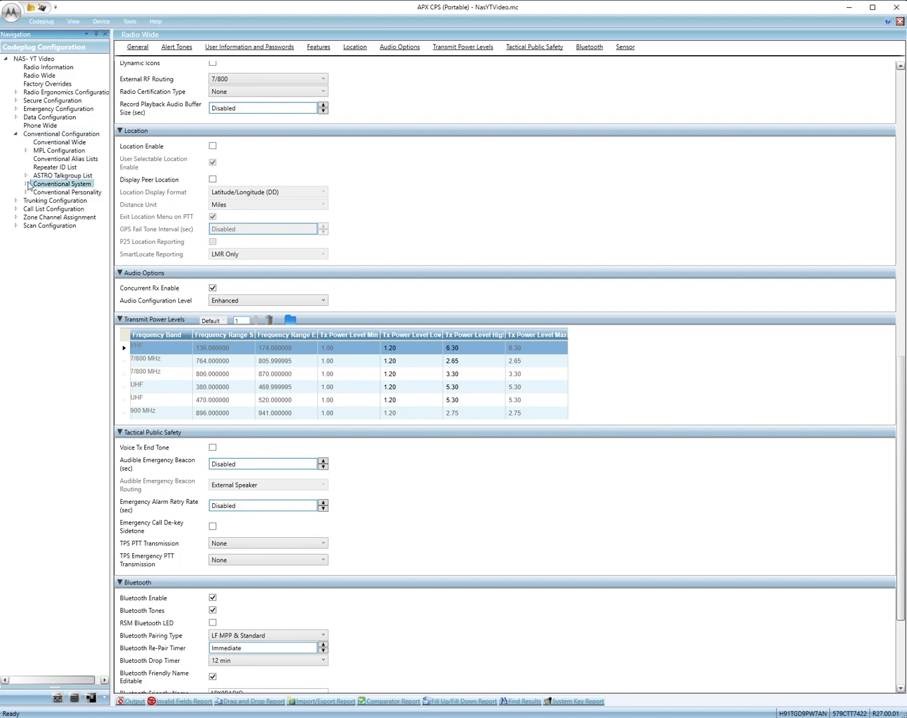
left_click(61, 183)
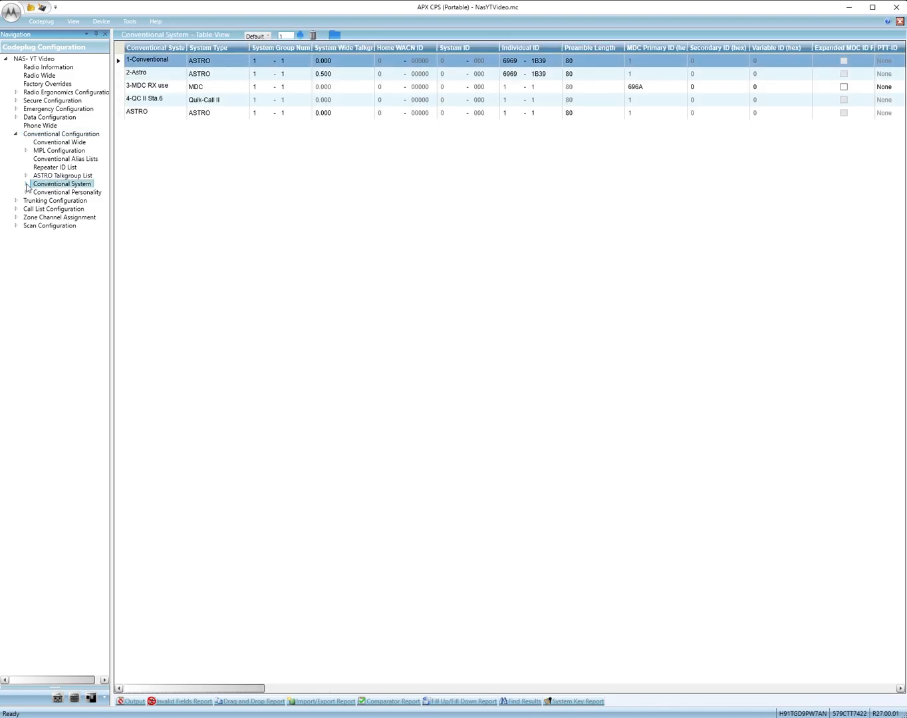
left_click(16, 183)
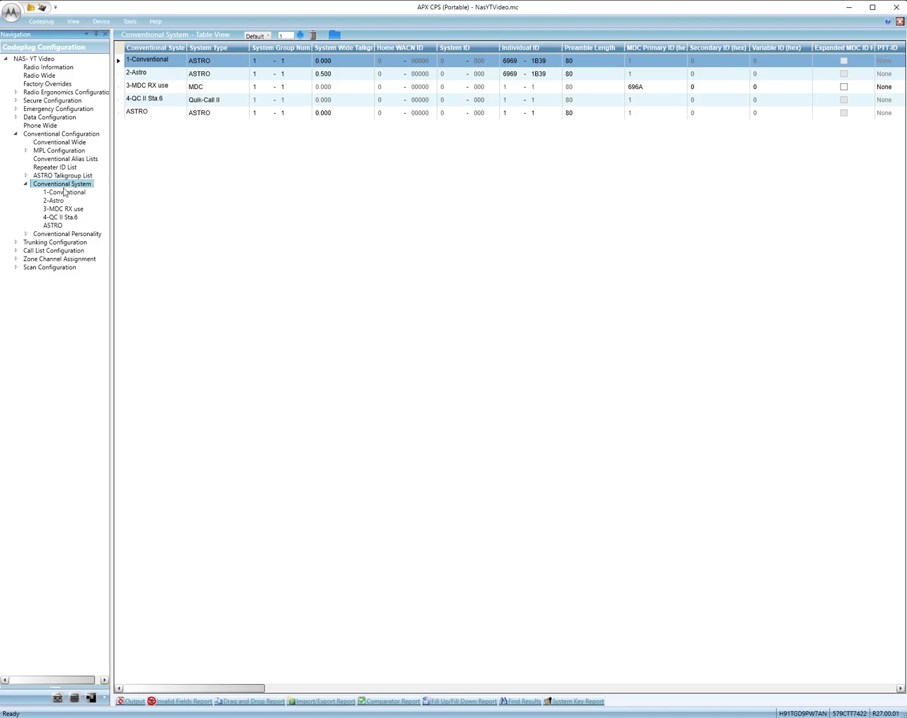
left_click(52, 225)
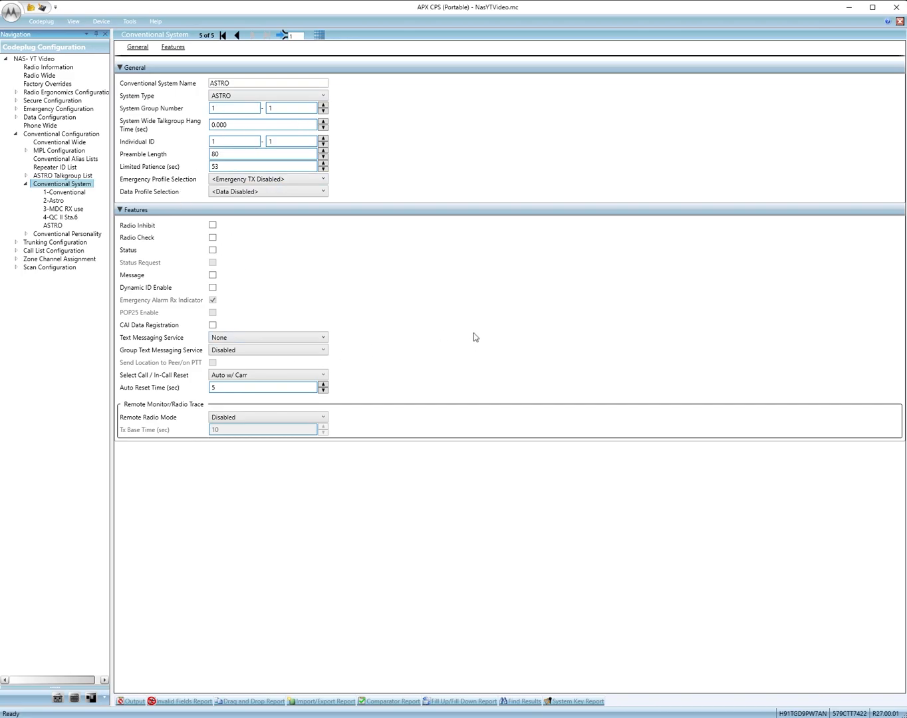
mouse_move(250, 266)
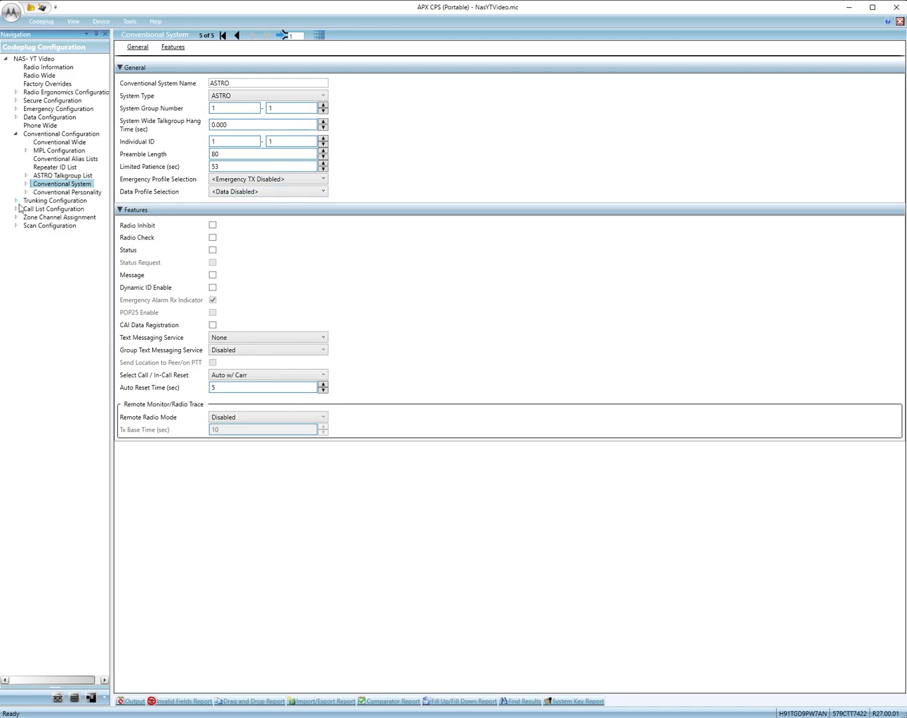
Expand Conventional Personality and show the FIRE TAC ALL personality's settings
left_click(17, 192)
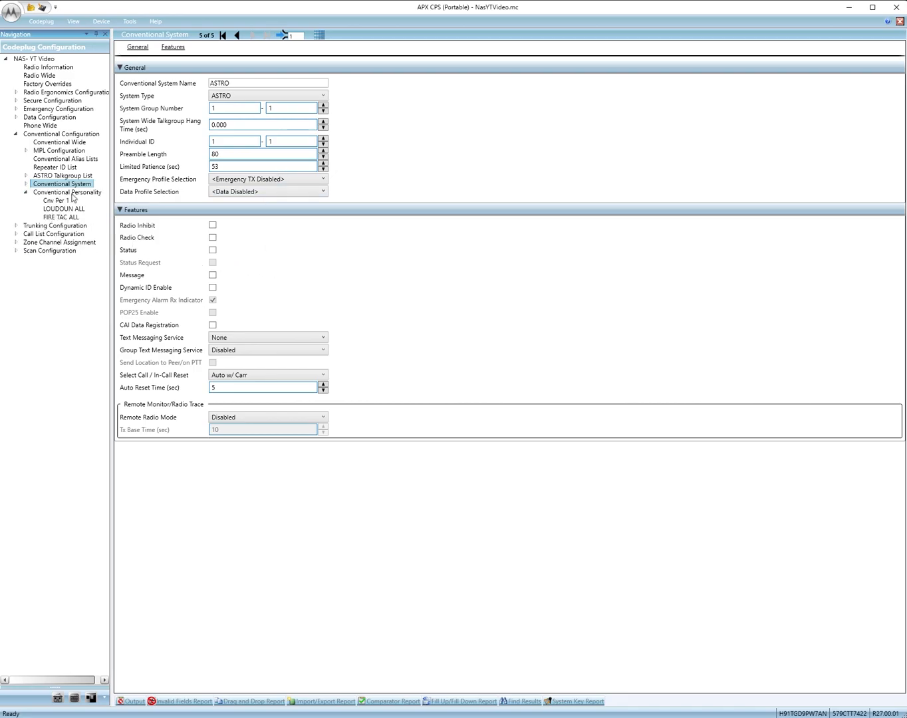
left_click(60, 217)
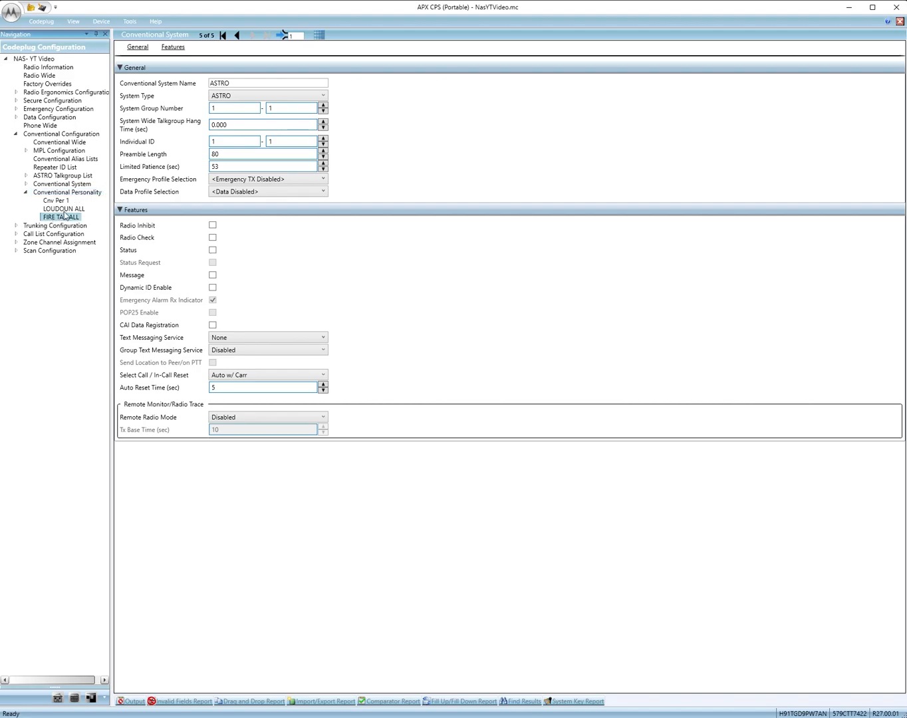
left_click(61, 217)
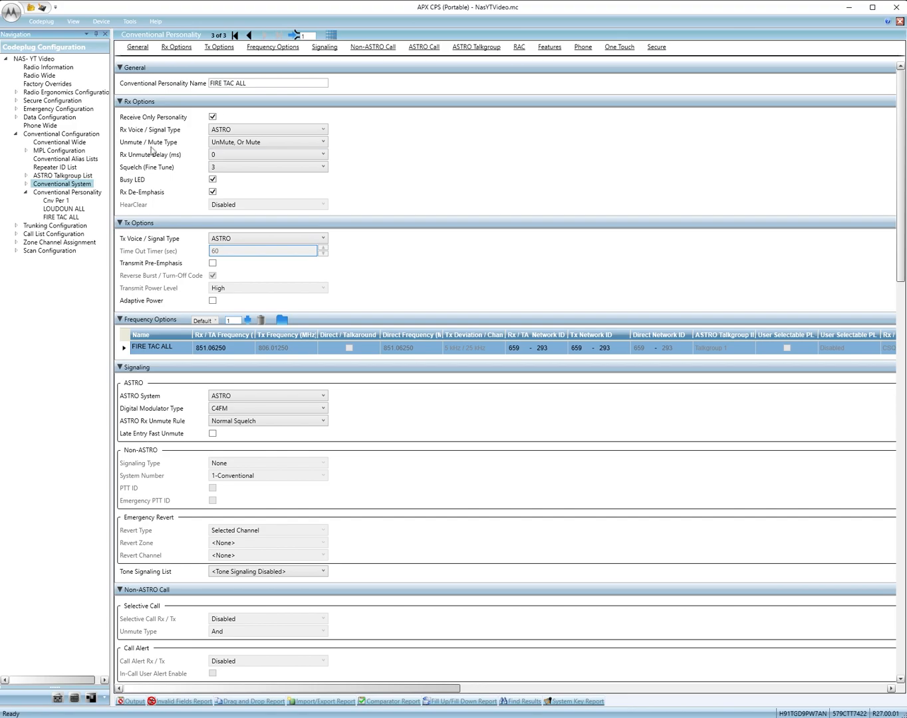
left_click(153, 347)
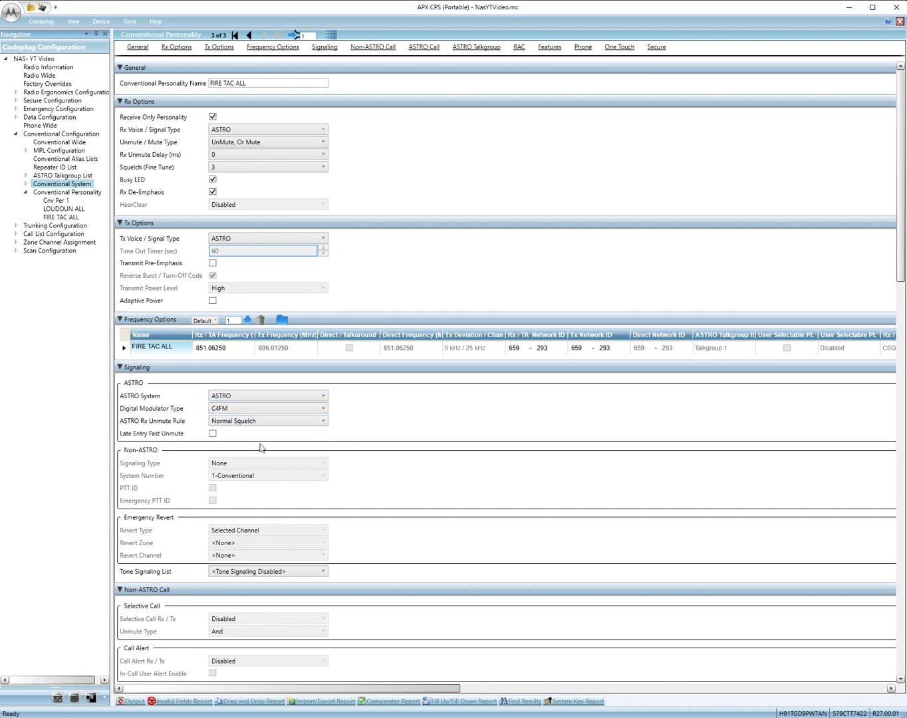
Review FIRE TAC ALL's receive, signaling, scan and secure settings sections
scroll("down", 3)
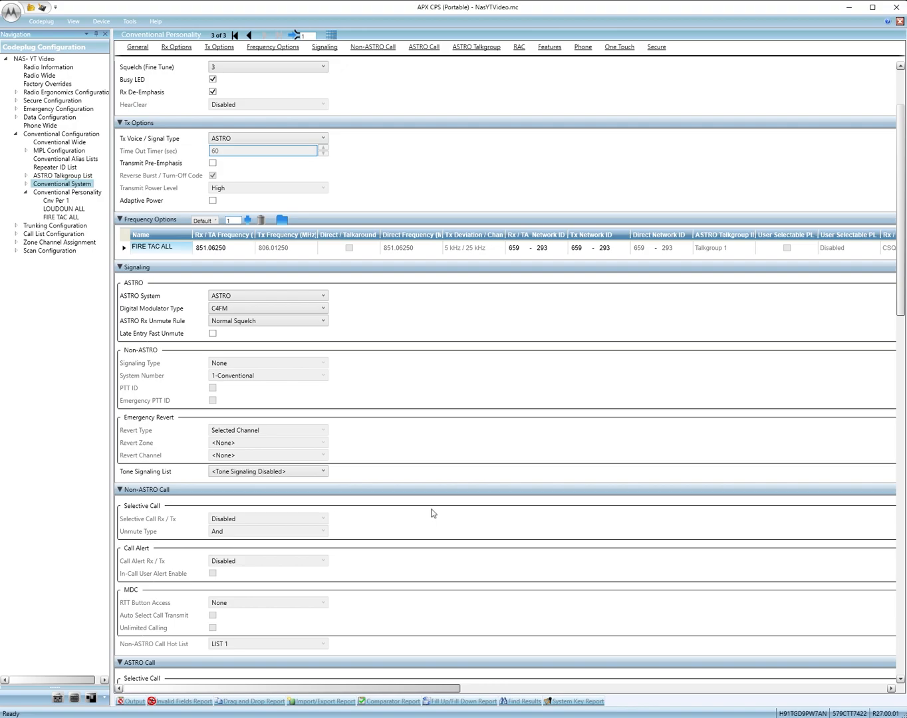
scroll("down", 3)
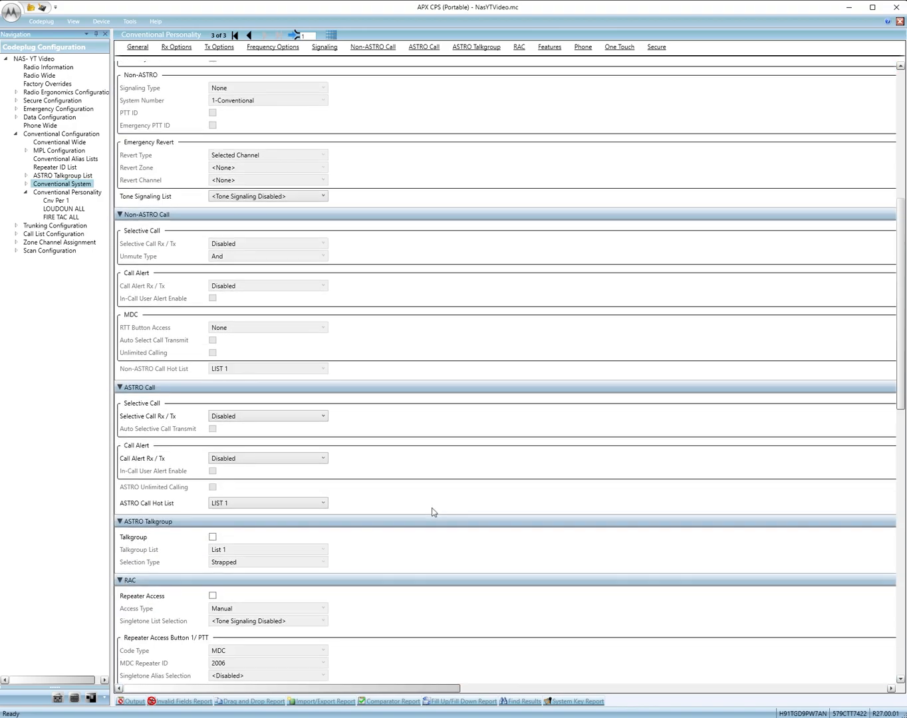
scroll("down", 3)
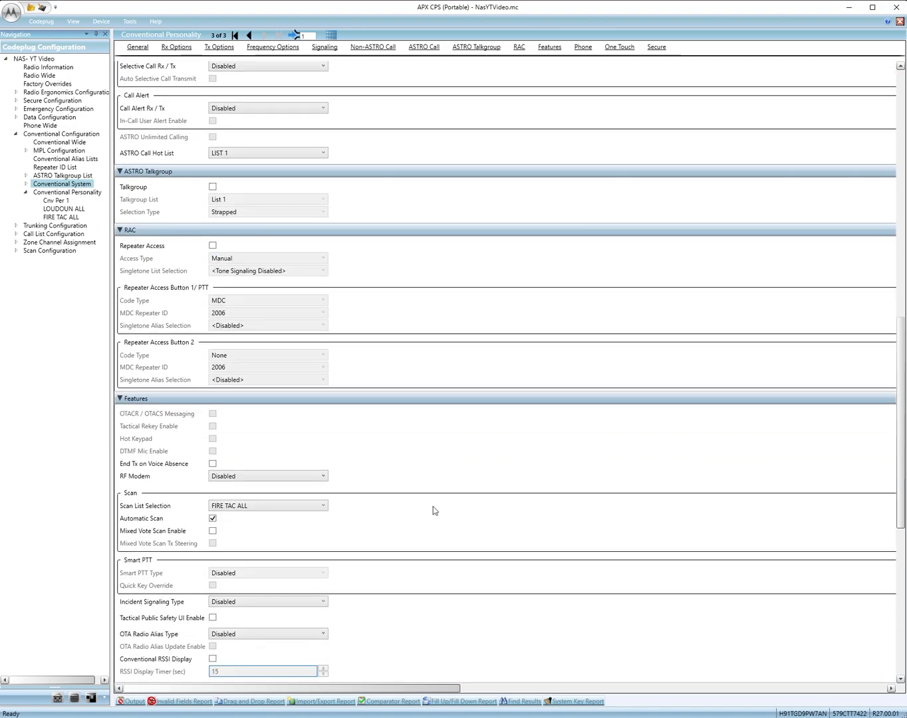
scroll("down", 3)
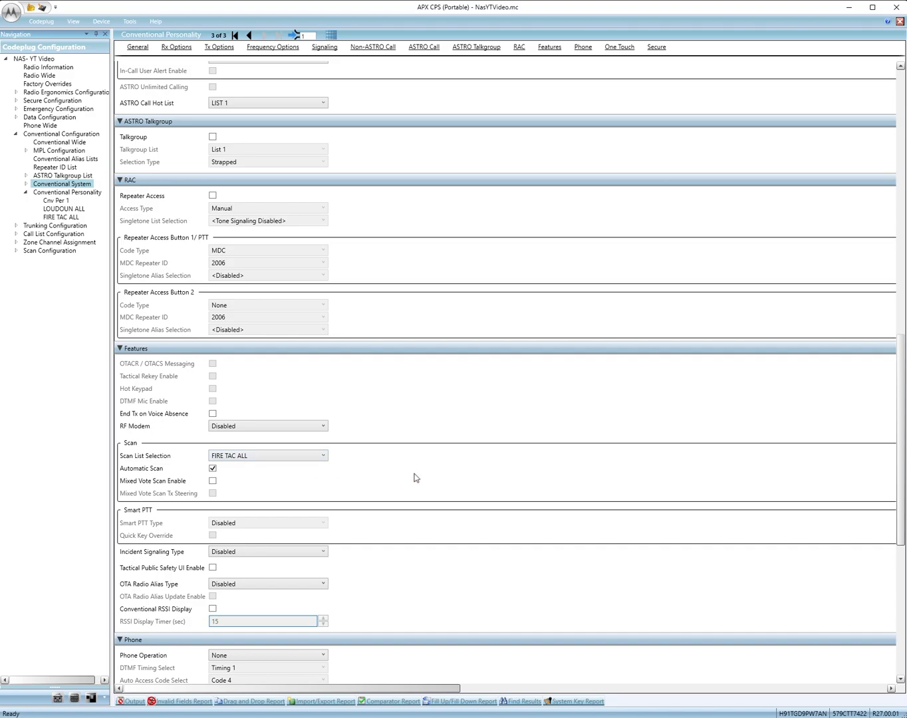
scroll("down", 3)
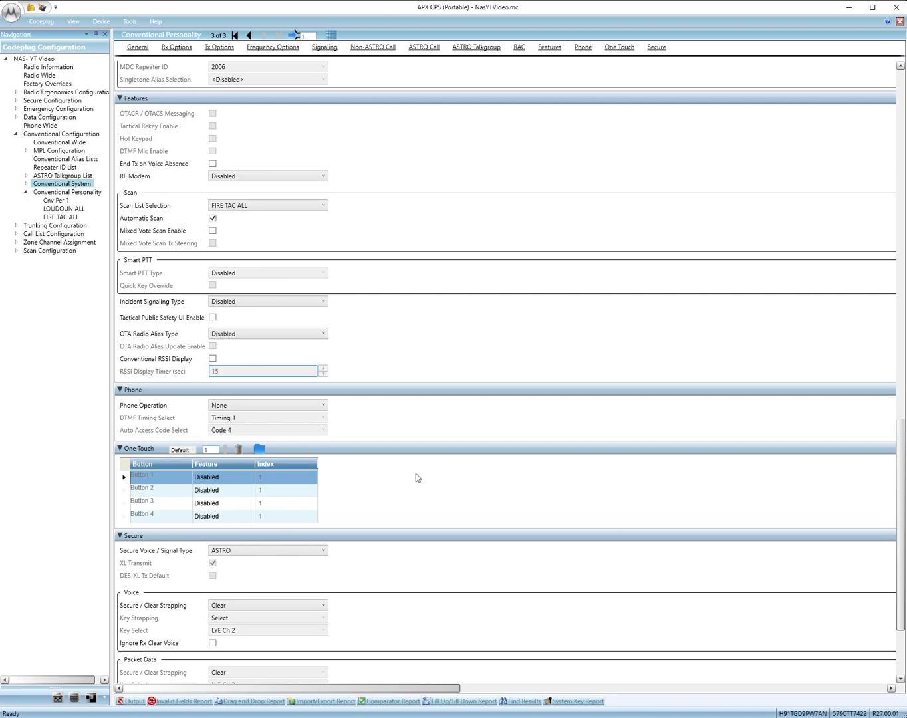
scroll("down", 3)
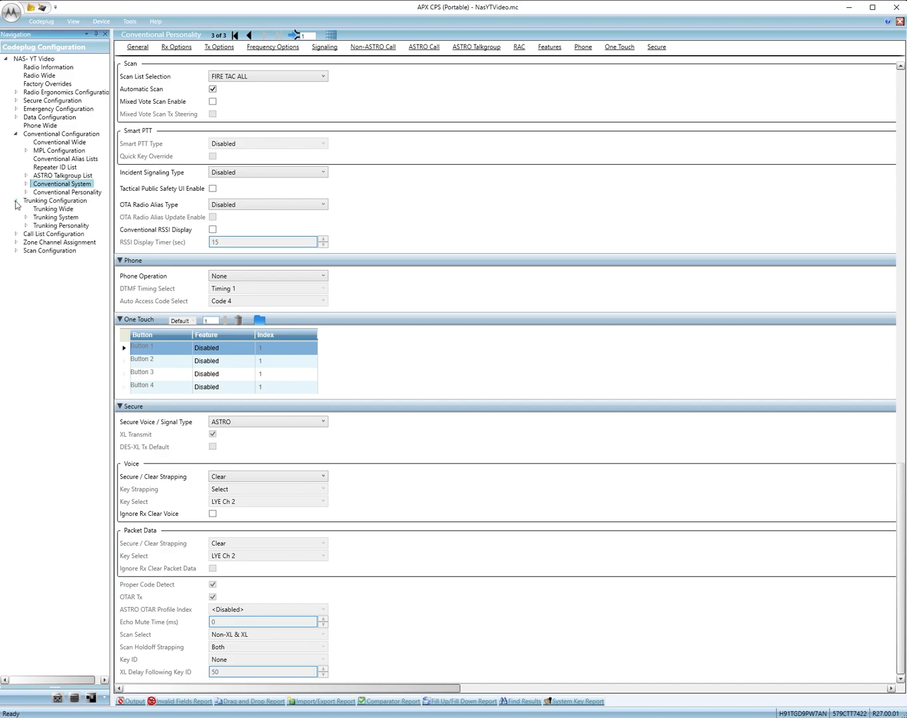
Expand Trunking Configuration, view Trunking Wide, and show the LOUDOUN ASTRO 25 trunking system details
left_click(53, 209)
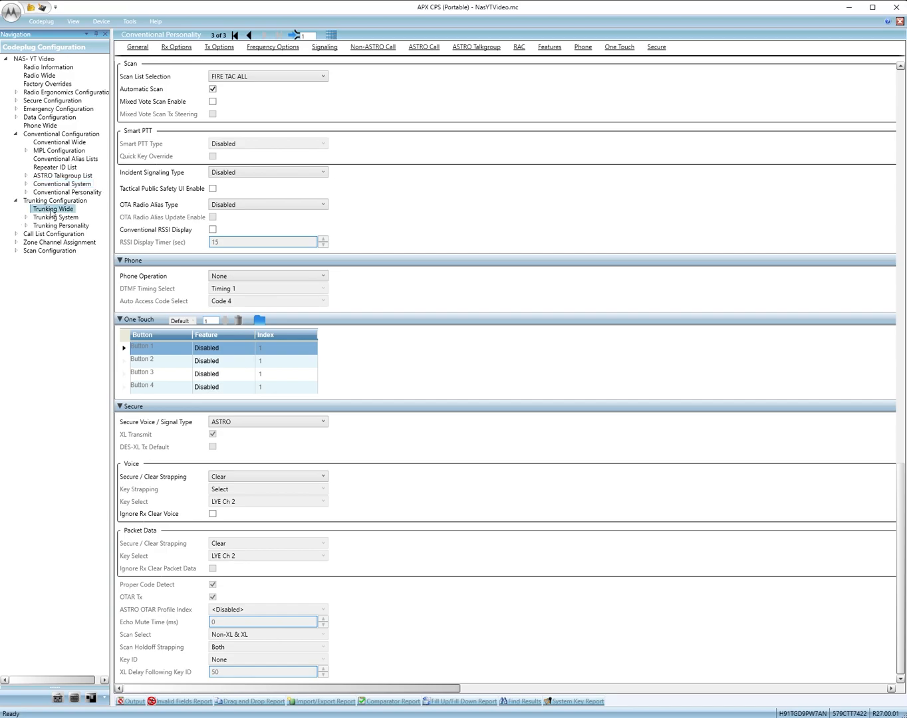
left_click(52, 208)
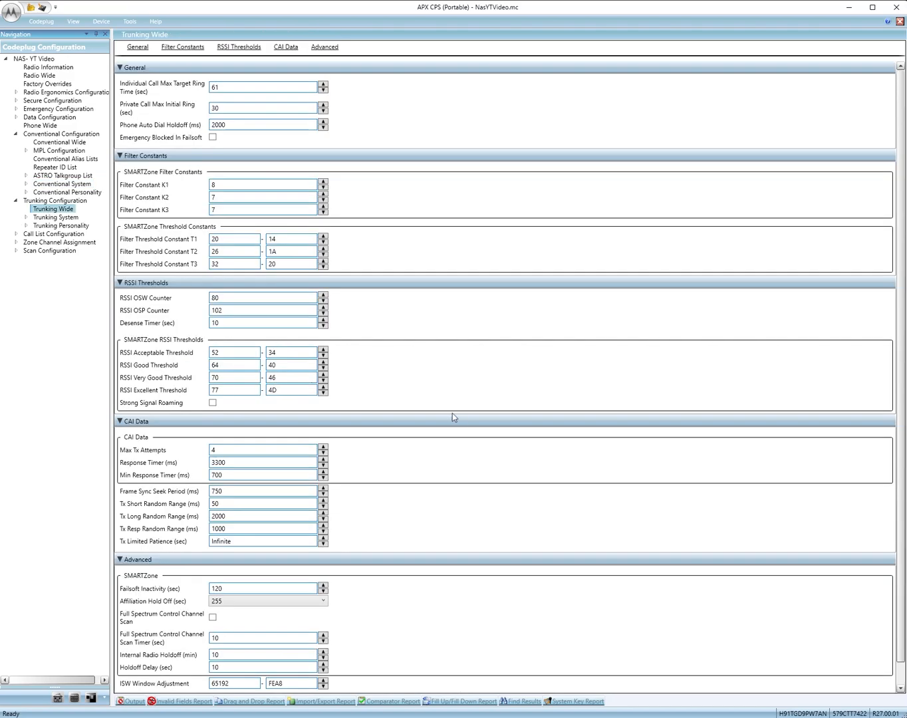
scroll("down", 3)
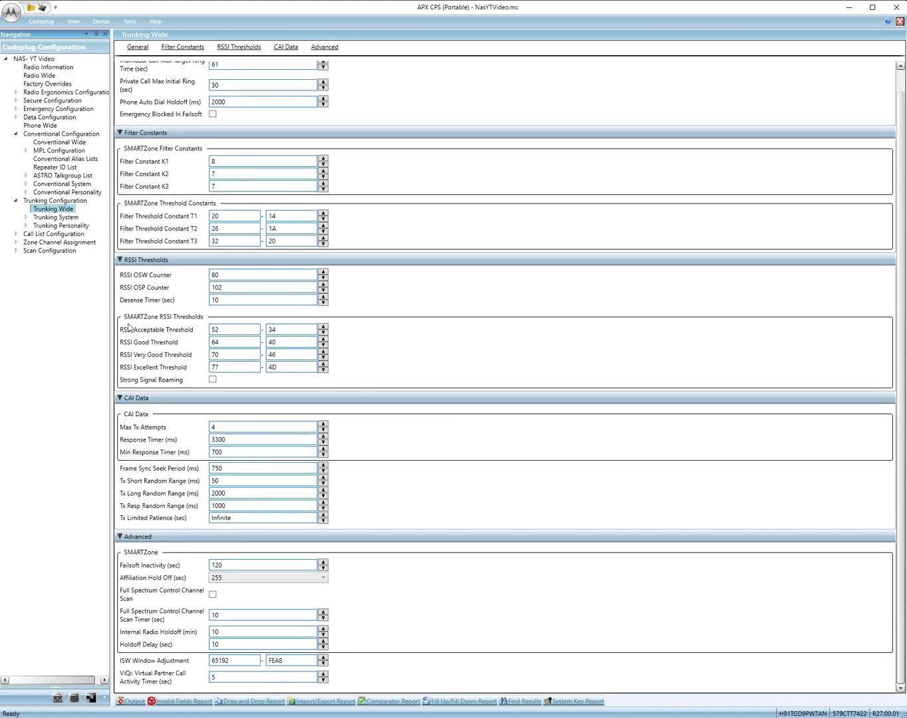
left_click(56, 216)
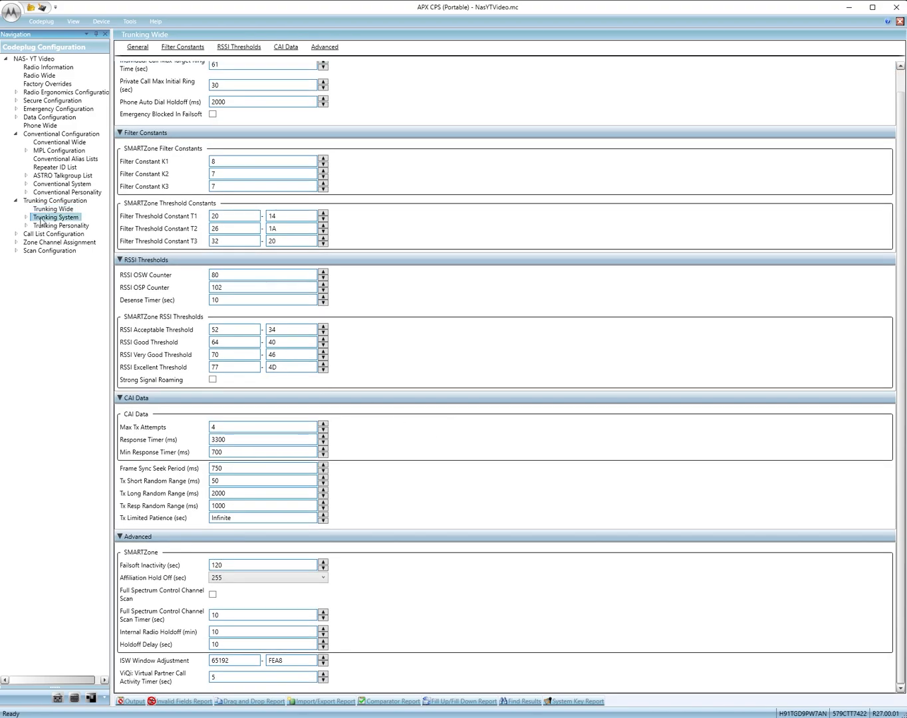
left_click(56, 217)
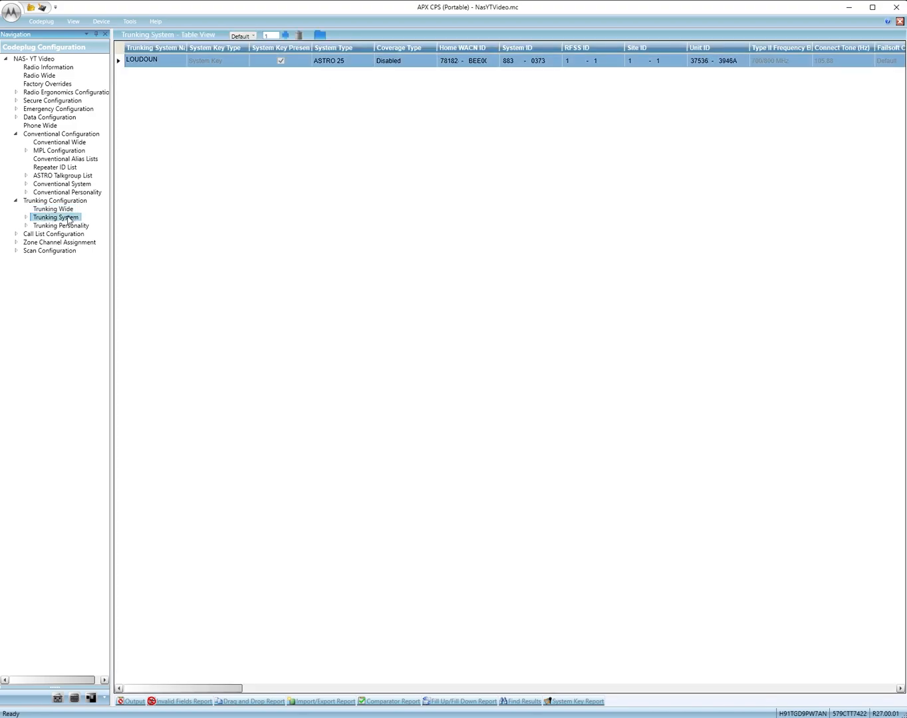
left_click(26, 217)
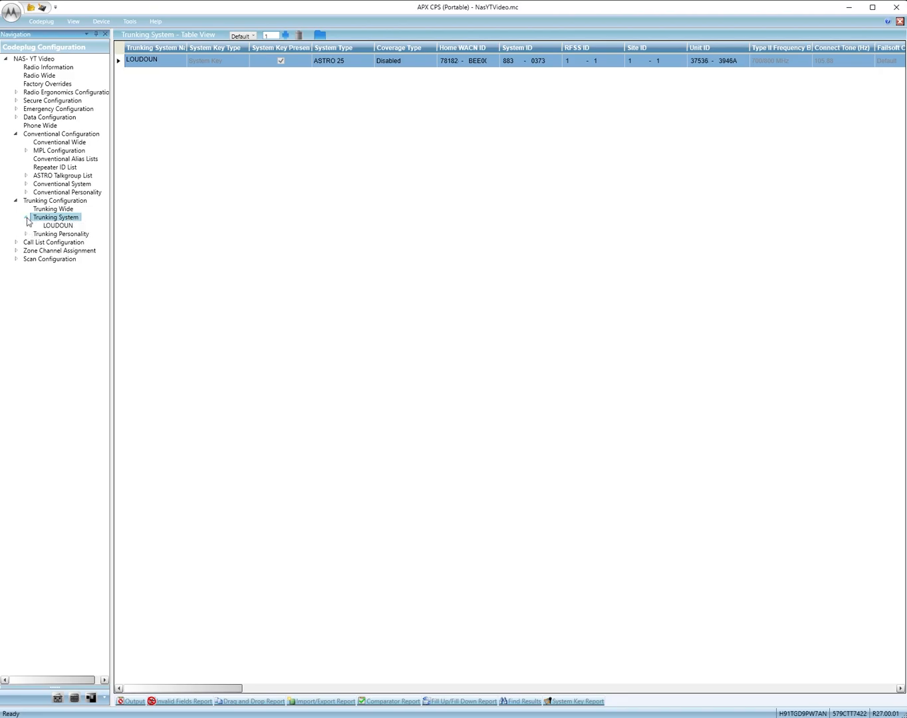
left_click(57, 224)
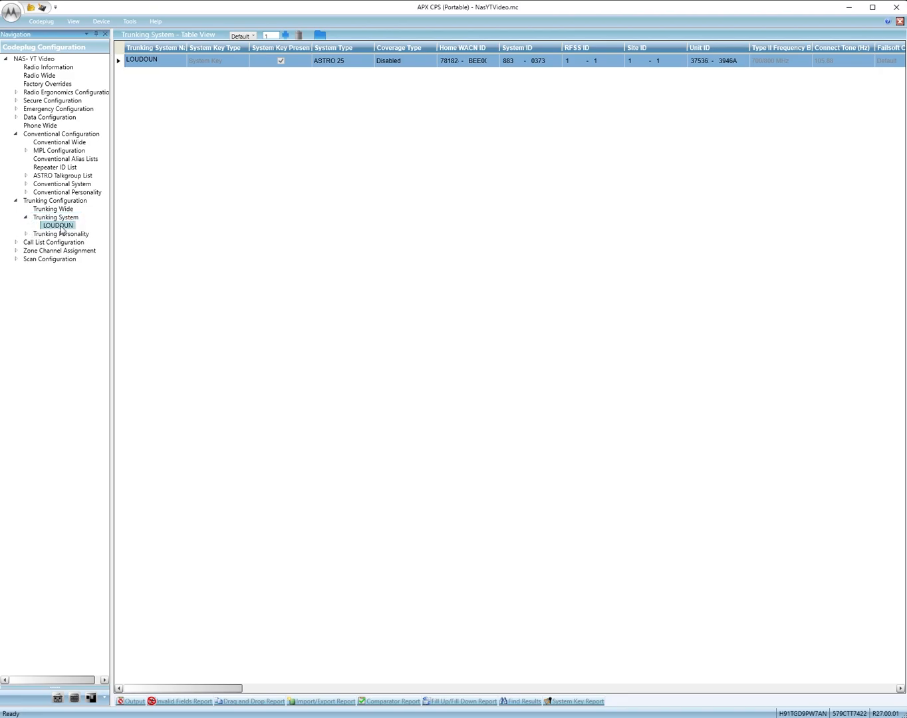
double_click(57, 225)
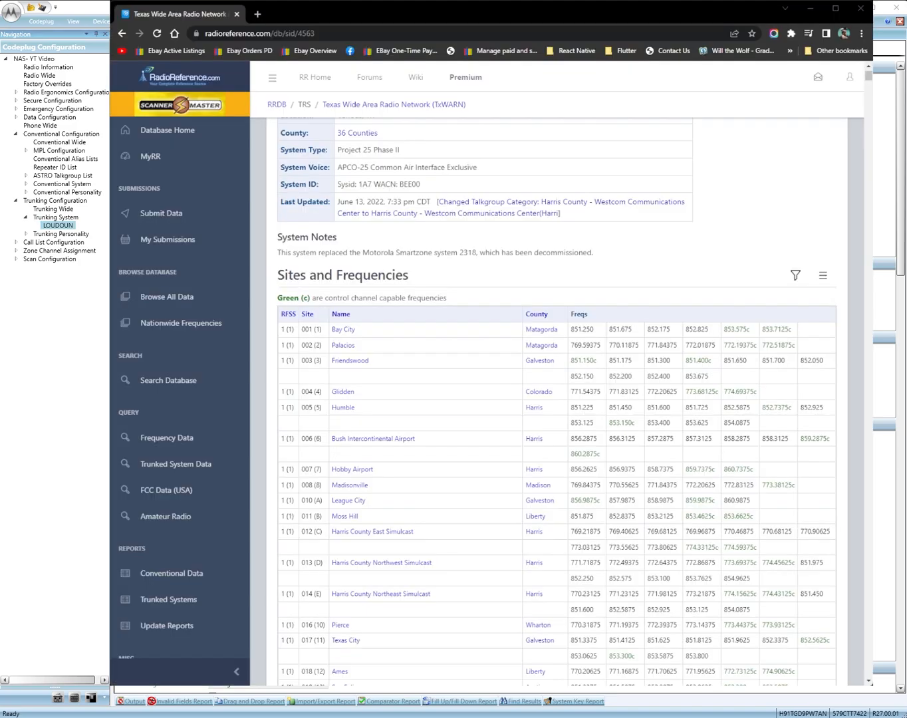
mouse_move(645, 271)
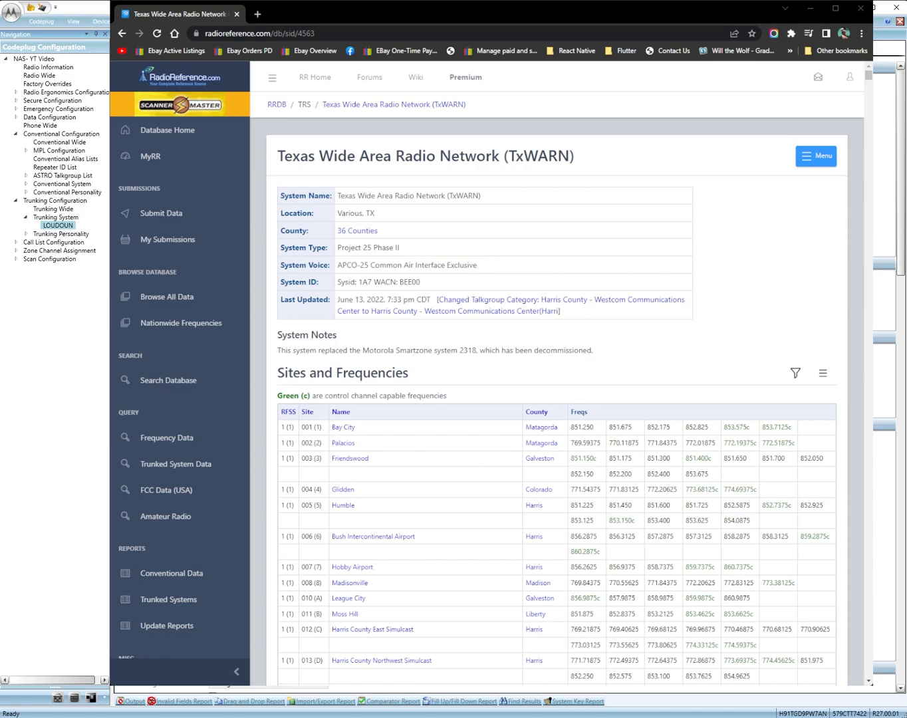
Select the TxWARN WACN value BEE00 on the RadioReference page
double_click(410, 282)
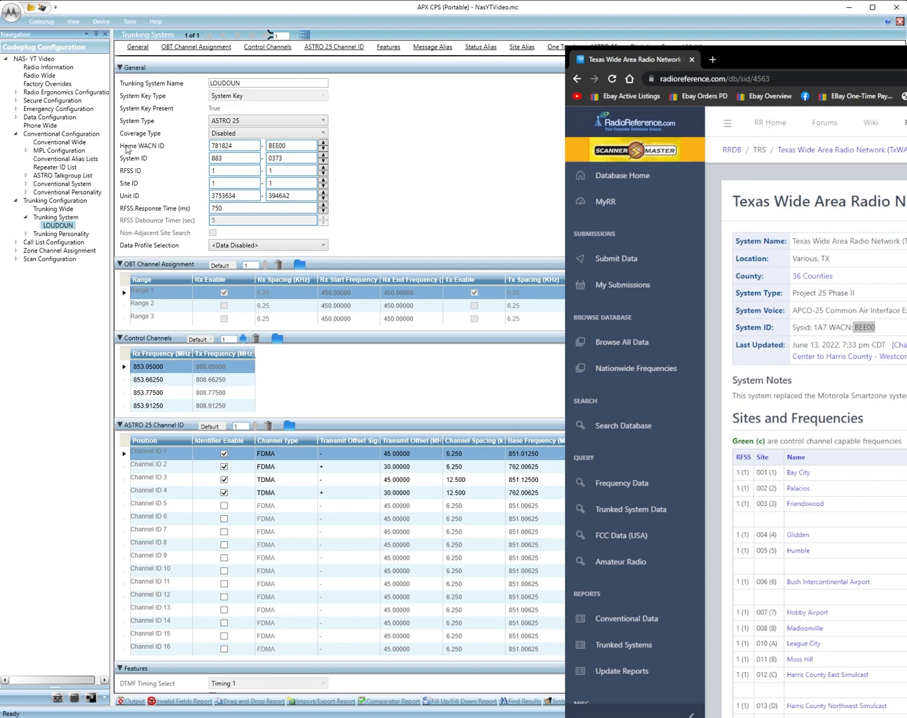
mouse_move(141, 175)
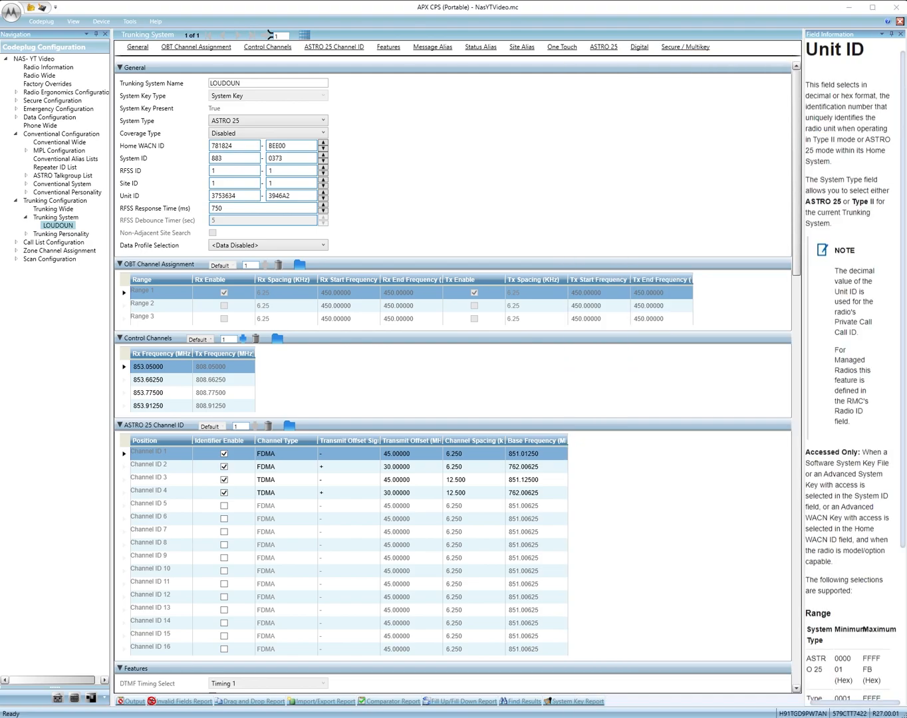
Show the Field Information help for the LOUDOUN system's hexadecimal Unit ID
left_click(291, 195)
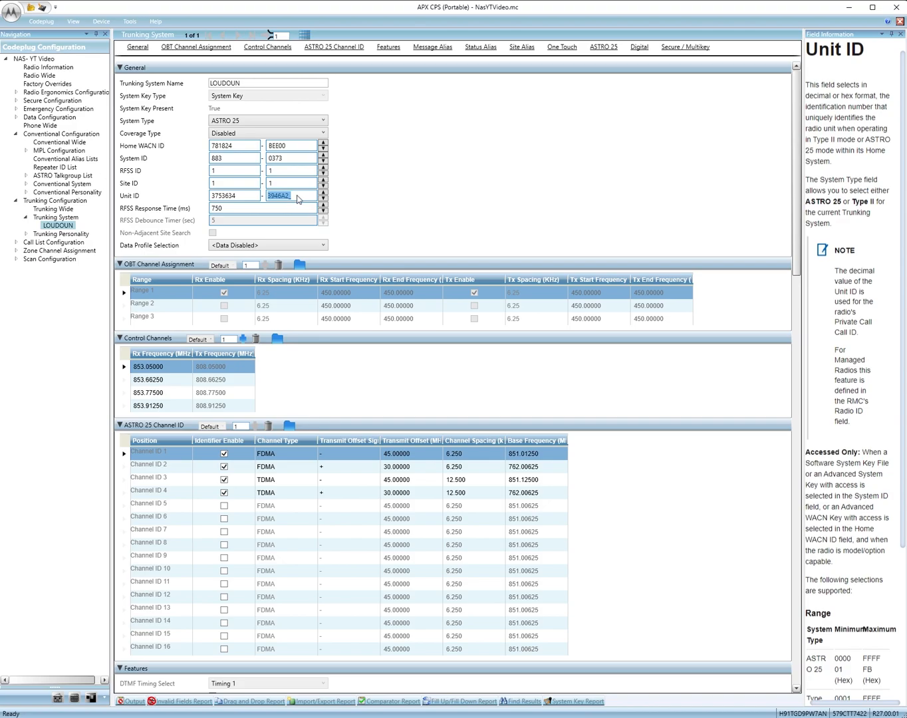
mouse_move(217, 234)
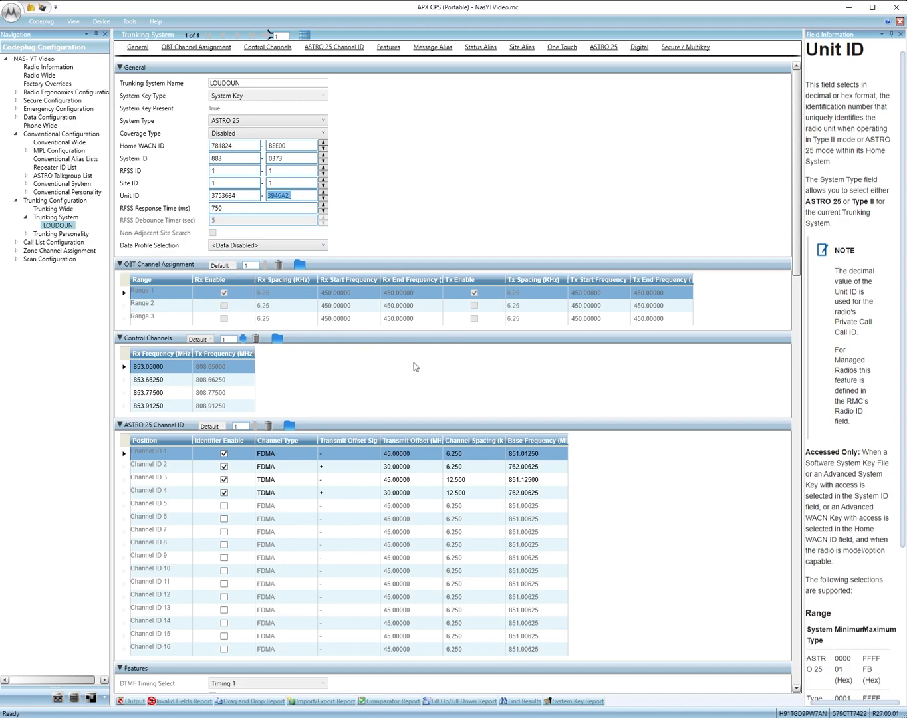
scroll("down", 3)
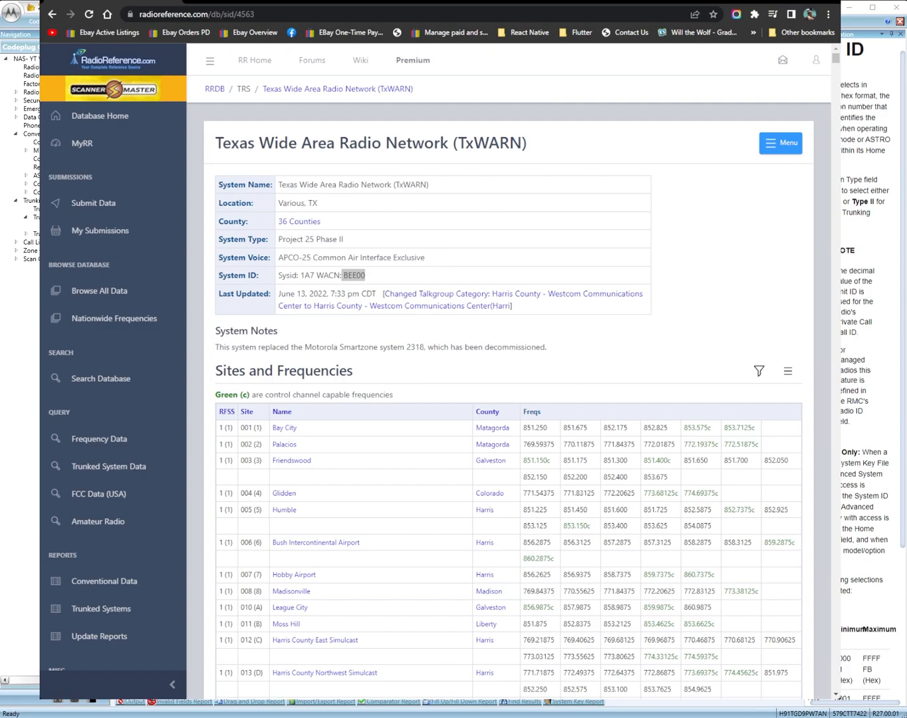
Select the WACN BEE00 in the System ID row and pick a Bay City site frequency
double_click(353, 275)
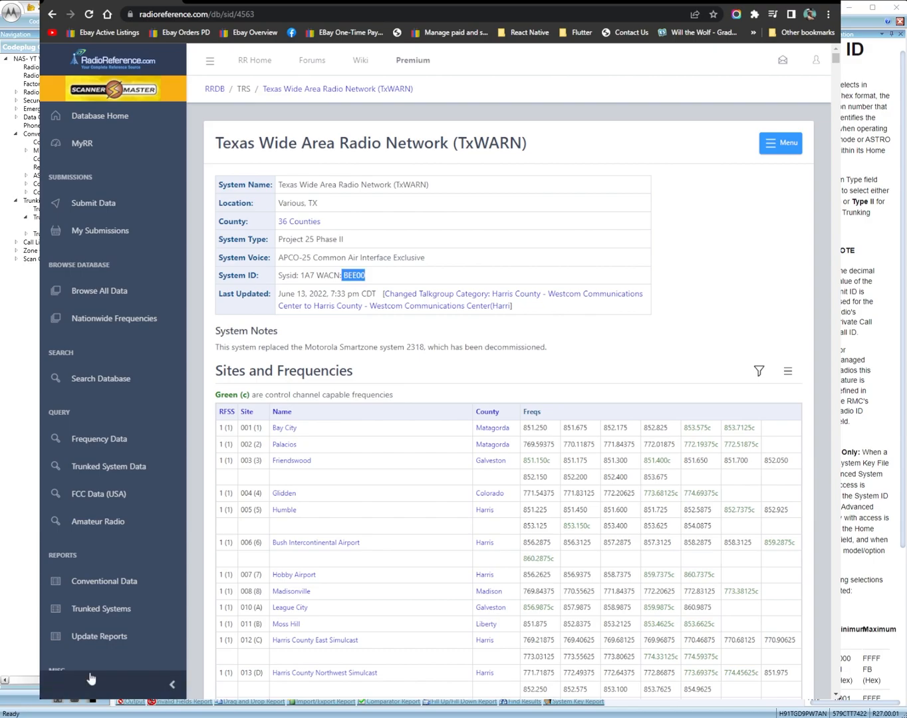
mouse_move(547, 429)
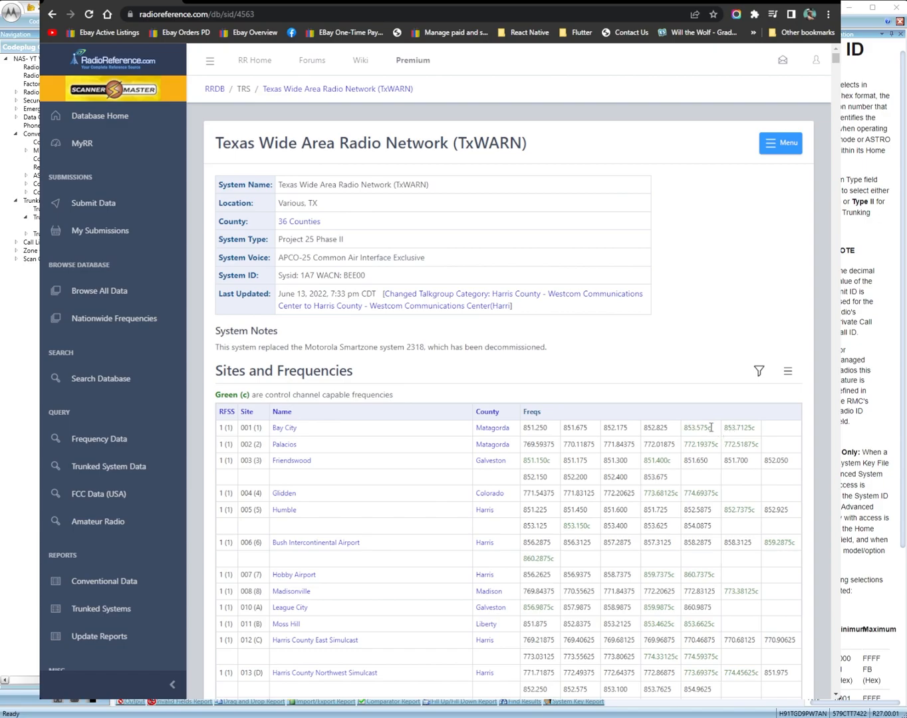
mouse_move(759, 440)
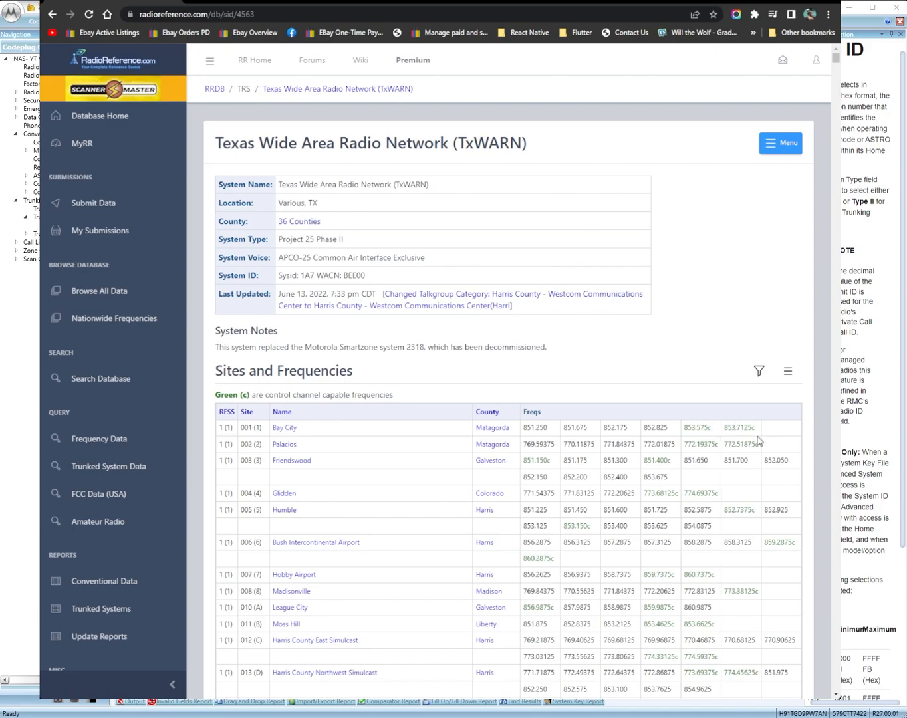
scroll("down", 3)
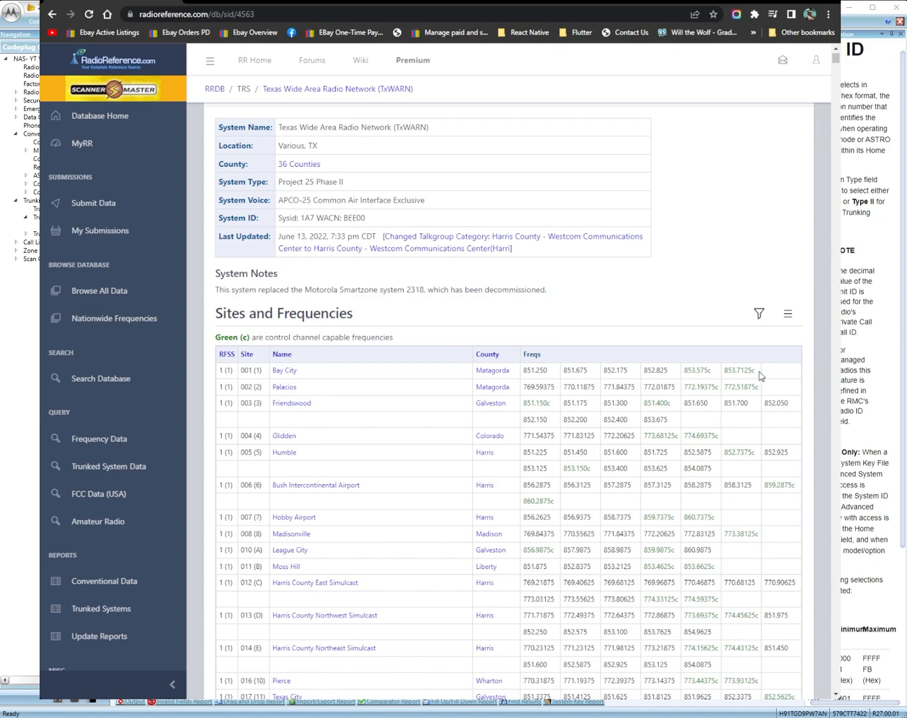
double_click(699, 370)
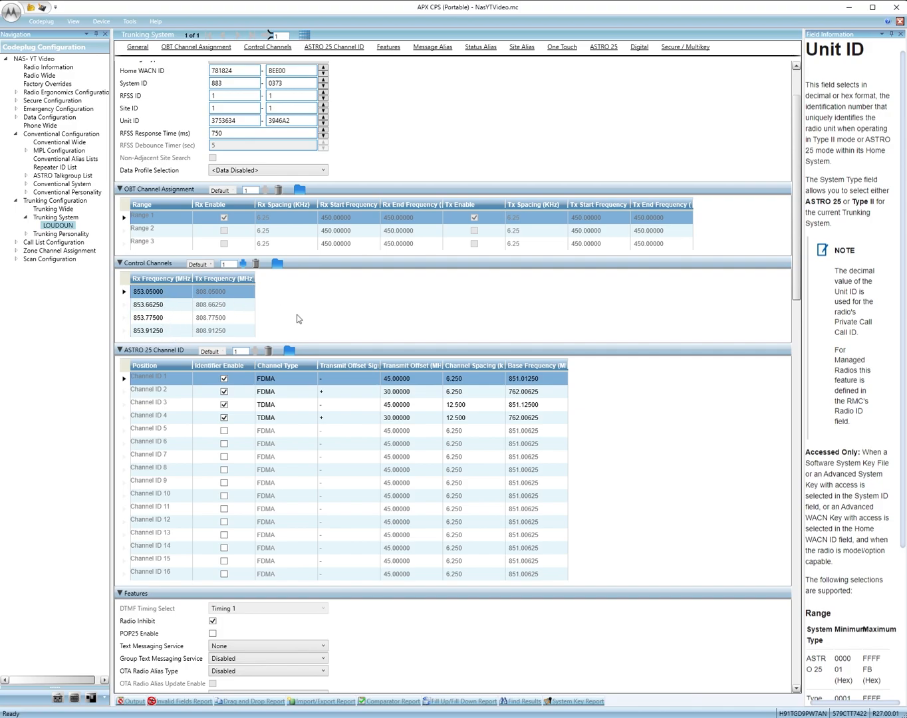
Scroll to the LOUDOUN system's transmit power level and remote monitor feature settings
scroll("down", 3)
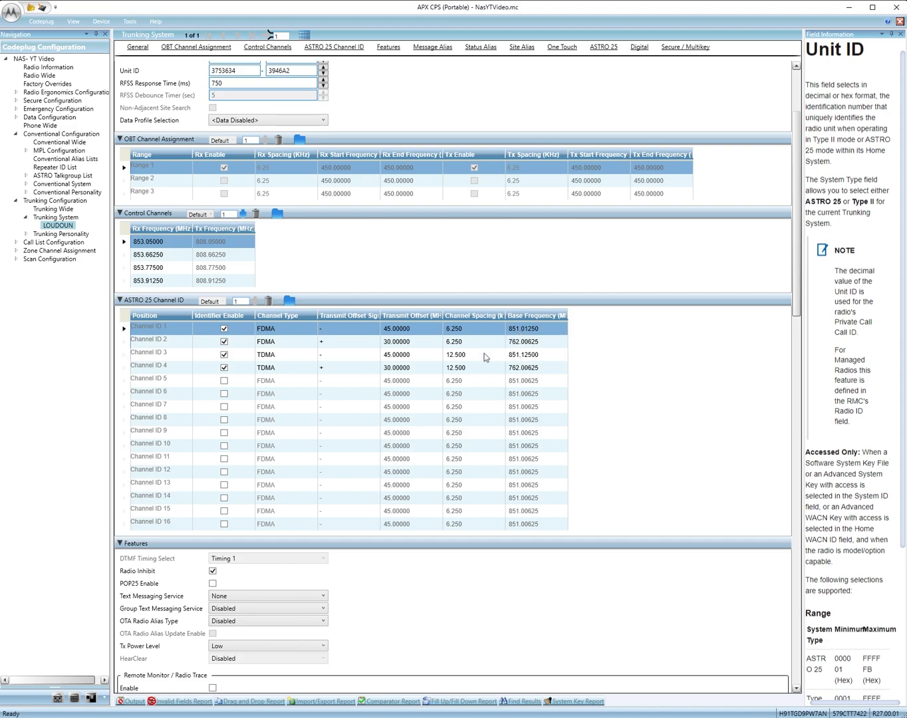
mouse_move(602, 364)
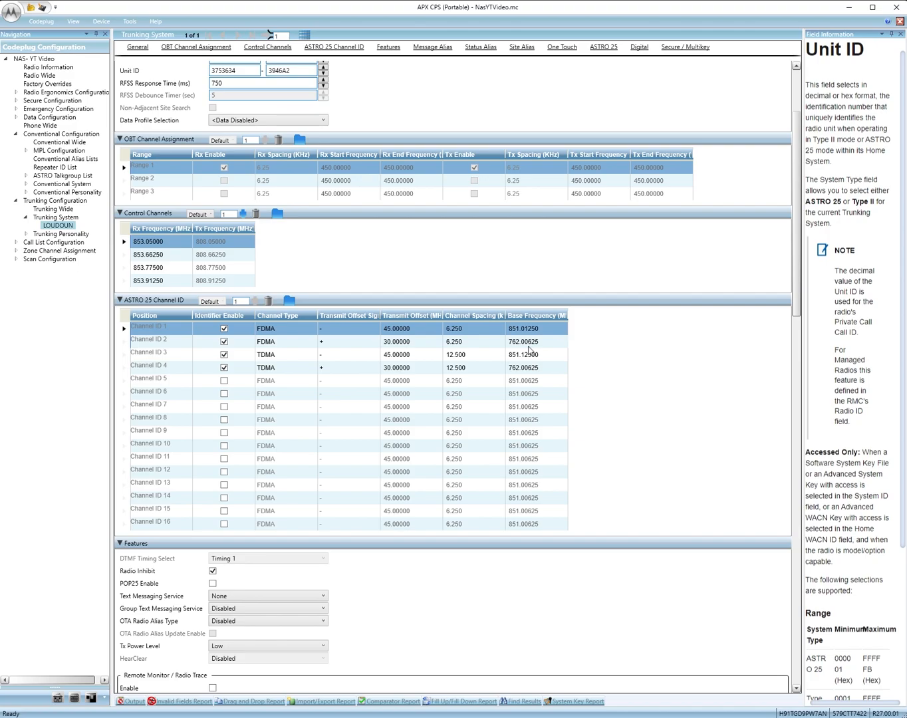
mouse_move(670, 403)
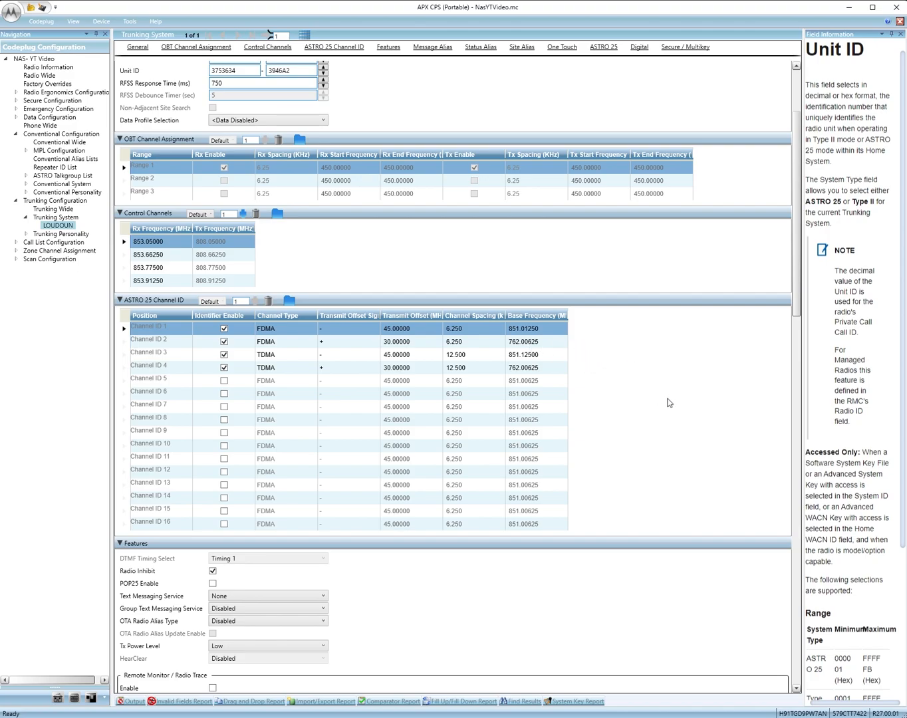
mouse_move(626, 469)
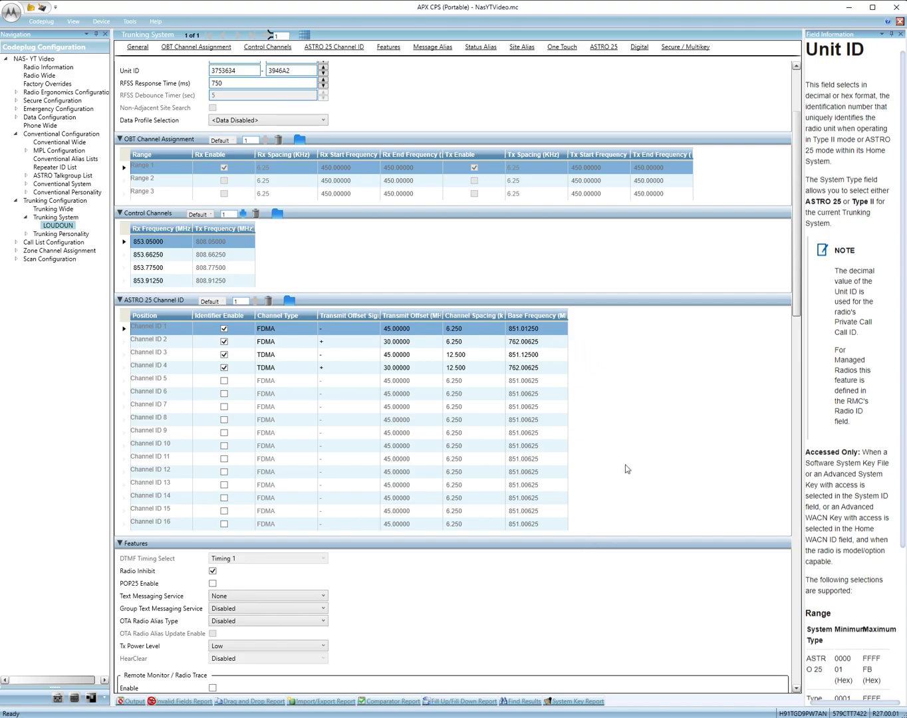
mouse_move(595, 382)
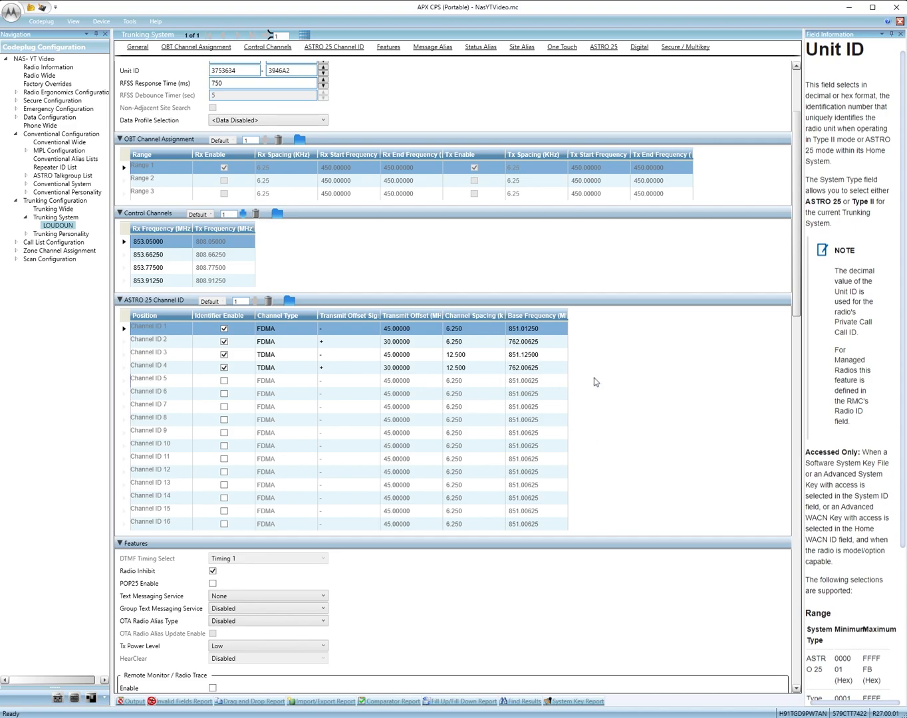
Review the remaining LOUDOUN trunking system feature options to the end of the page
scroll("down", 3)
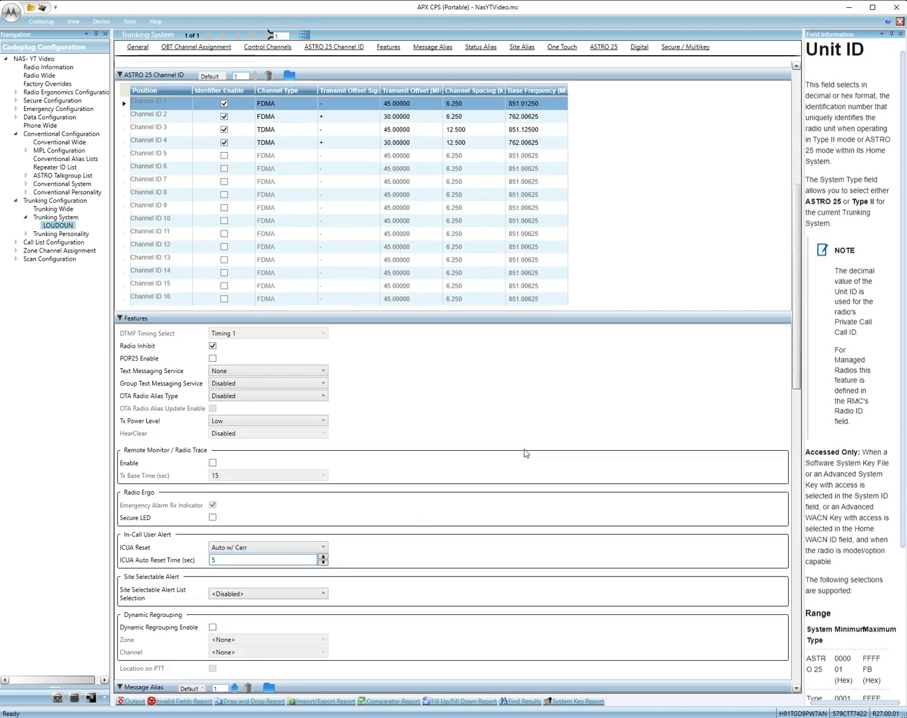
left_click(267, 370)
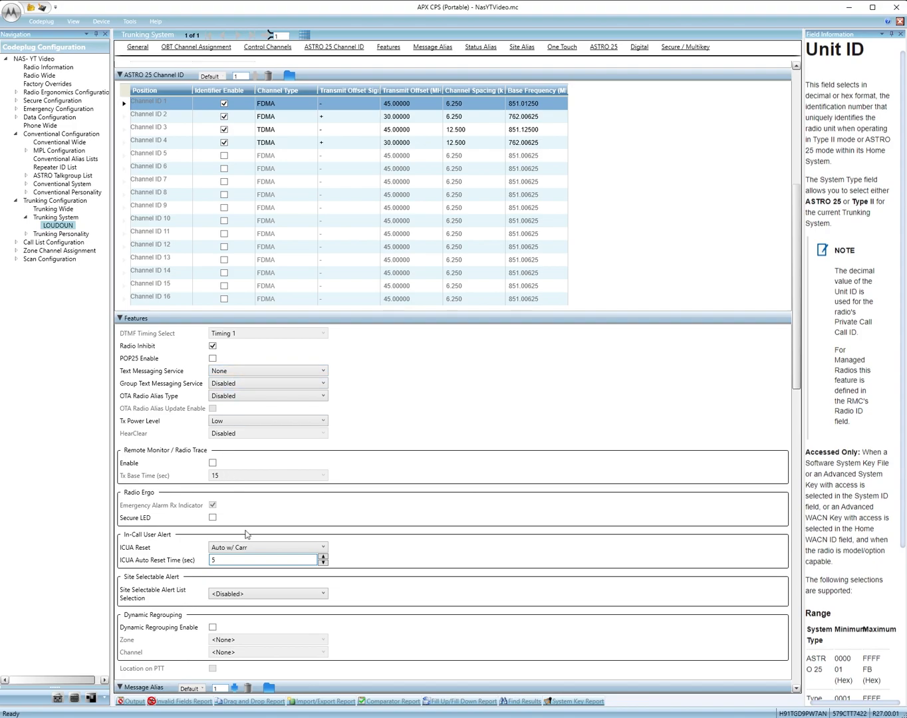
scroll("down", 3)
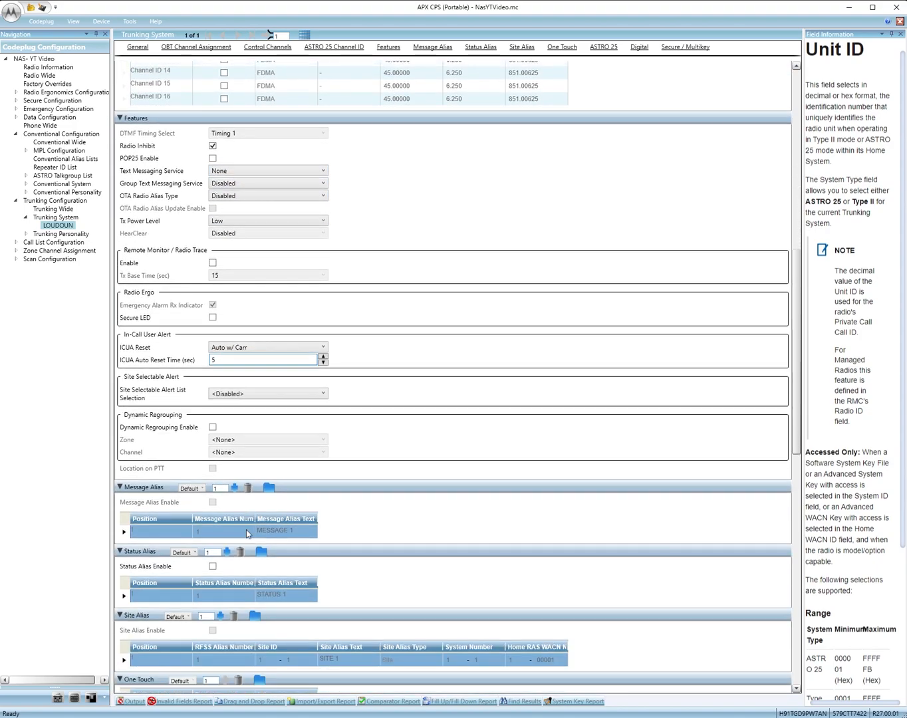
scroll("down", 3)
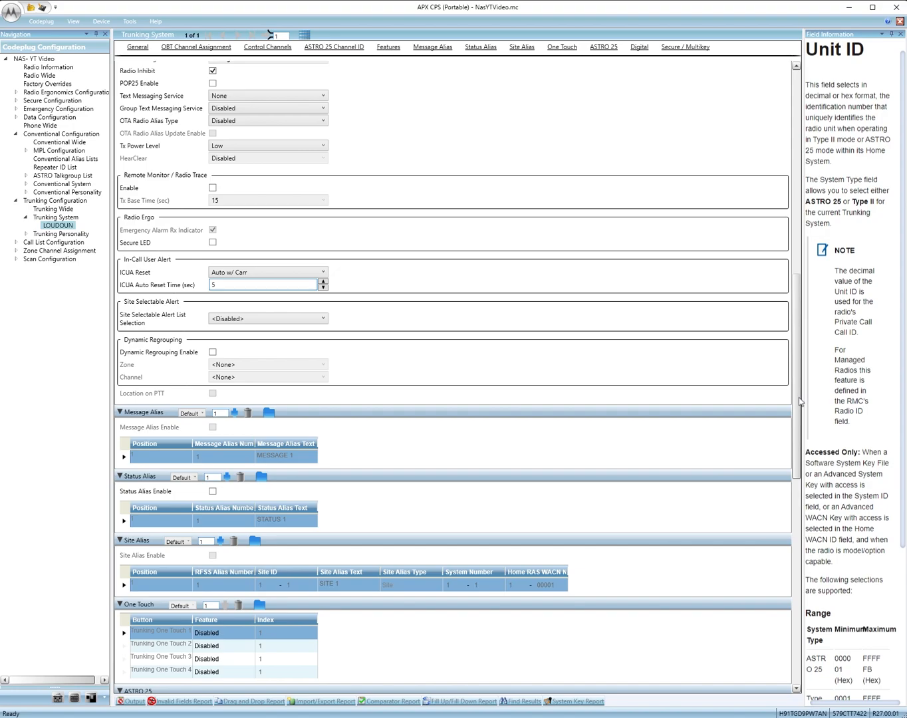
scroll("down", 3)
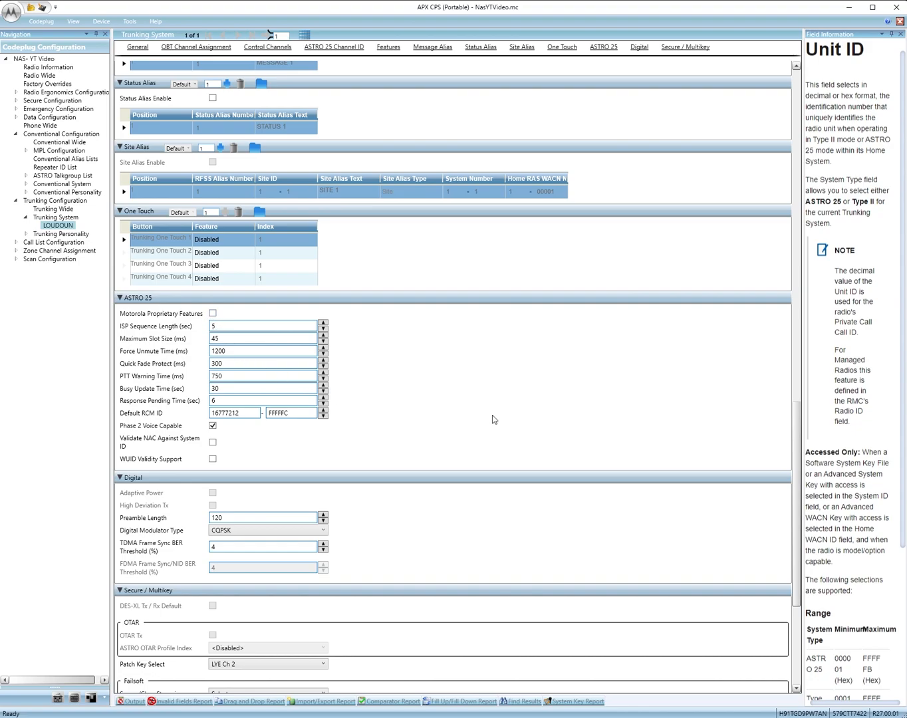
scroll("down", 3)
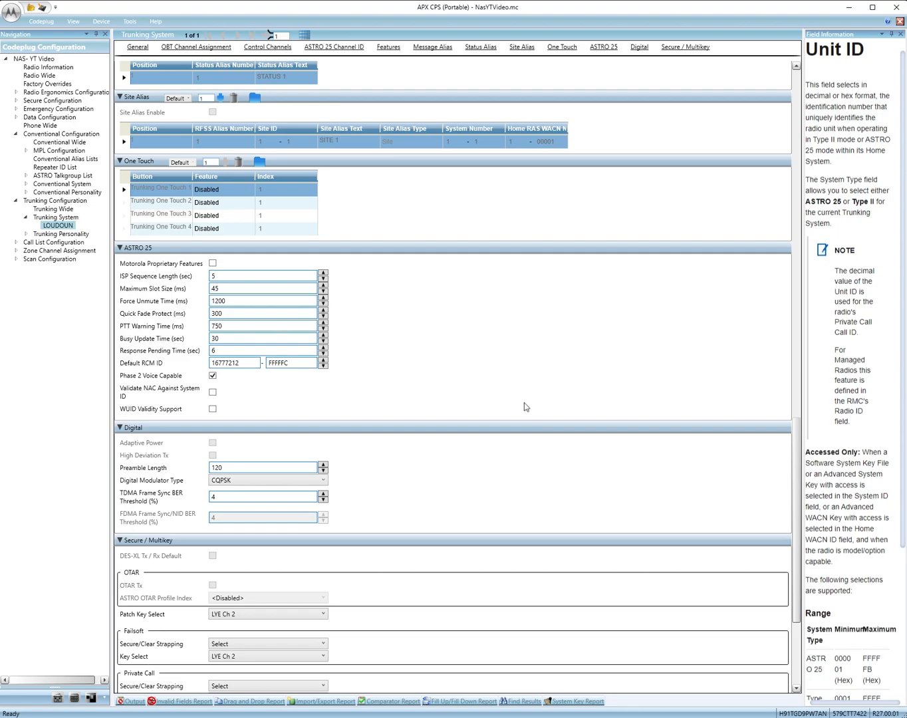
scroll("down", 3)
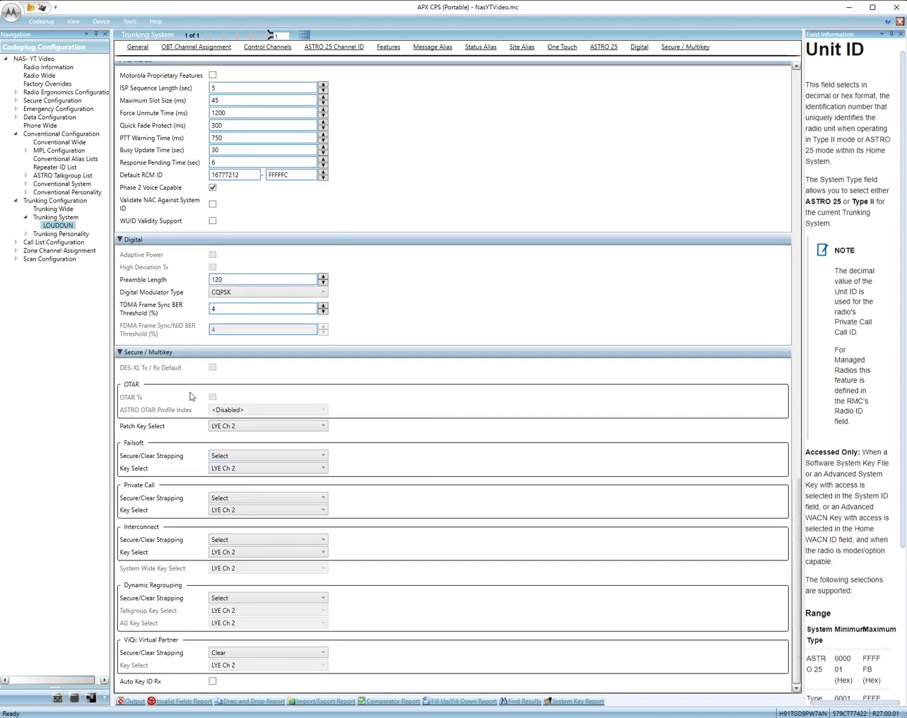
mouse_move(276, 412)
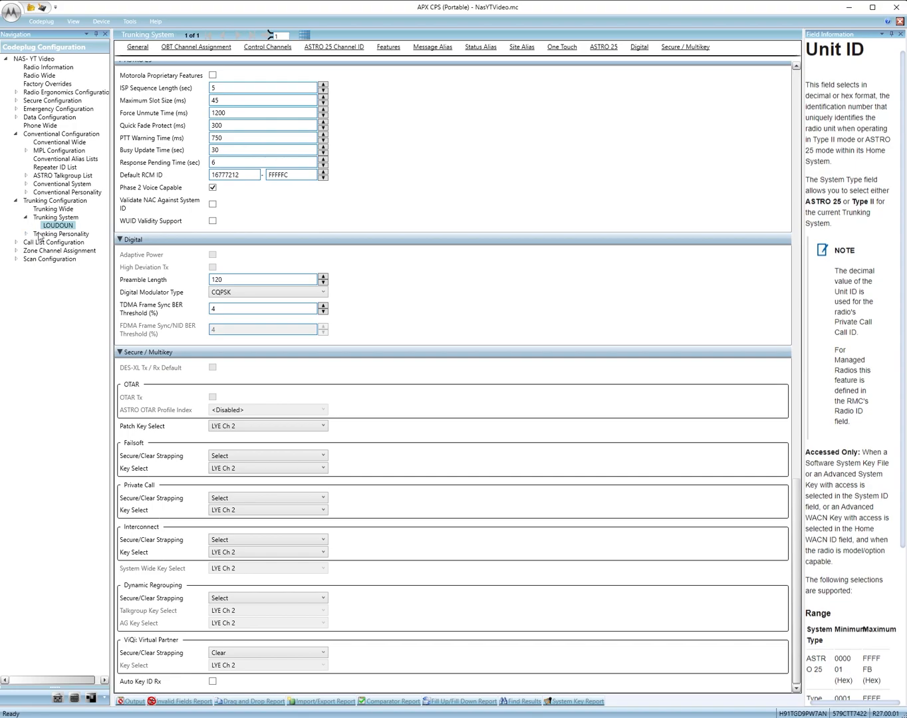
Show the LOUDOUN trunking personality with its system info, emergency revert and talkgroup settings
left_click(62, 234)
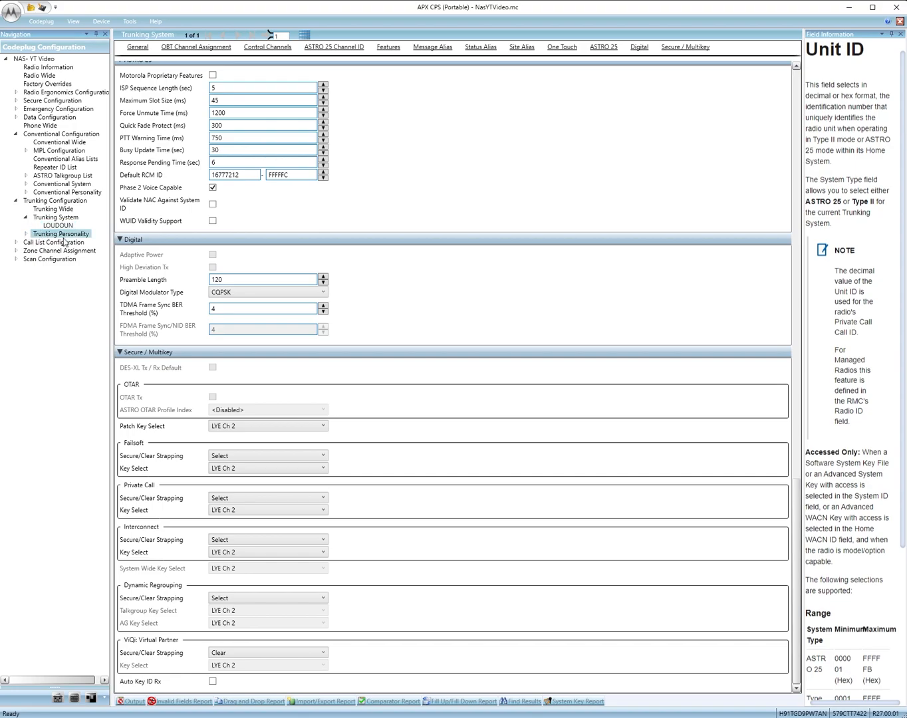
left_click(59, 233)
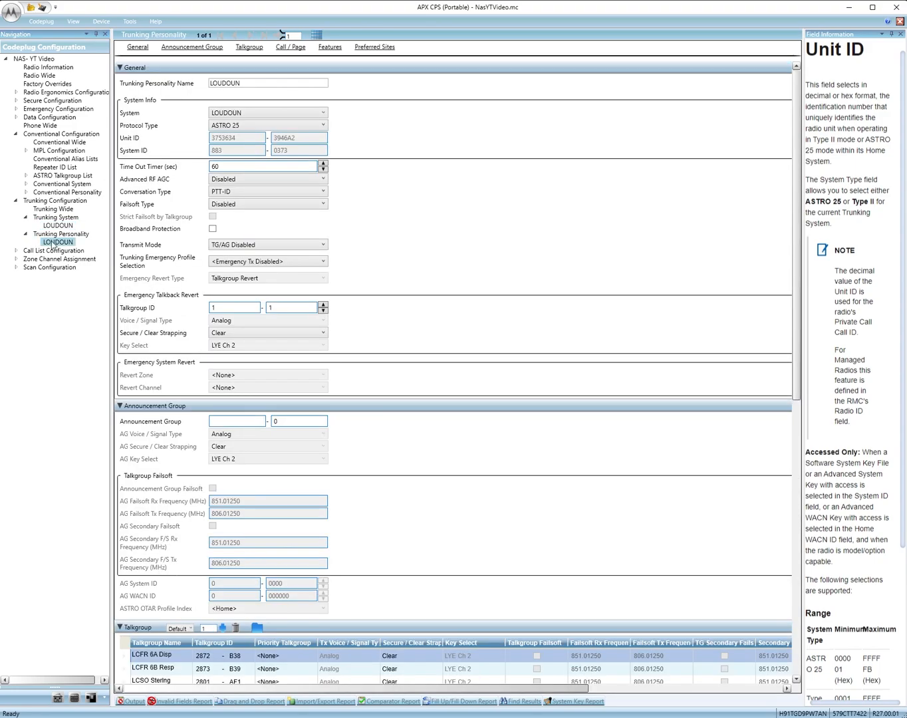
left_click(157, 655)
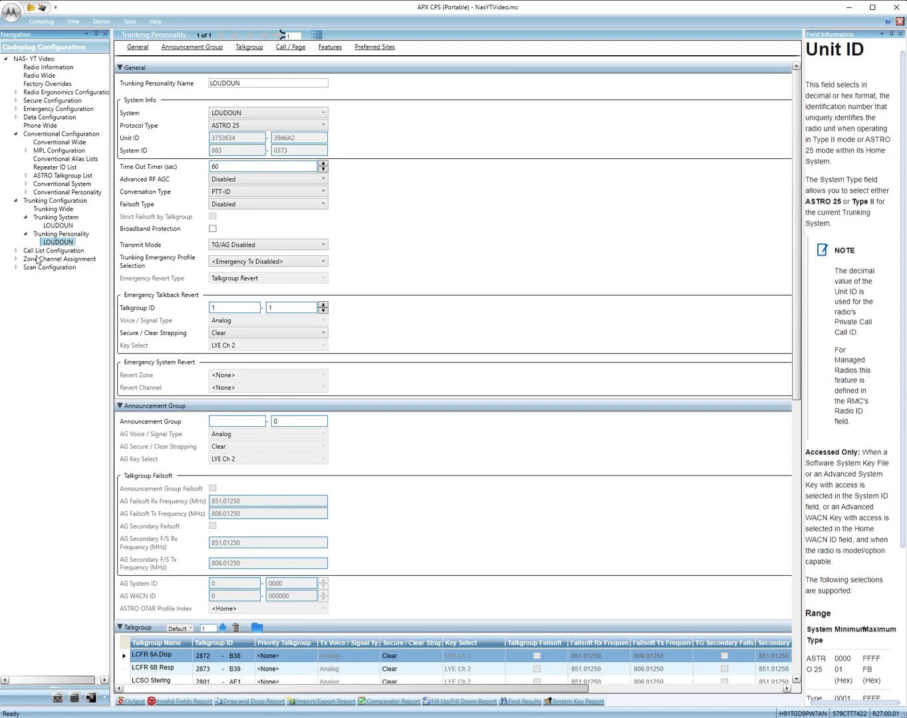
left_click(57, 225)
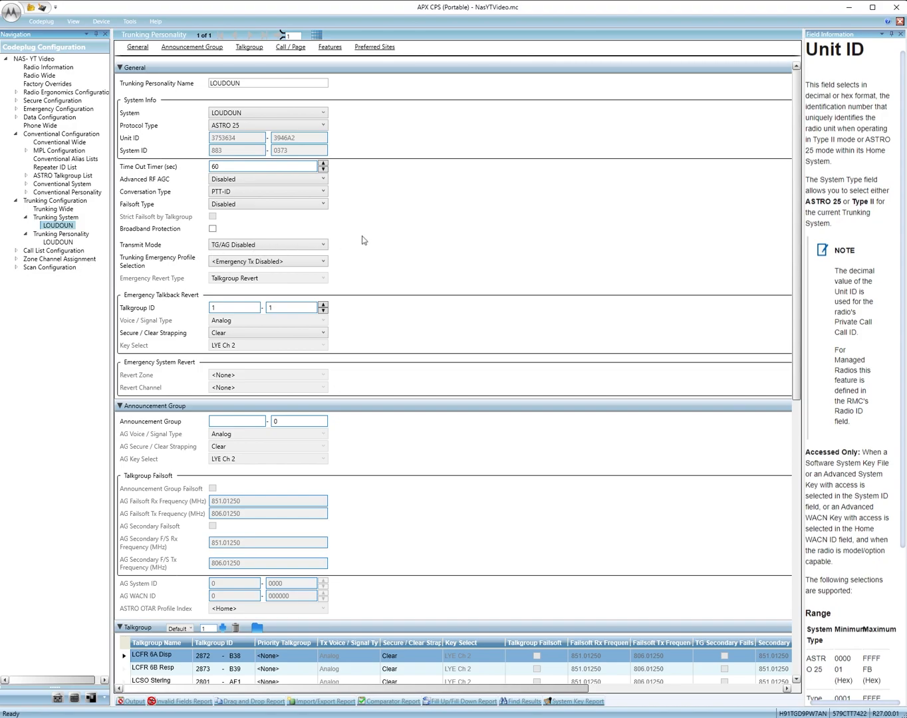
left_click(55, 218)
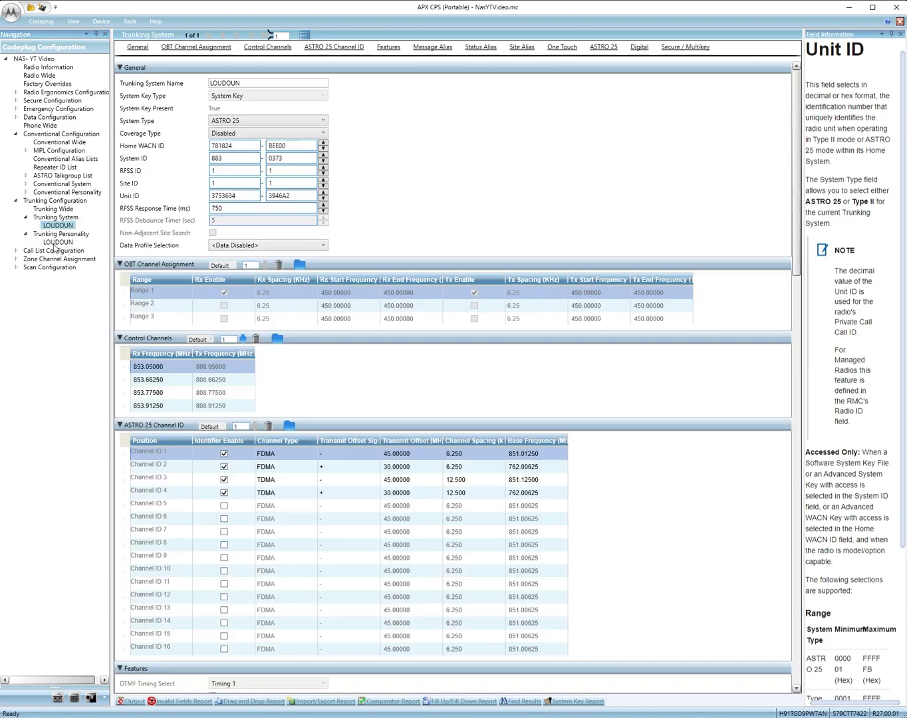
left_click(57, 241)
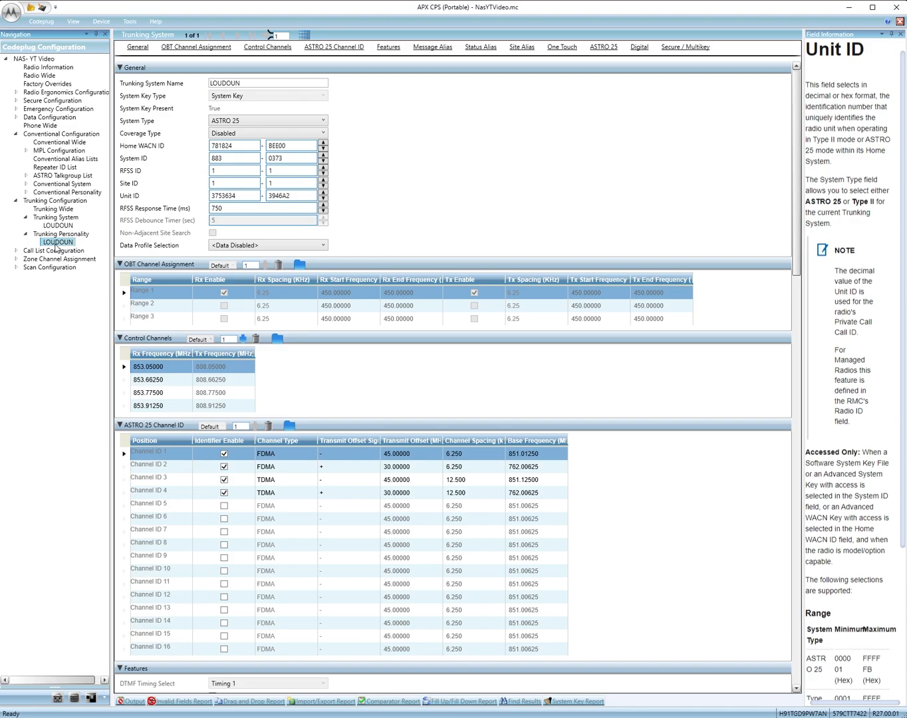
left_click(57, 242)
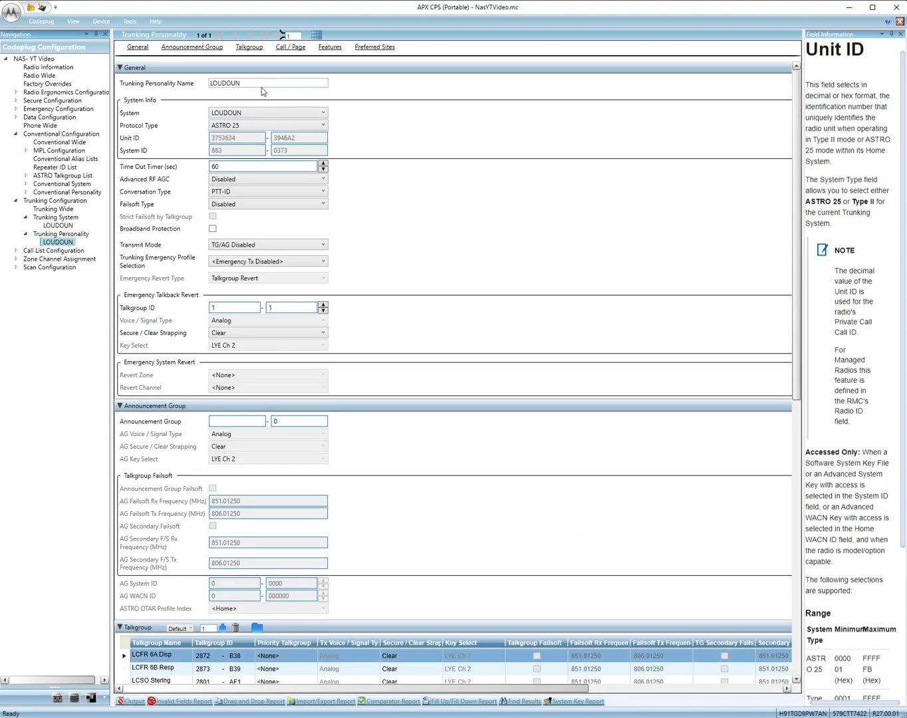
left_click(267, 82)
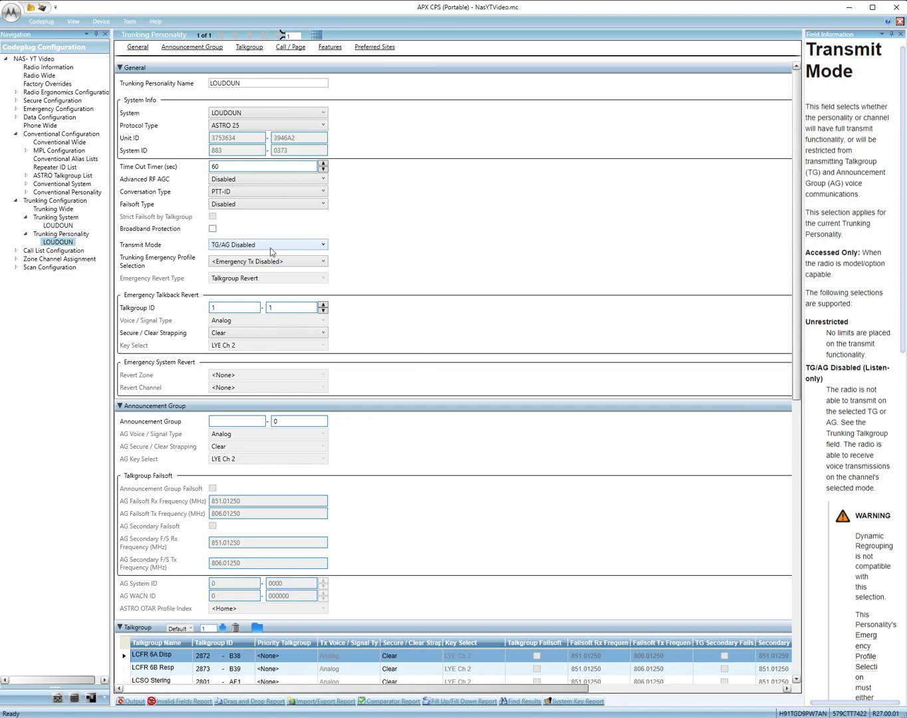
mouse_move(458, 264)
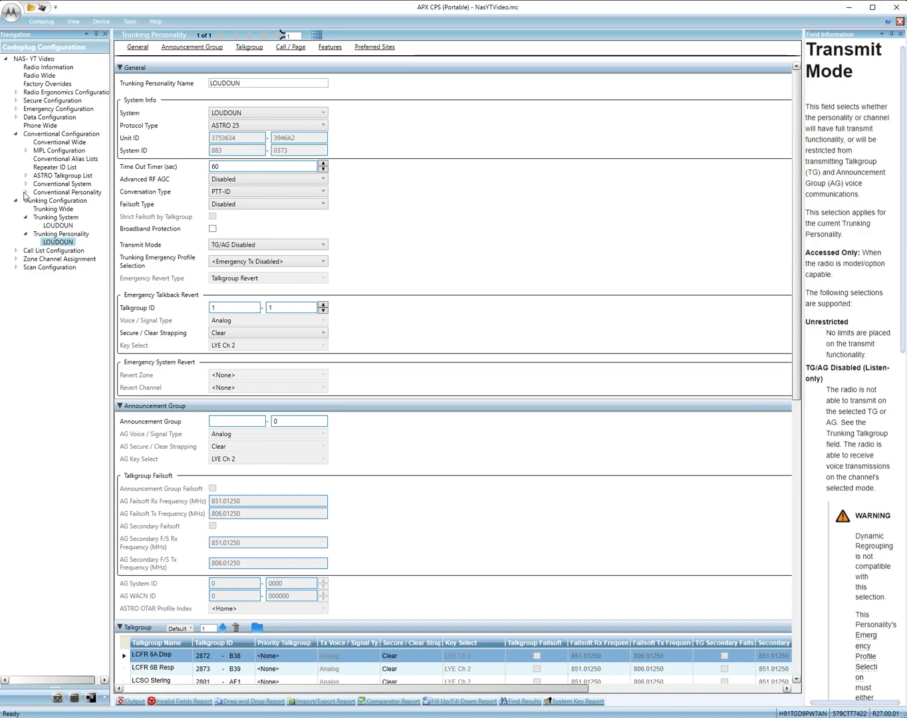
Review the LOUDOUN ALL conventional personality's receive-only Rx Options and Signaling settings on 851.06250
left_click(25, 192)
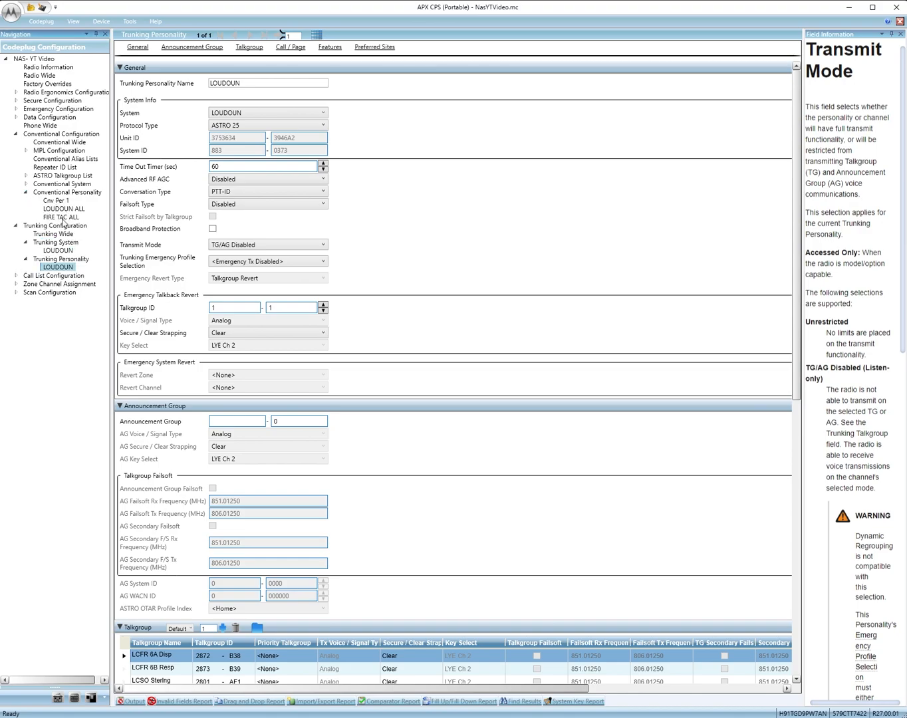
left_click(63, 208)
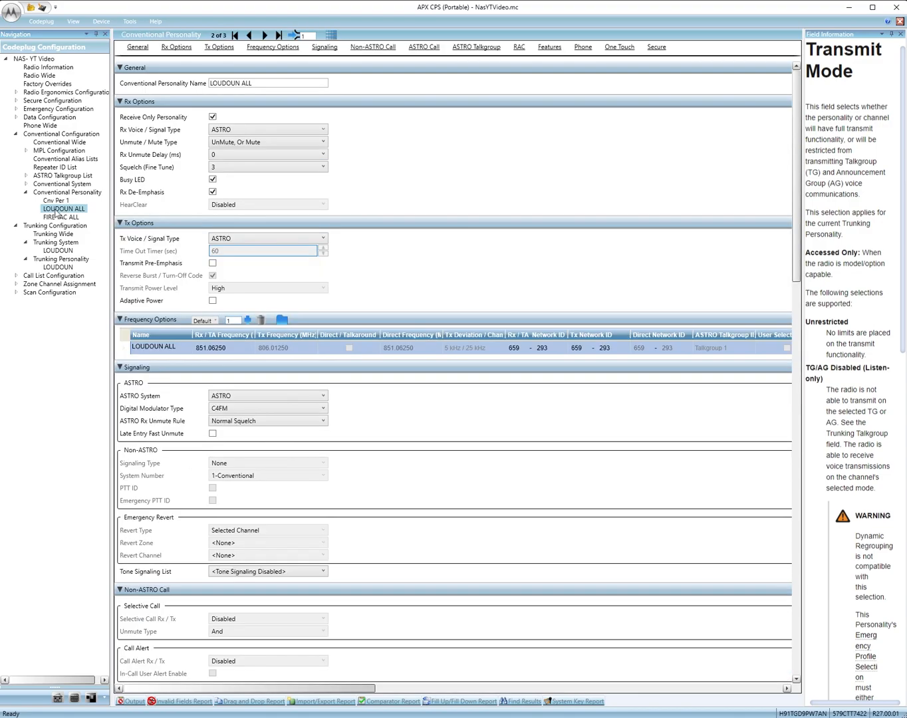
scroll("down", 3)
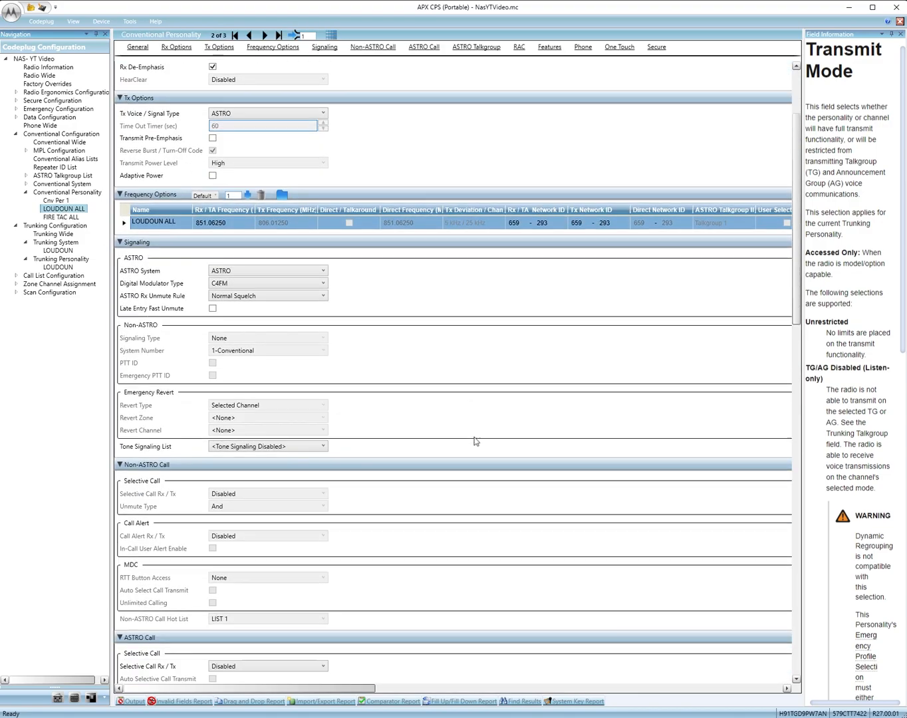
scroll("down", 3)
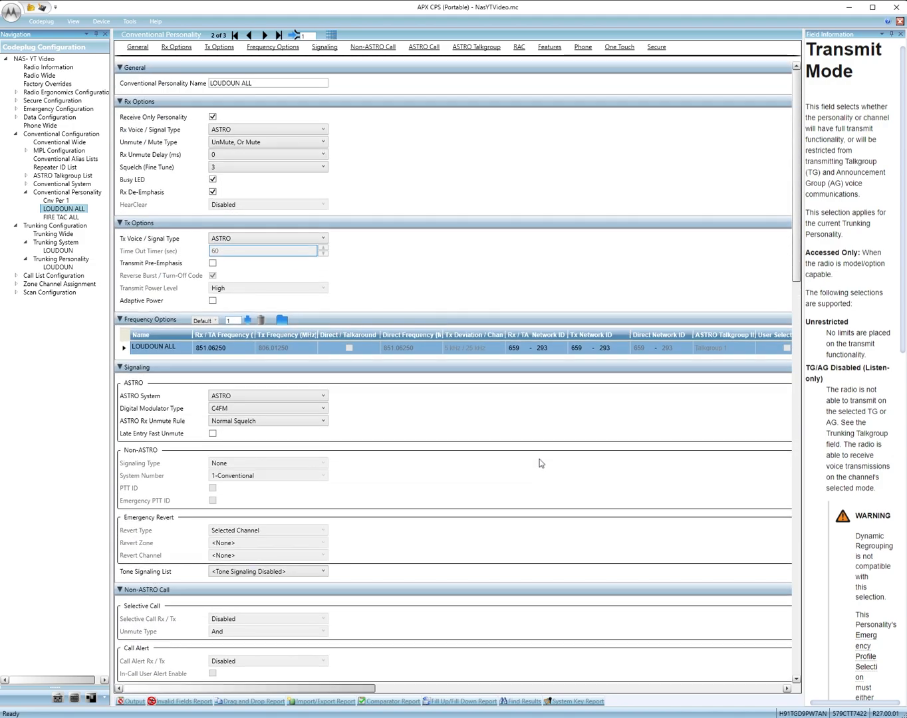
mouse_move(224, 119)
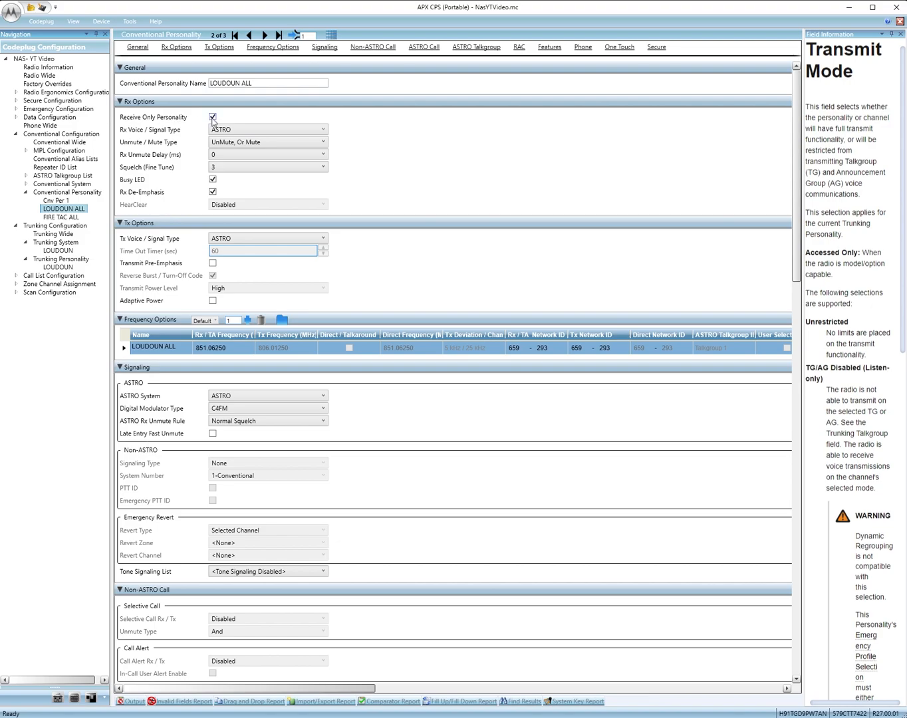
left_click(213, 117)
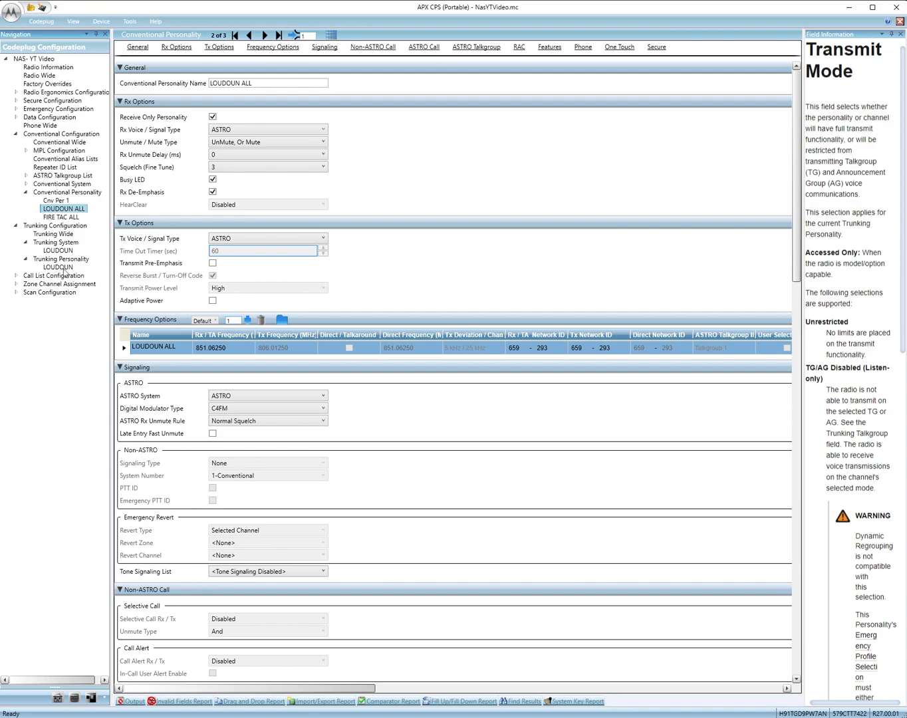
Return to the LOUDOUN trunking personality settings
left_click(58, 267)
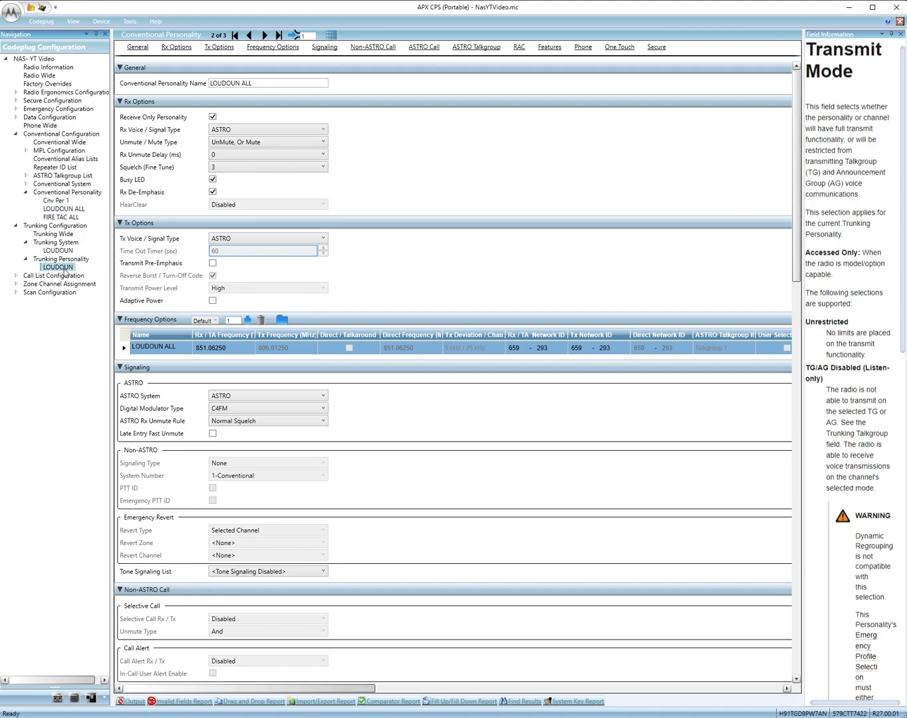
left_click(58, 267)
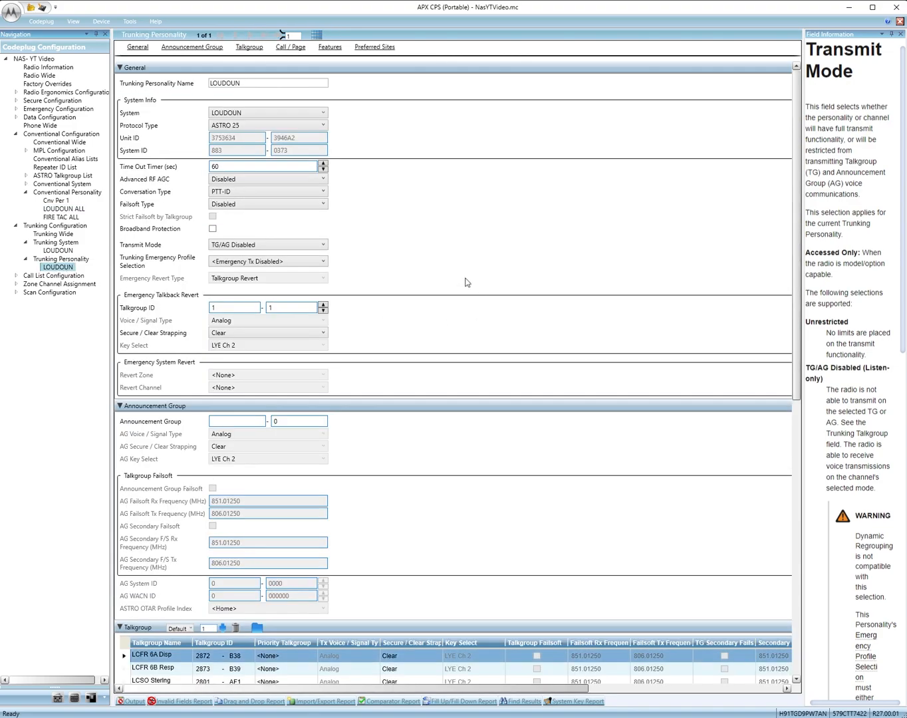
mouse_move(415, 340)
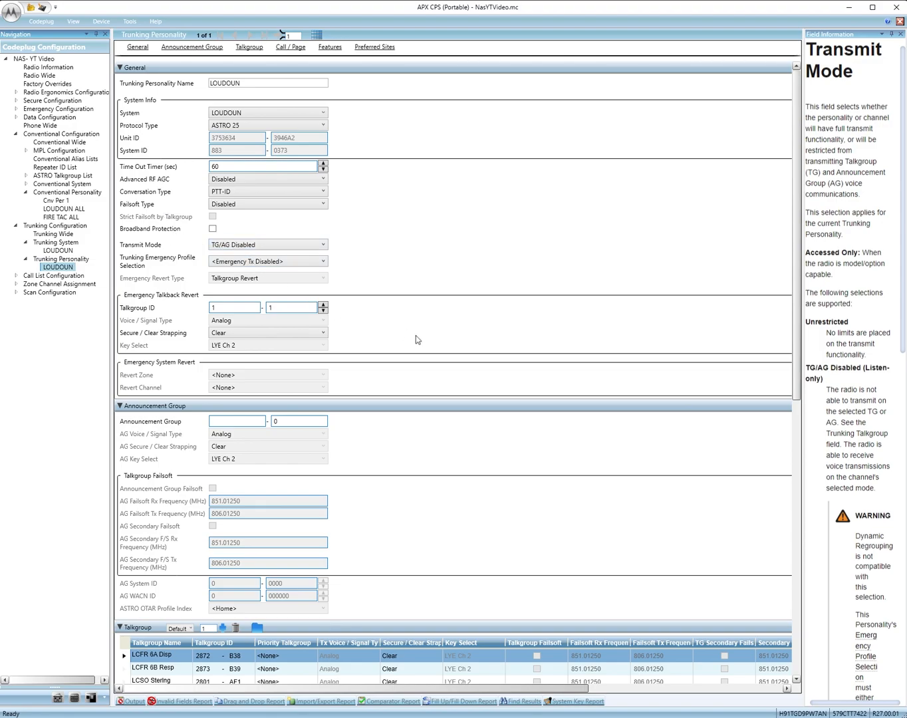
Review the LOUDOUN trunking personality's talkgroup list, options and first talkgroup ID
scroll("down", 3)
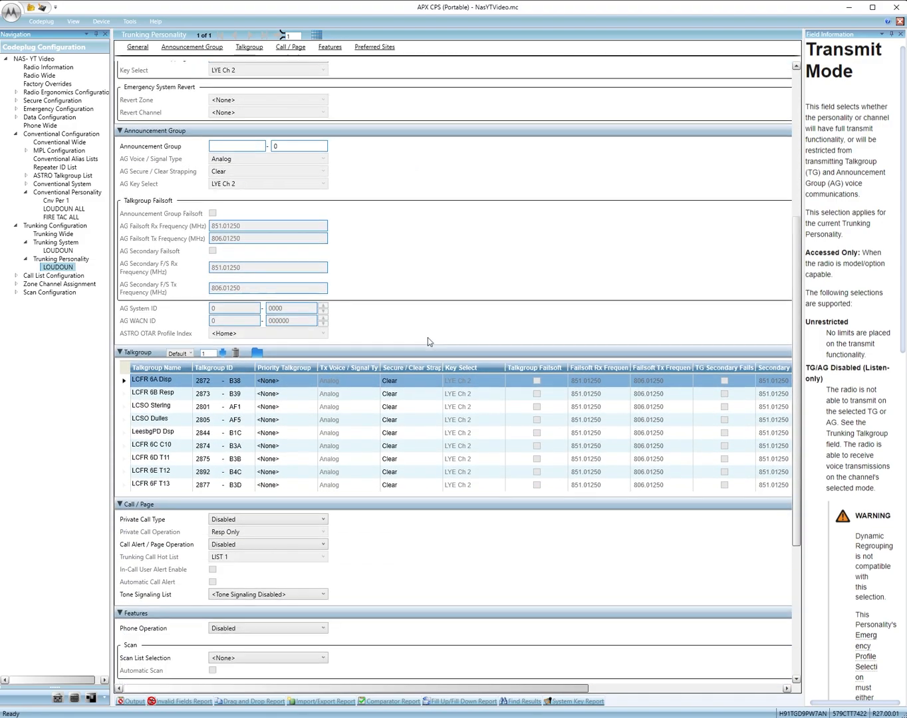
scroll("down", 3)
type("30")
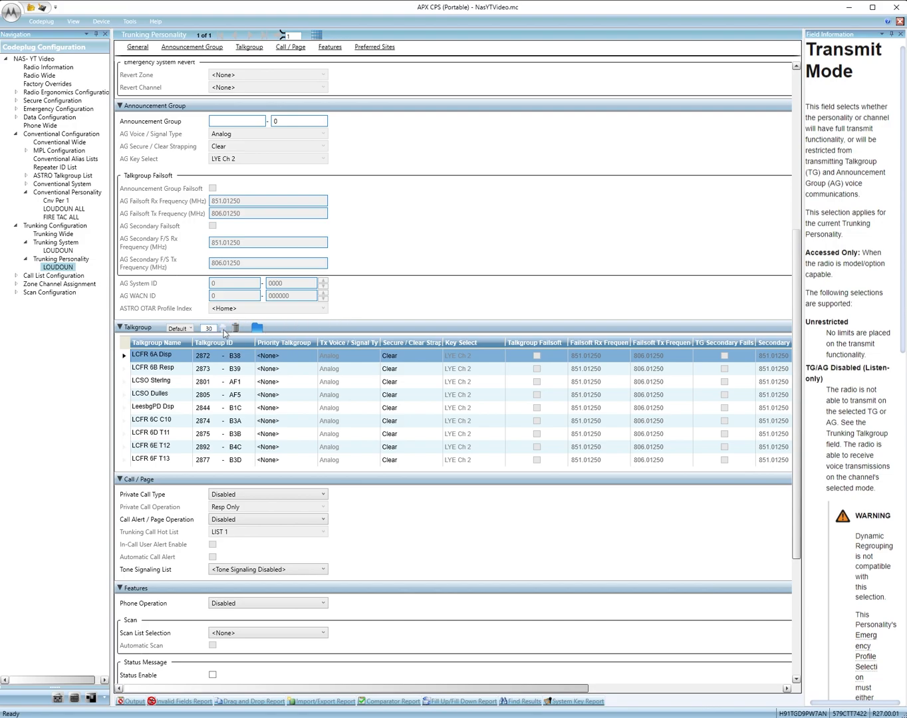
left_click(284, 407)
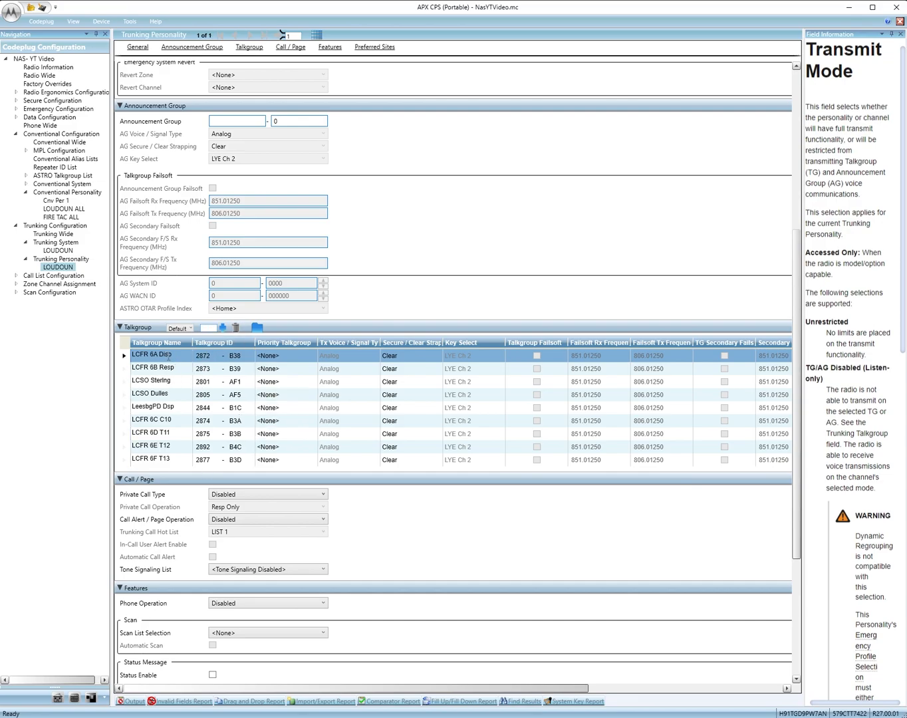
left_click(236, 356)
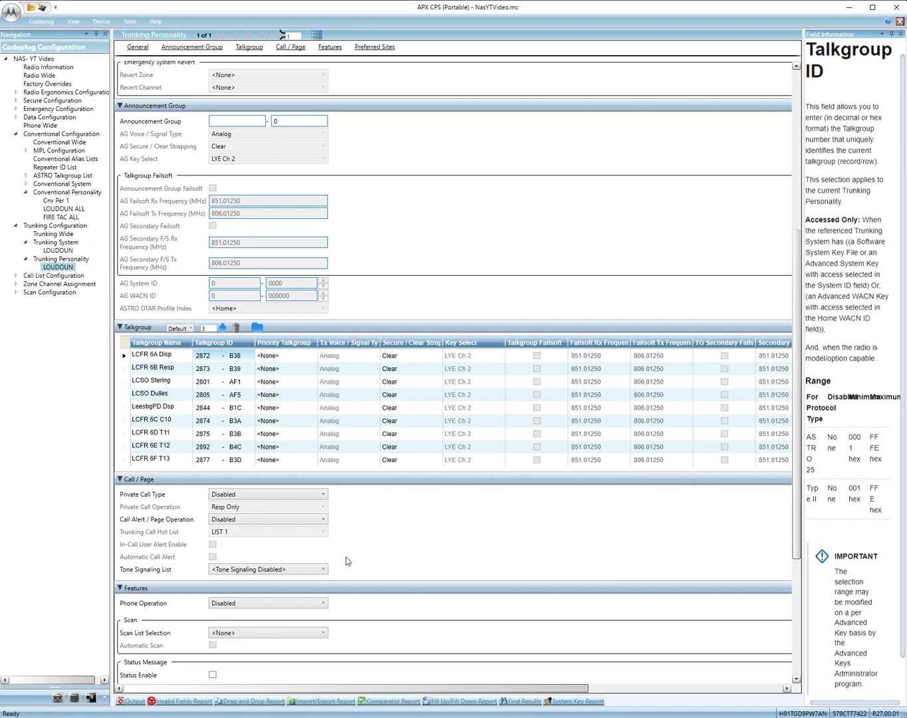
scroll("down", 3)
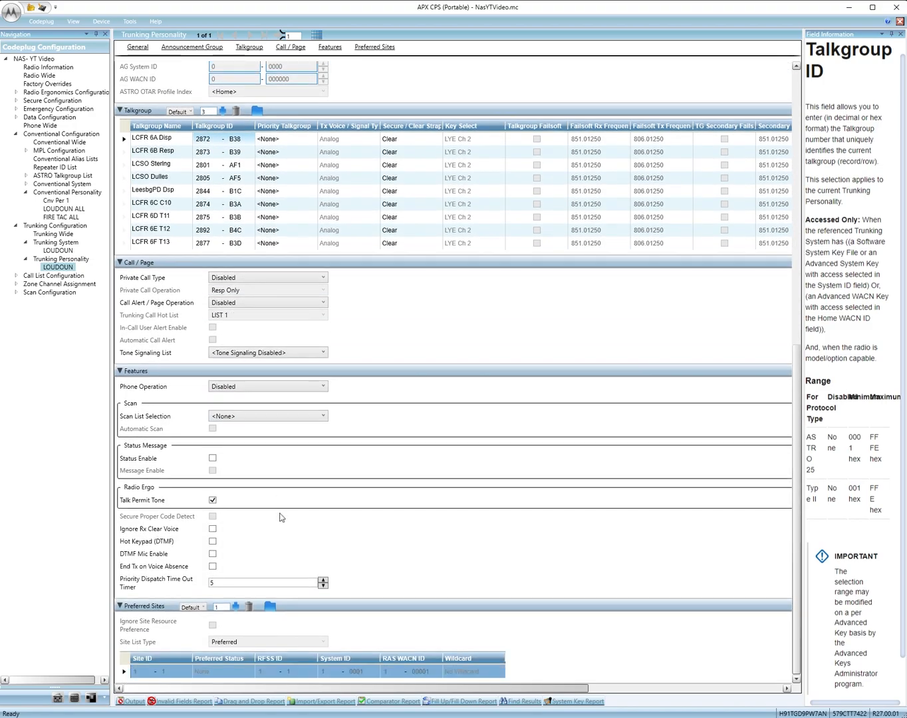
mouse_move(308, 522)
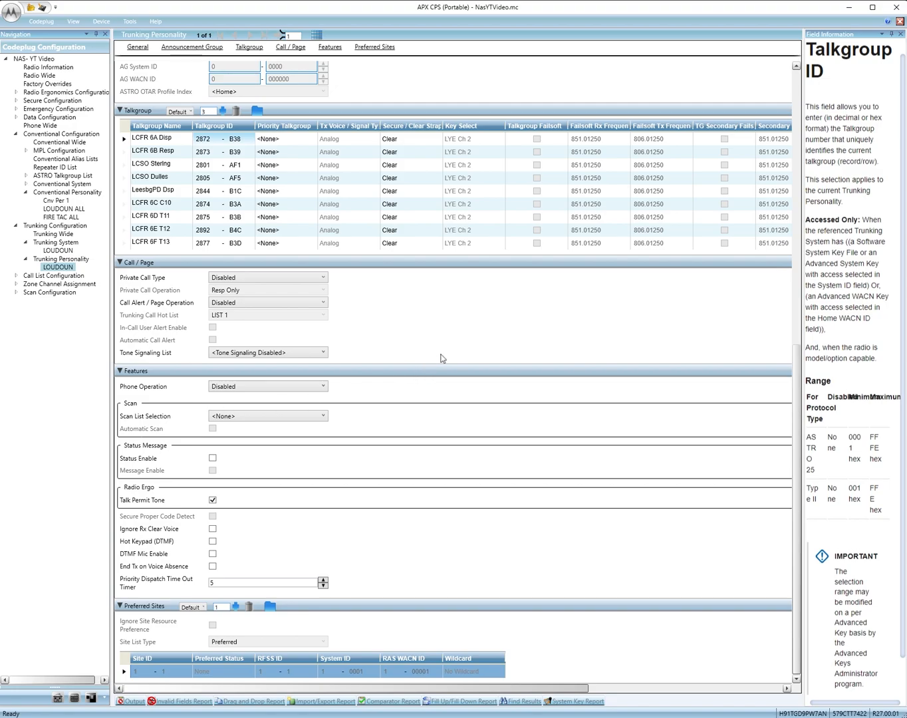
mouse_move(442, 361)
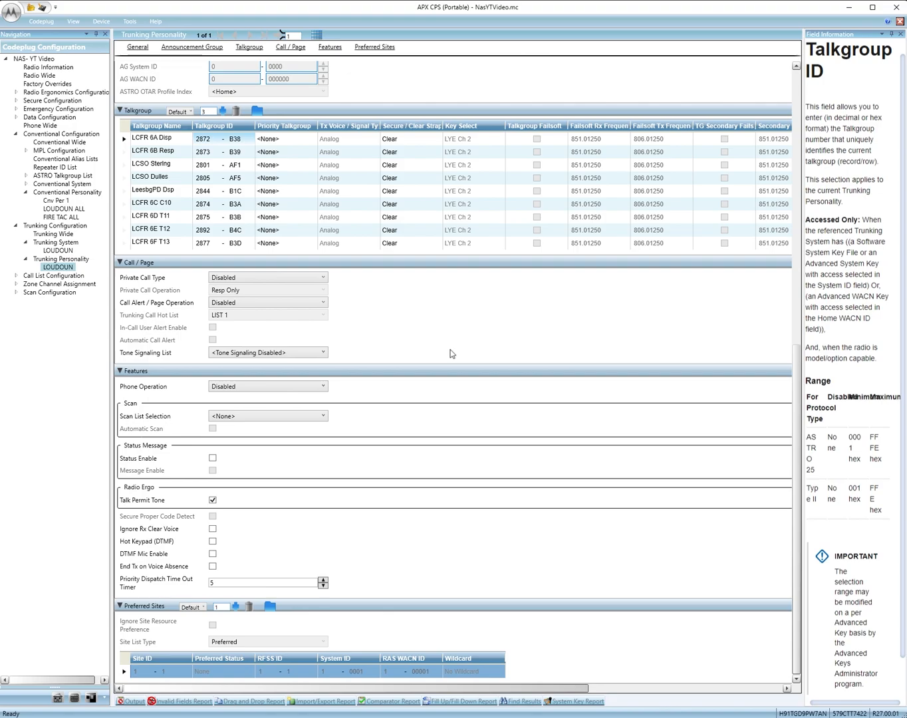
mouse_move(220, 345)
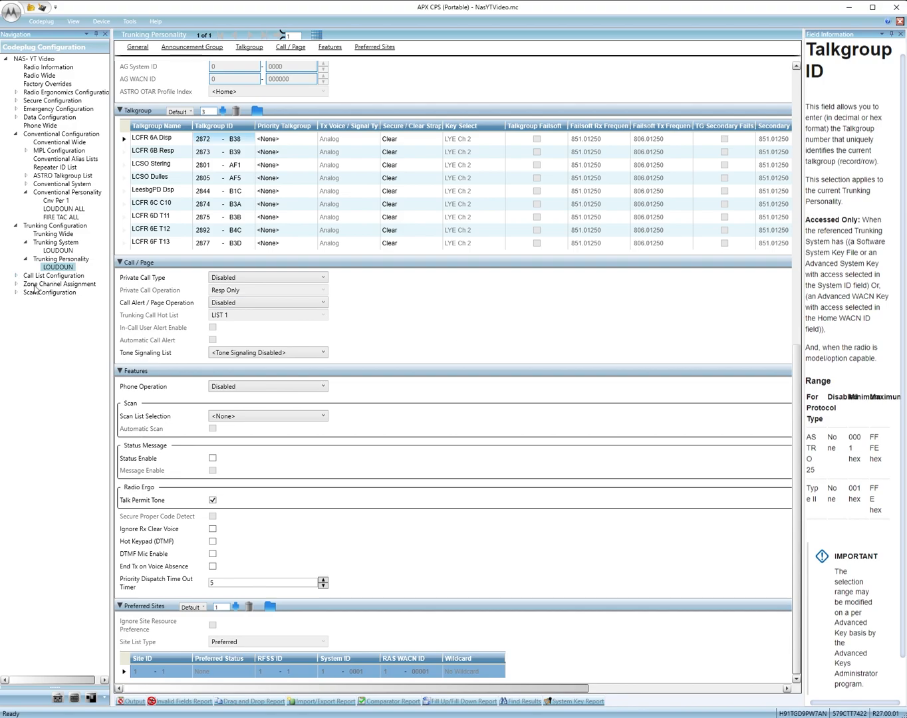
mouse_move(57, 293)
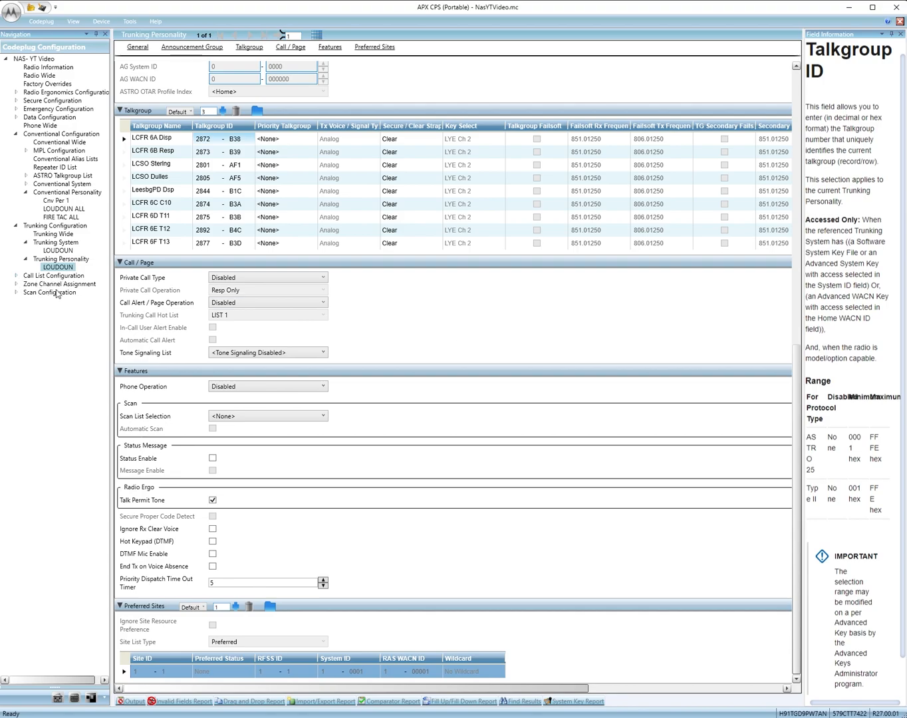
Show the Zone Channel Assignment table listing Zone 1 and LOUDOUN
left_click(59, 284)
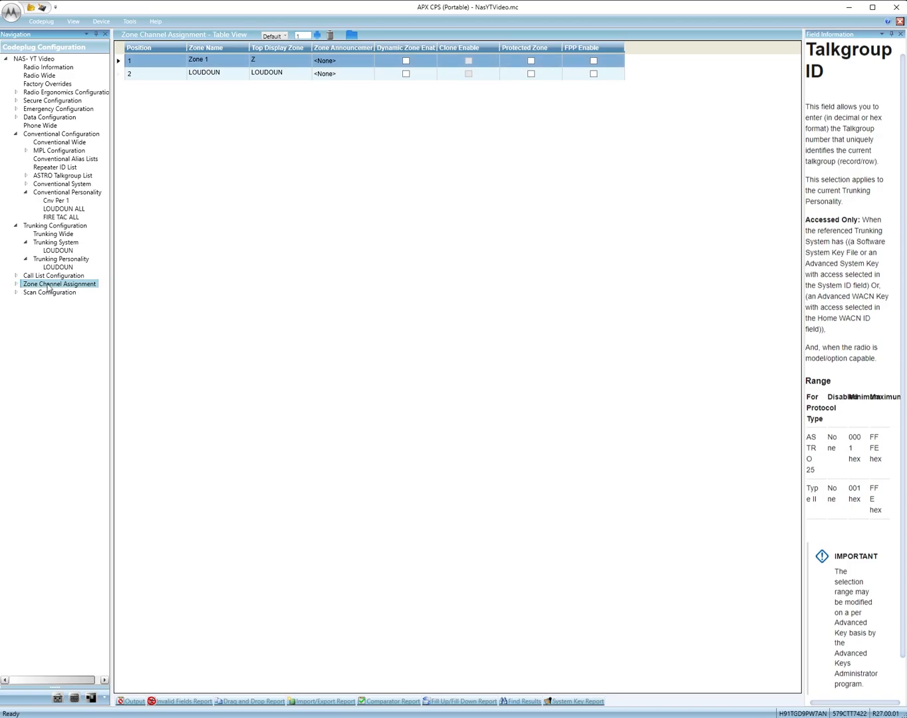
Show the LOUDOUN zone's 25-channel assignment table
left_click(15, 284)
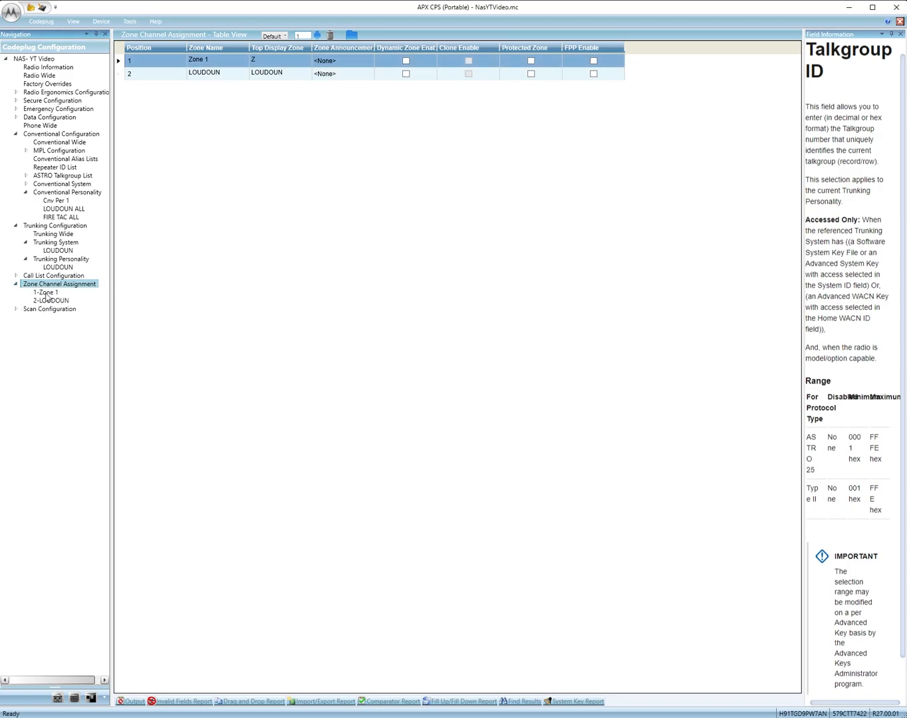
left_click(51, 300)
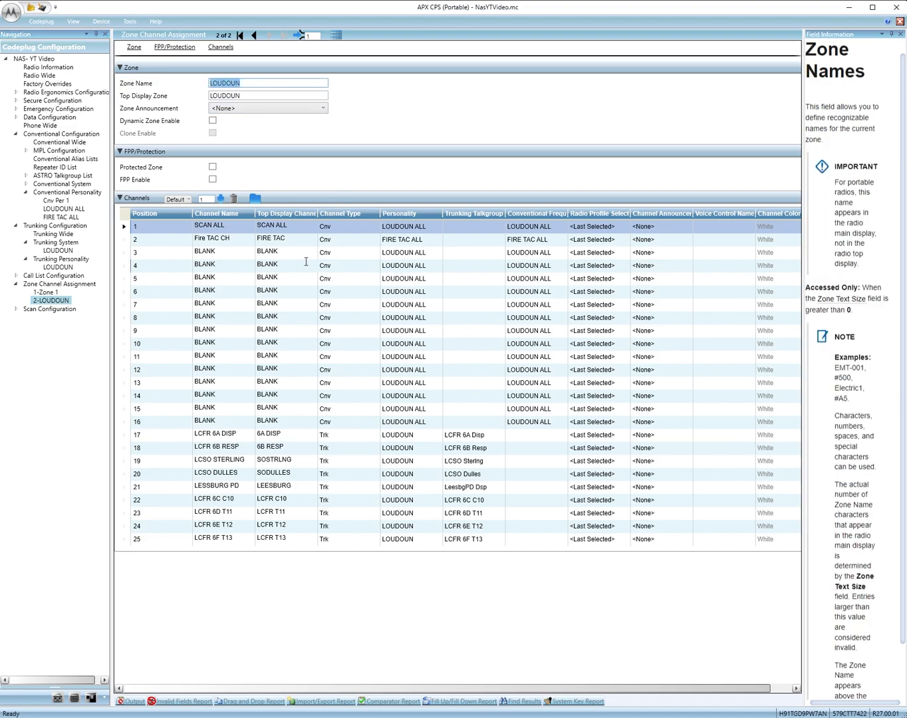
left_click(346, 317)
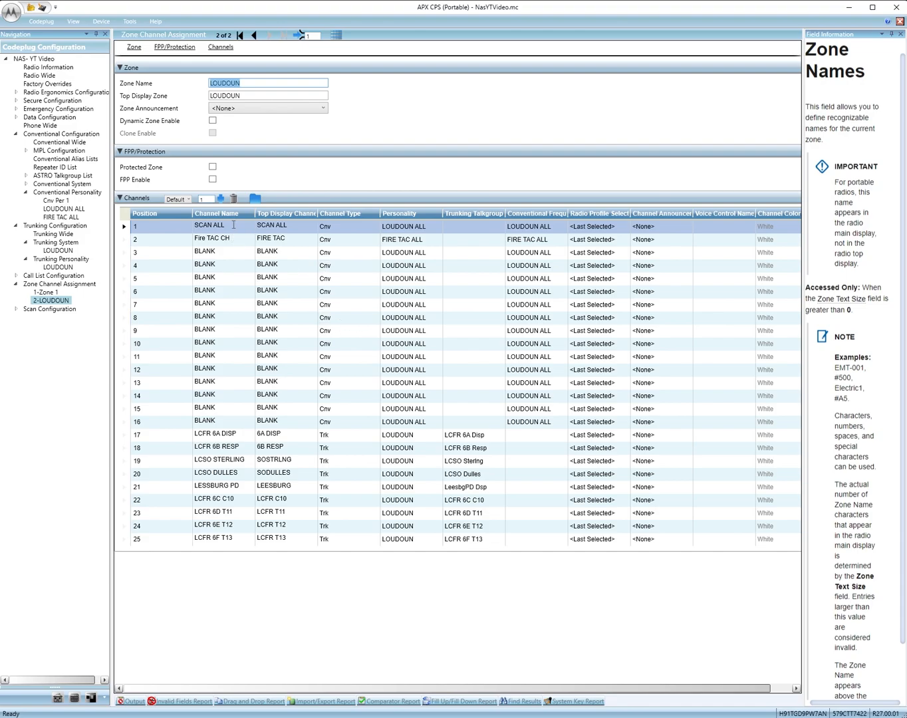
mouse_move(147, 328)
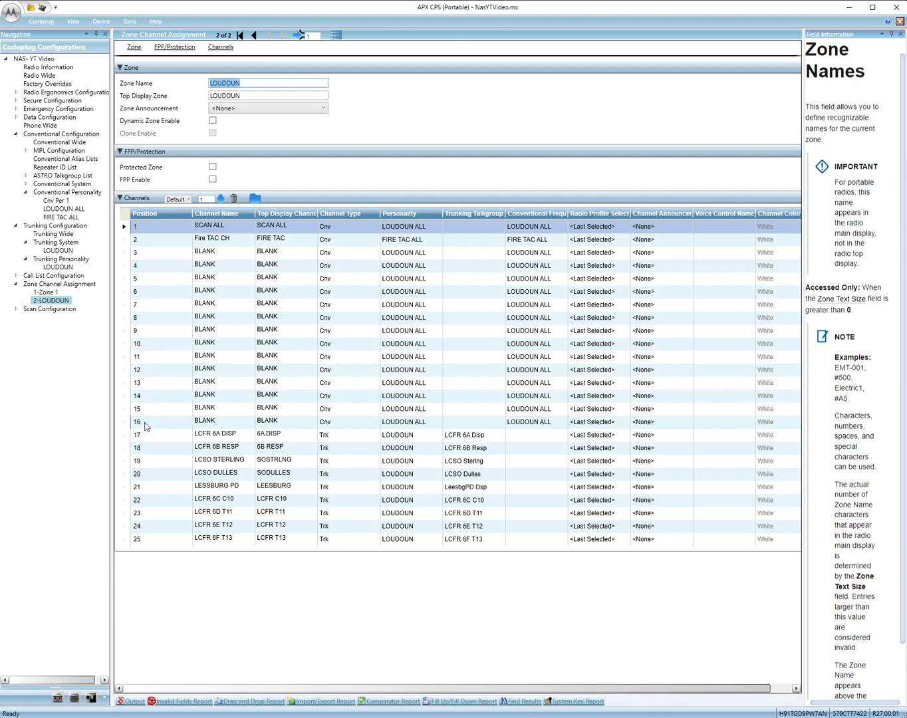
Check the SCAN ALL and Fire TAC CH conventional channels' names, personalities, frequency option and type
left_click(217, 224)
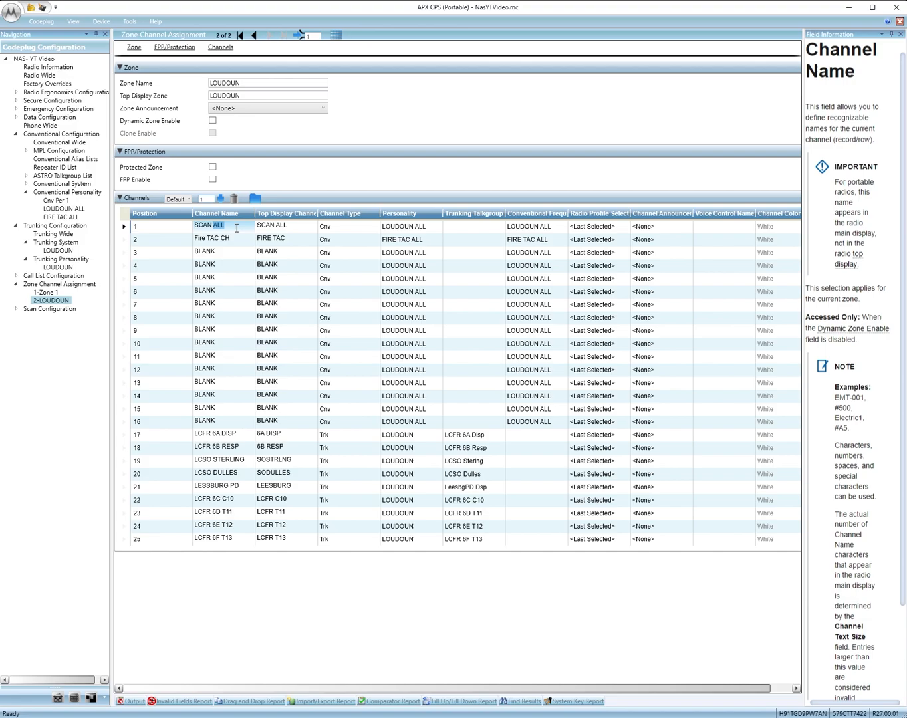
left_click(211, 238)
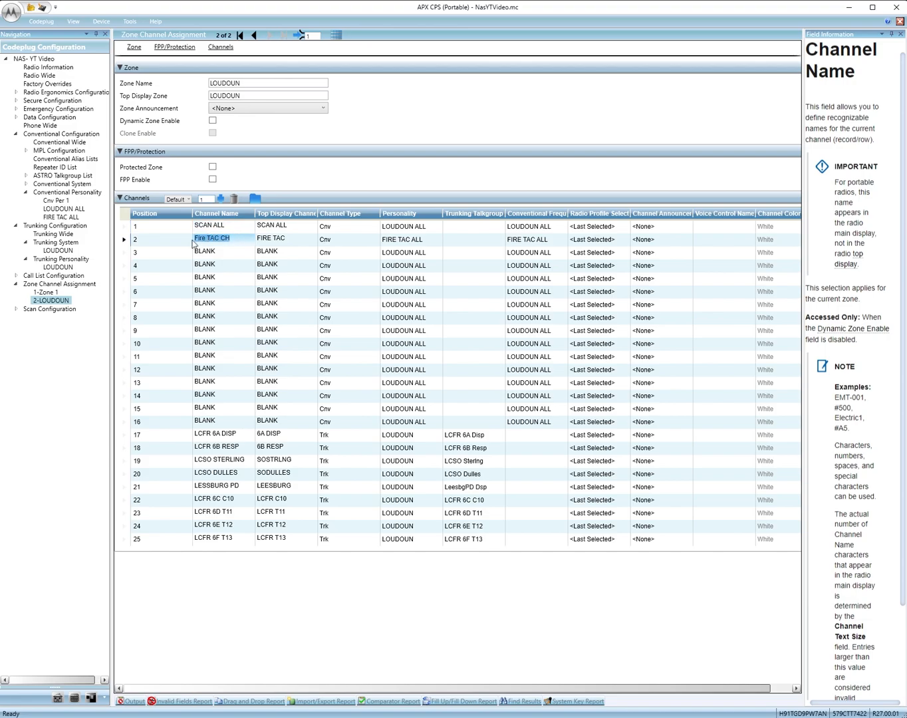
left_click(348, 226)
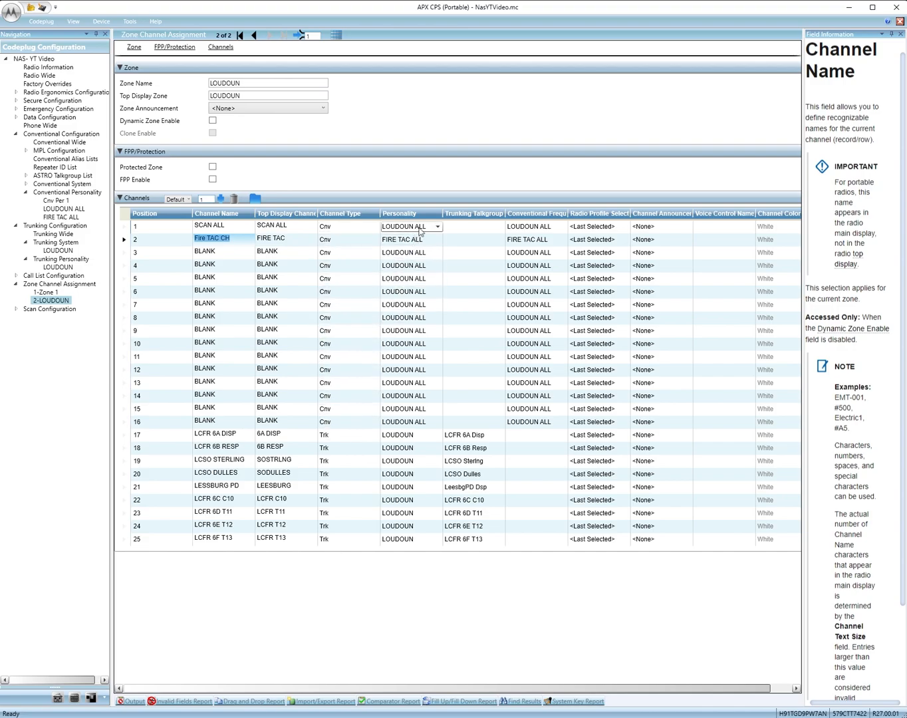
left_click(405, 240)
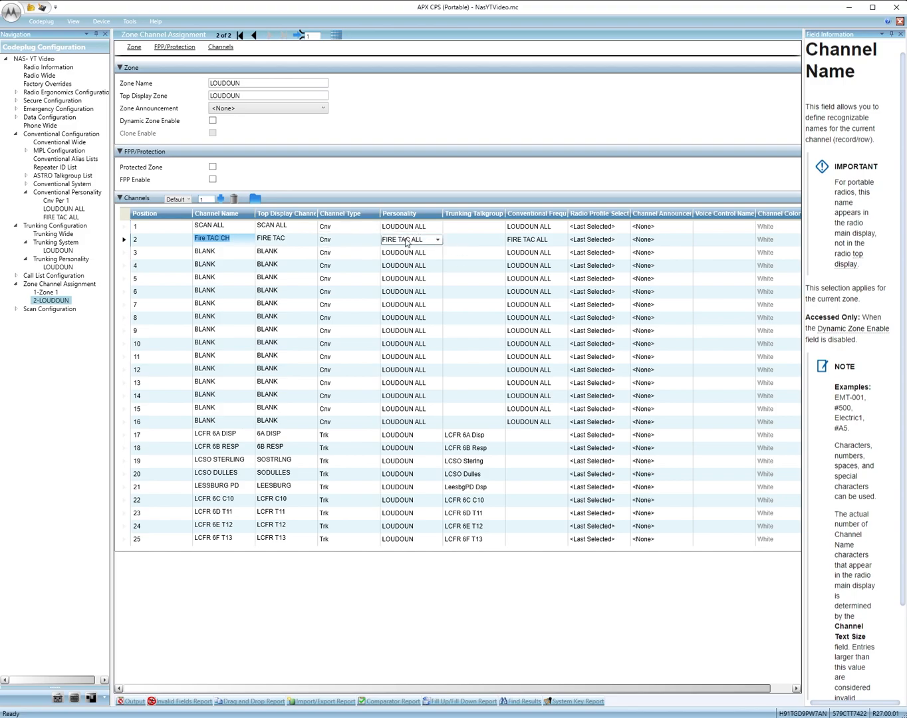
left_click(410, 226)
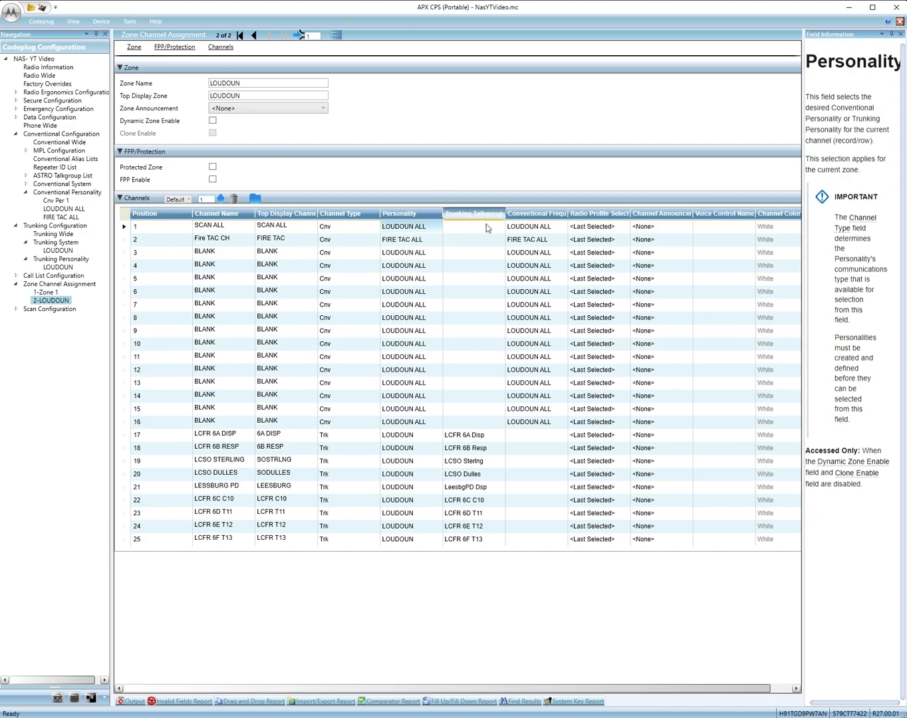
left_click(536, 239)
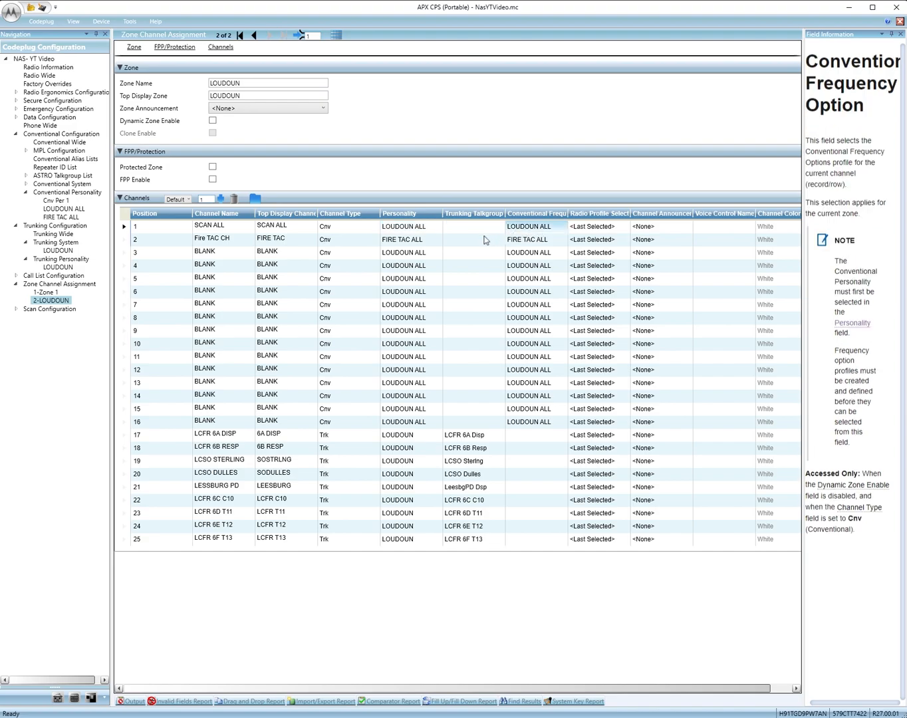
left_click(346, 317)
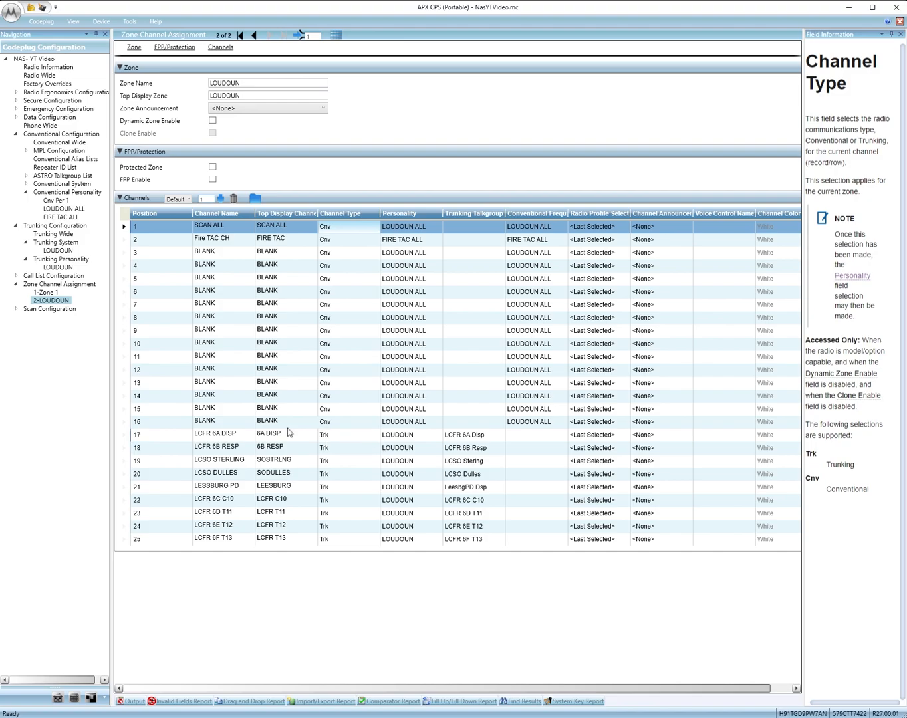
Check the LCFR 6A DISP trunked channel's type, personality and talkgroup choices
left_click(220, 432)
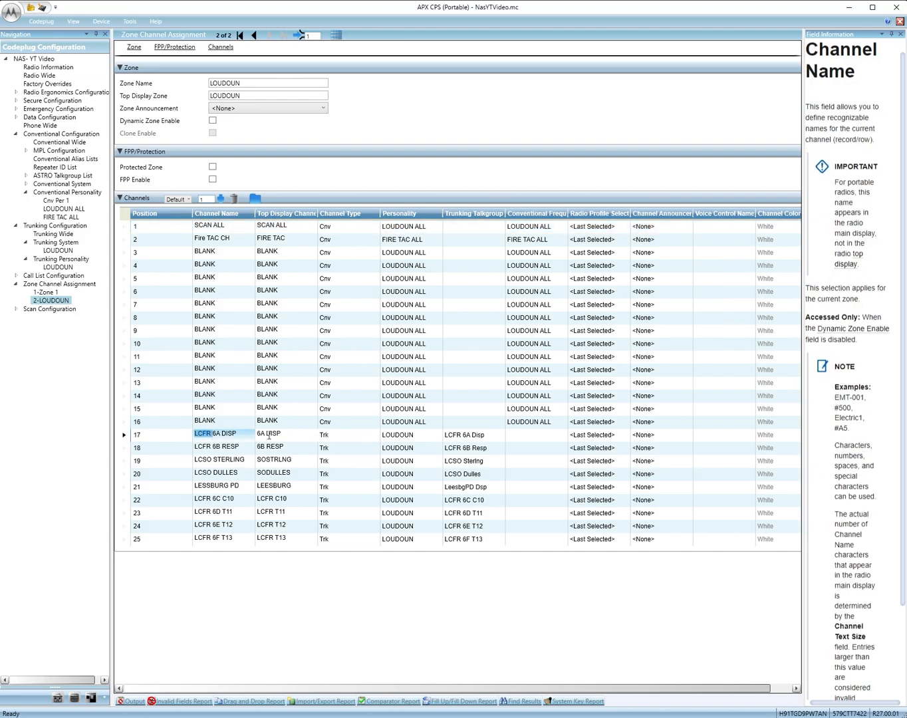
left_click(269, 433)
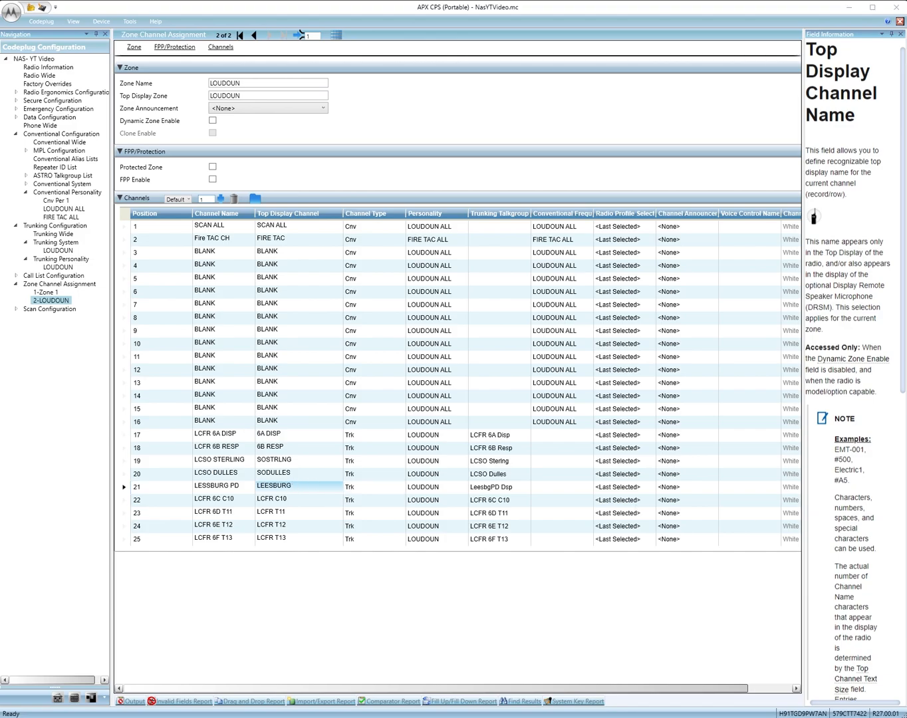
left_click(373, 435)
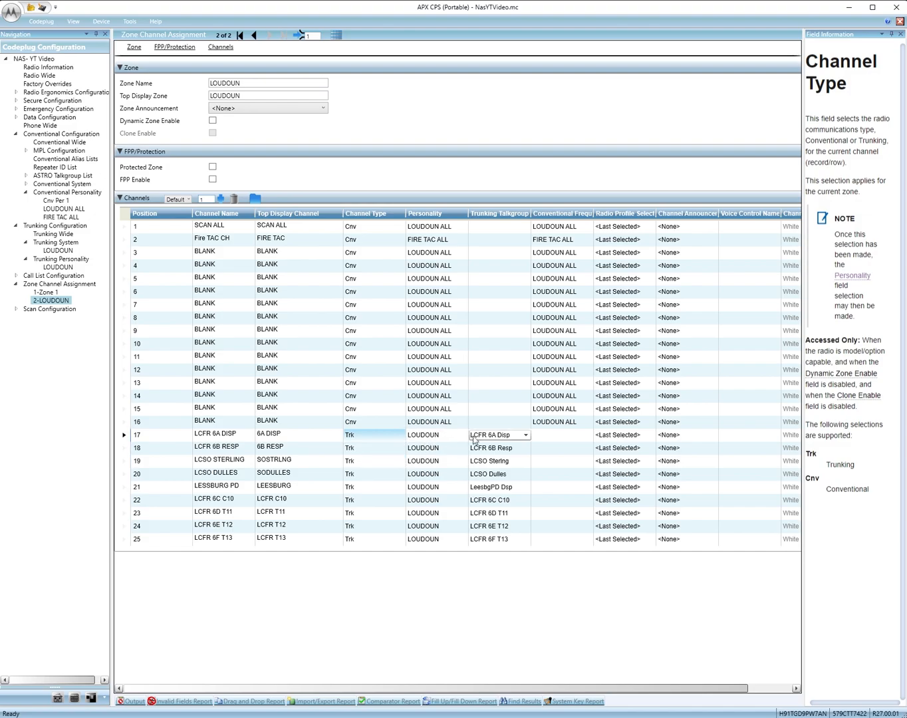
left_click(432, 434)
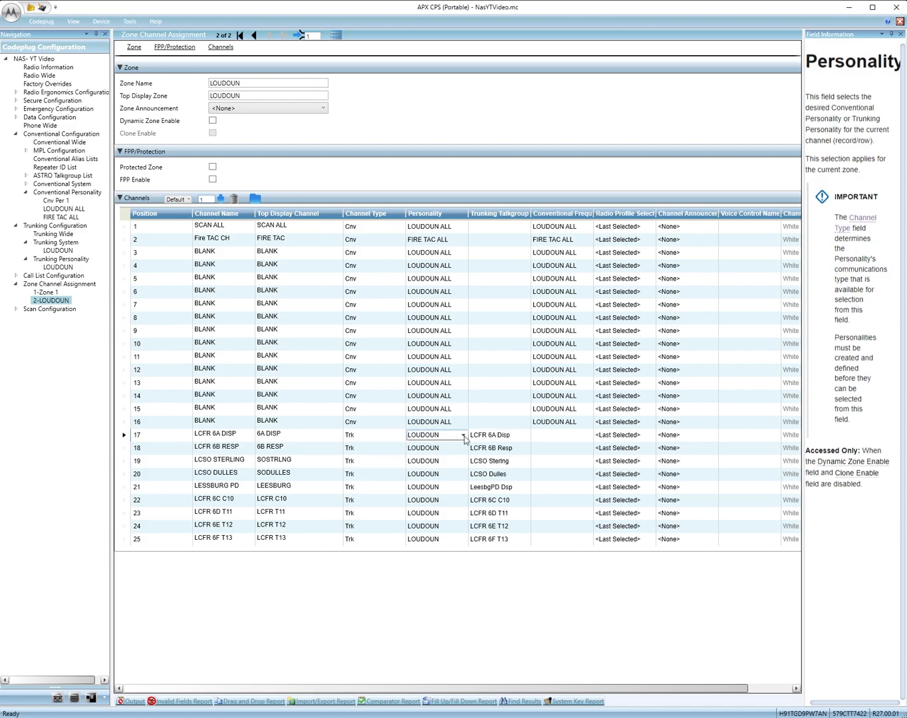
left_click(497, 435)
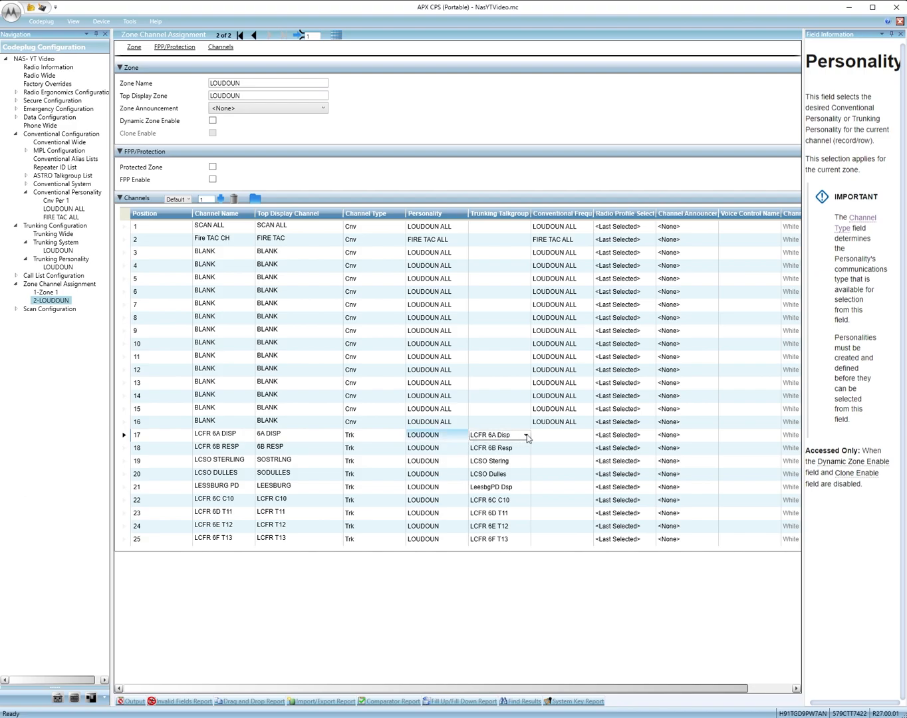
left_click(497, 435)
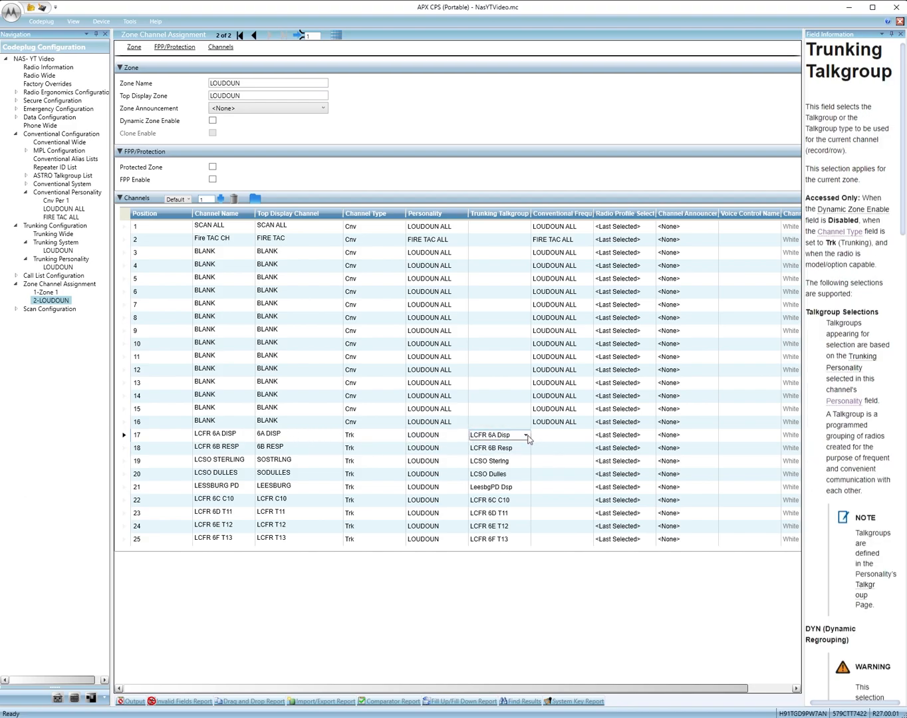
left_click(410, 575)
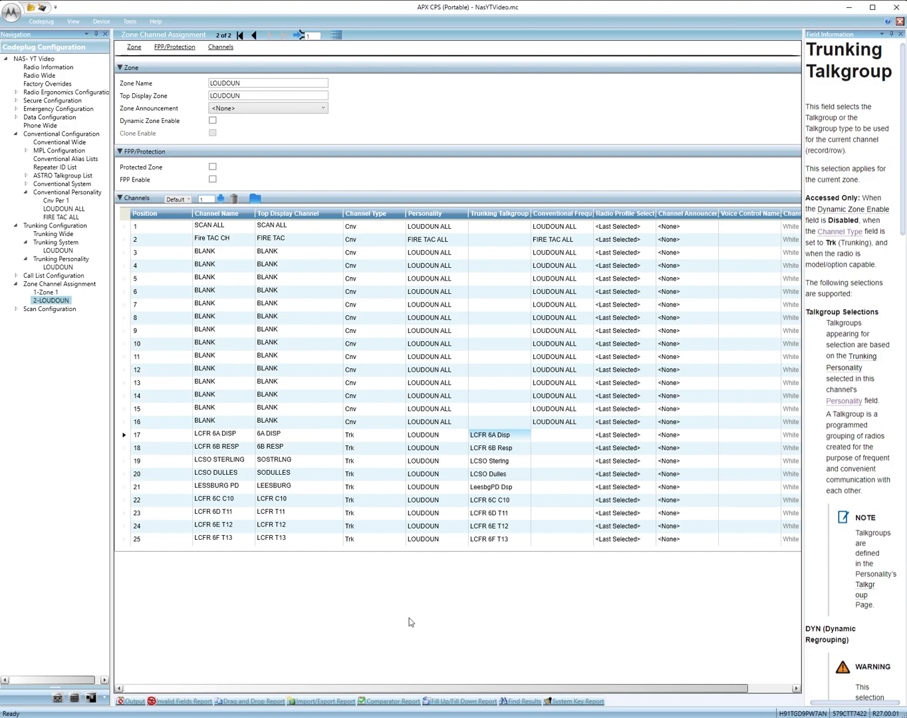
mouse_move(253, 143)
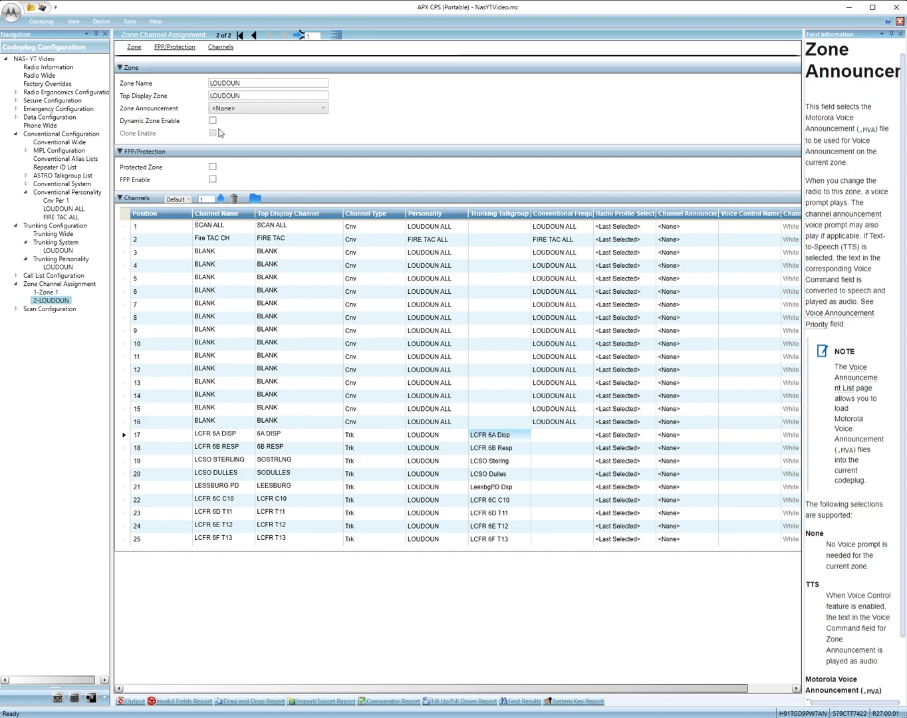
mouse_move(419, 130)
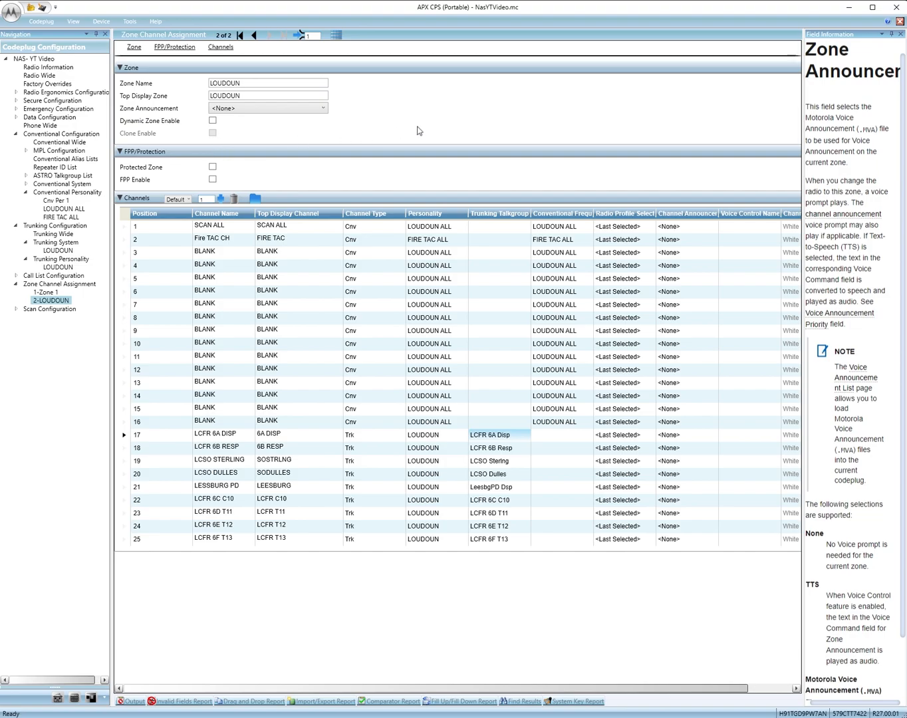
mouse_move(14, 330)
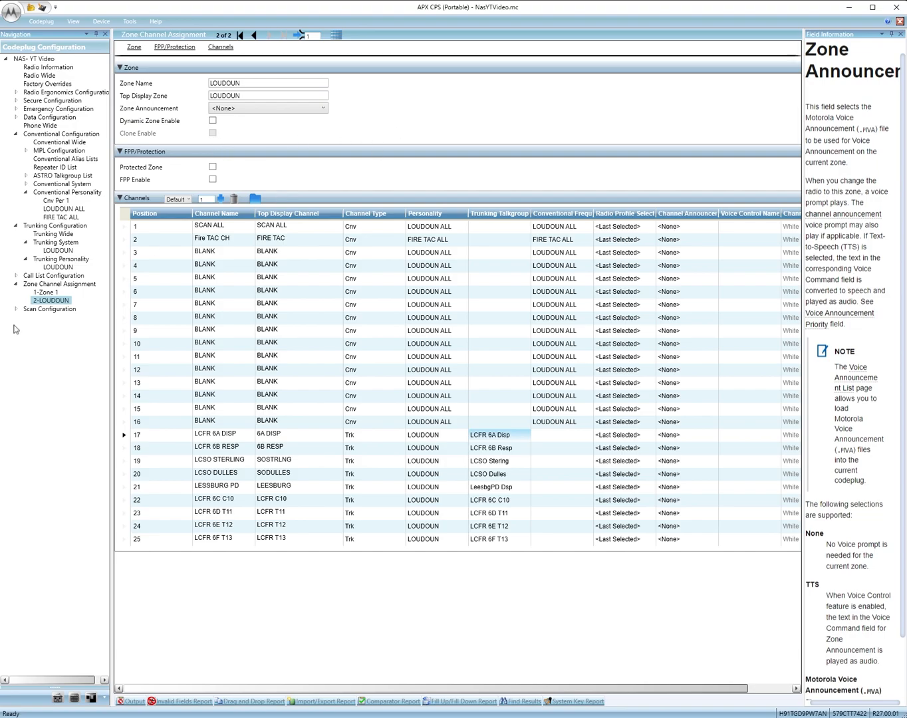
Expand the Scan Configuration group listing Scan Wide and Scan List
left_click(50, 309)
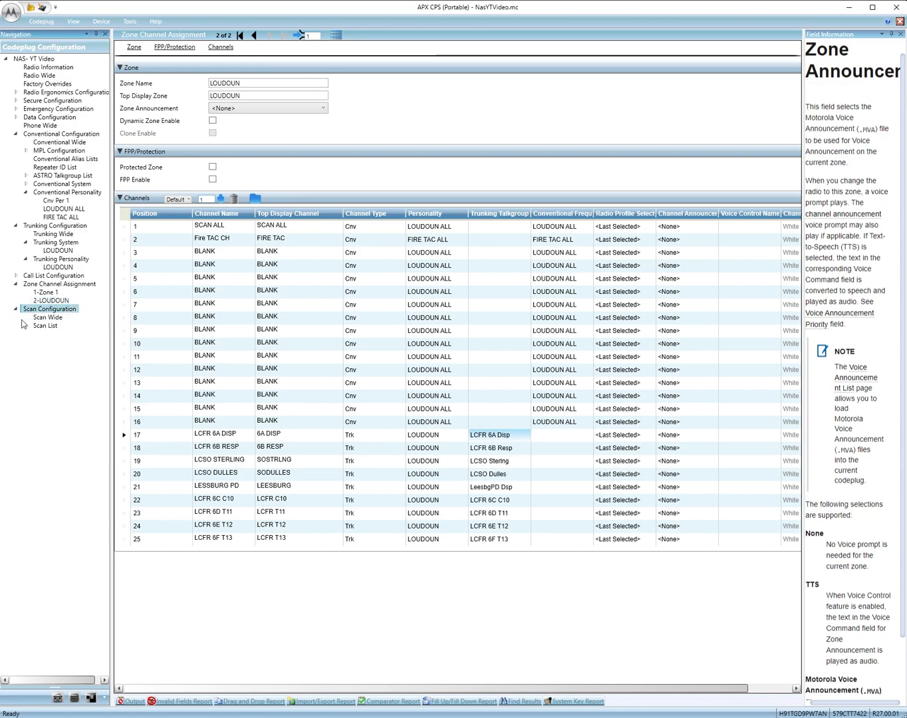
Review Scan Wide timing settings and show the Scan List table with Scan List 1, LOUDOUN ALL and FIRE TAC ALL
left_click(47, 317)
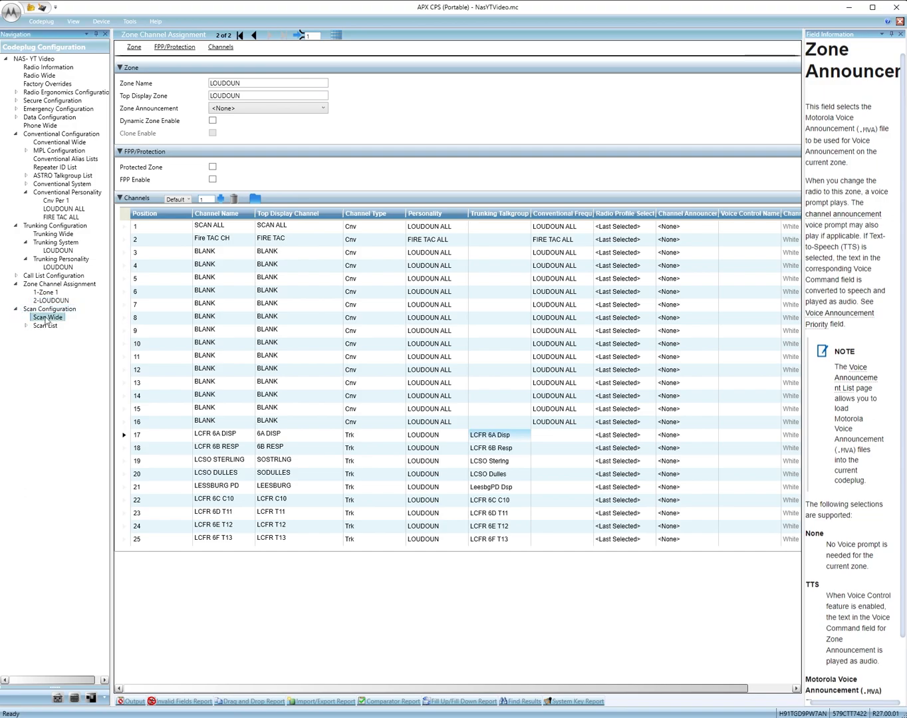
left_click(47, 317)
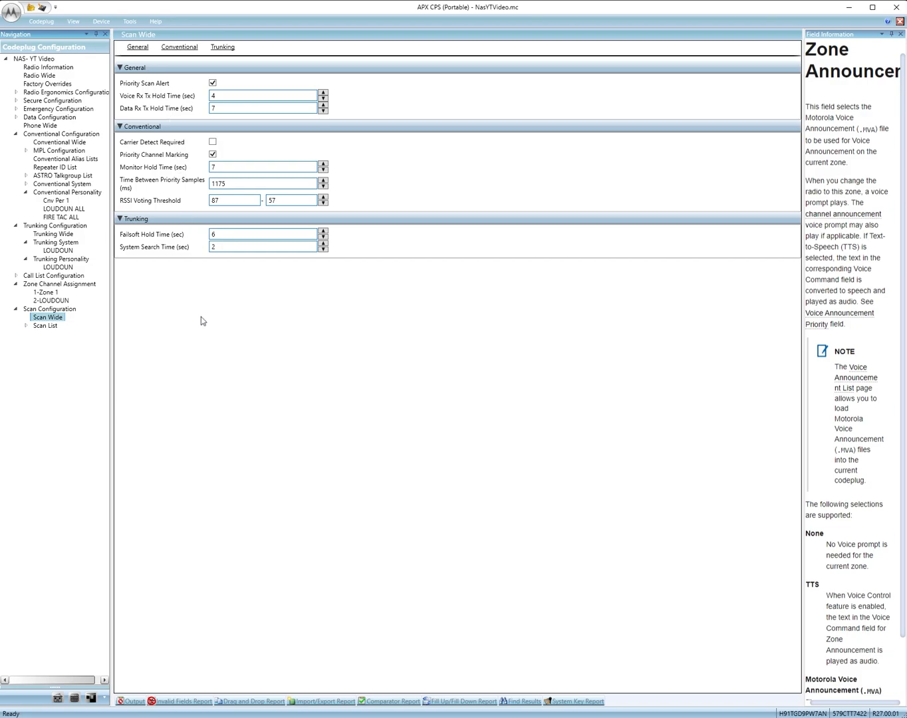
left_click(46, 326)
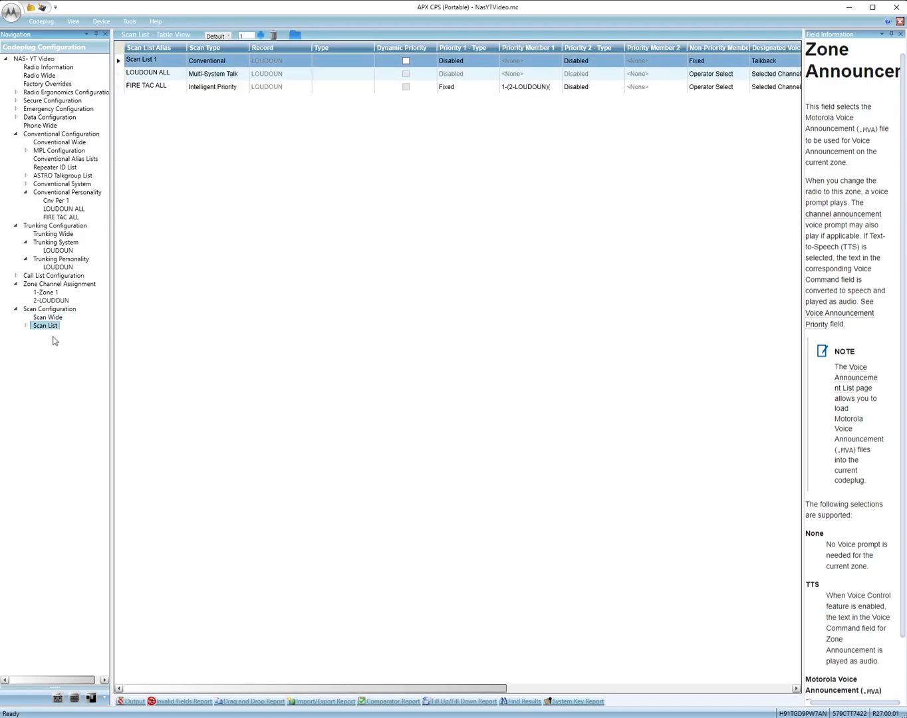
Show the FIRE TAC ALL scan list's alias and Intelligent Priority scan type with LOUDOUN channels 22–25
left_click(25, 325)
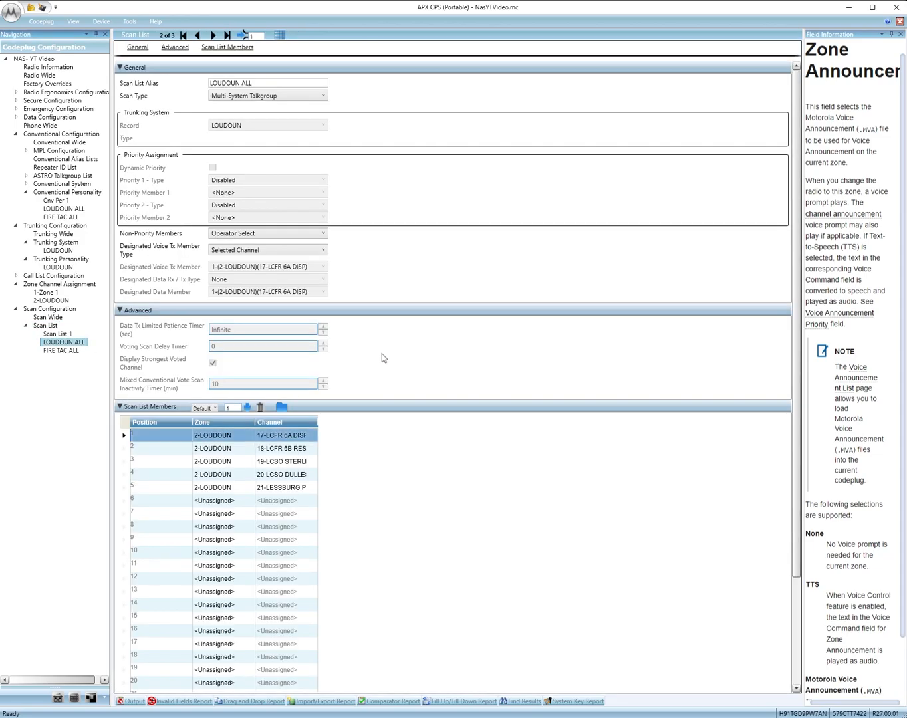
mouse_move(58, 367)
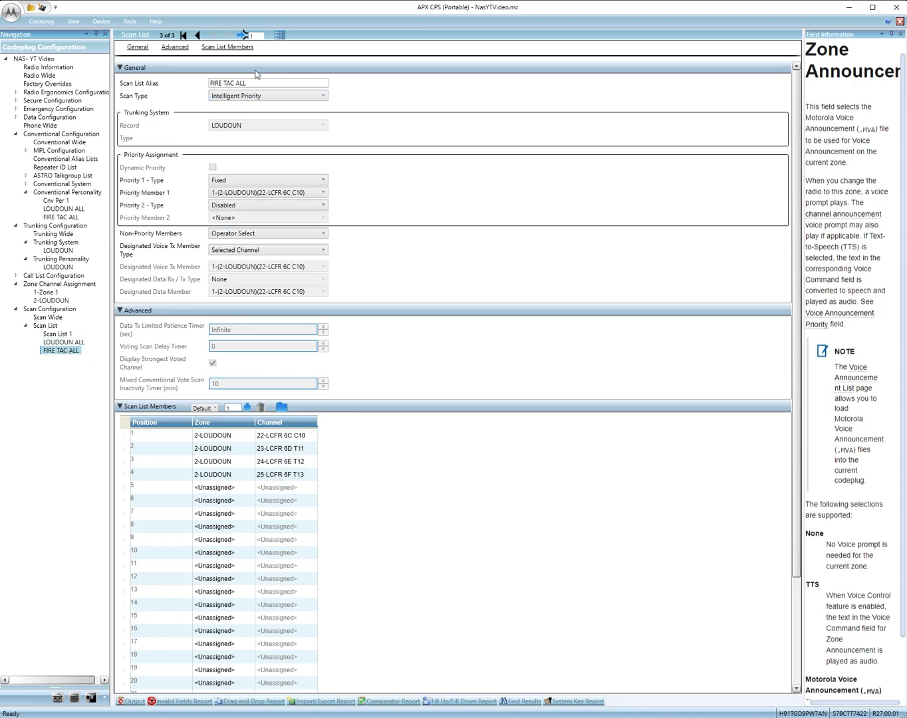
left_click(267, 83)
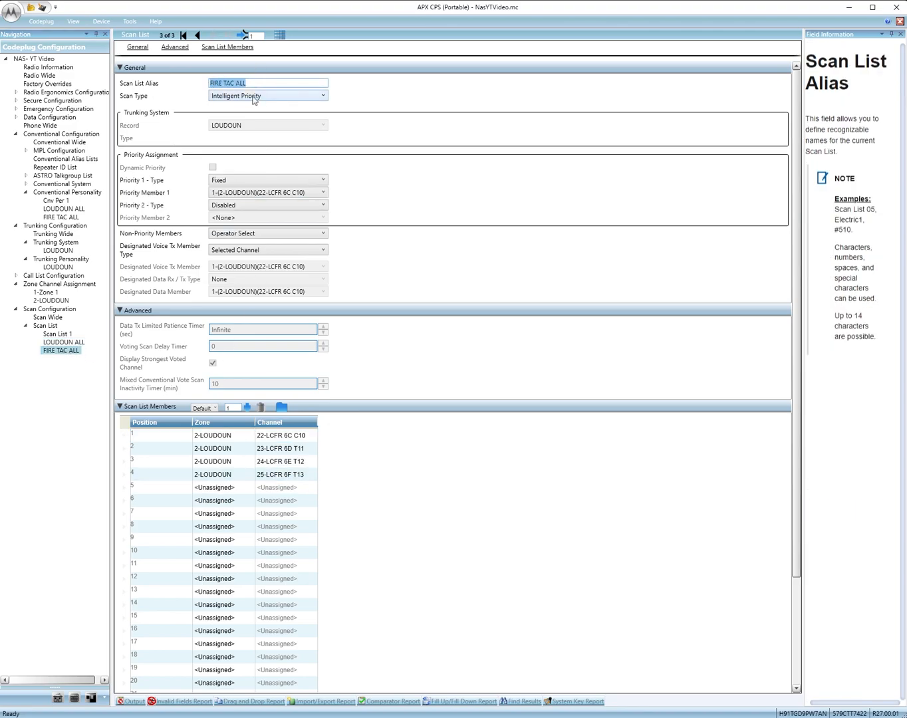
left_click(268, 96)
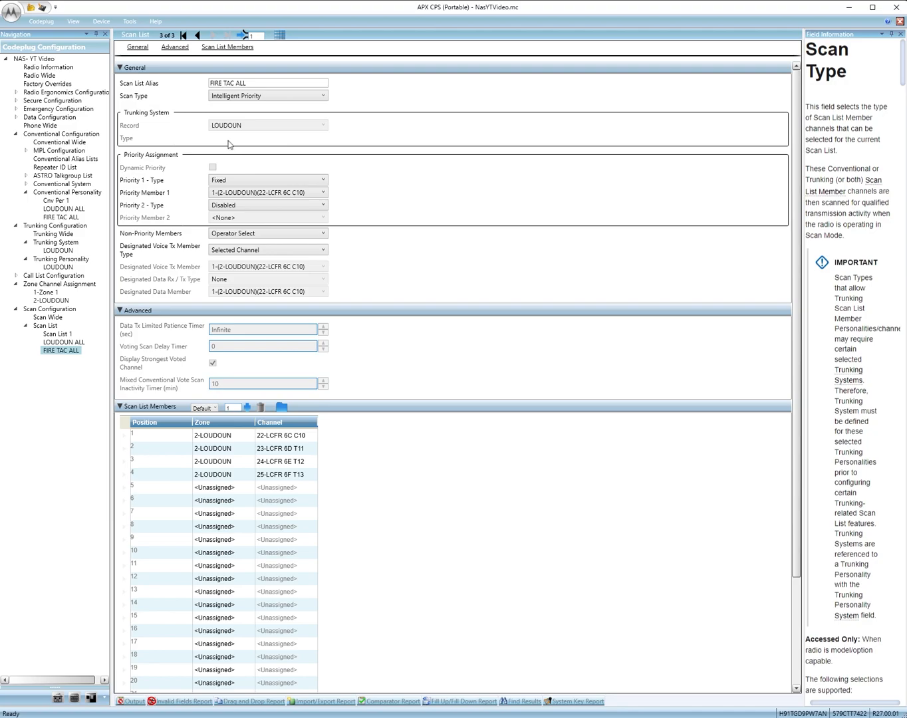
mouse_move(253, 132)
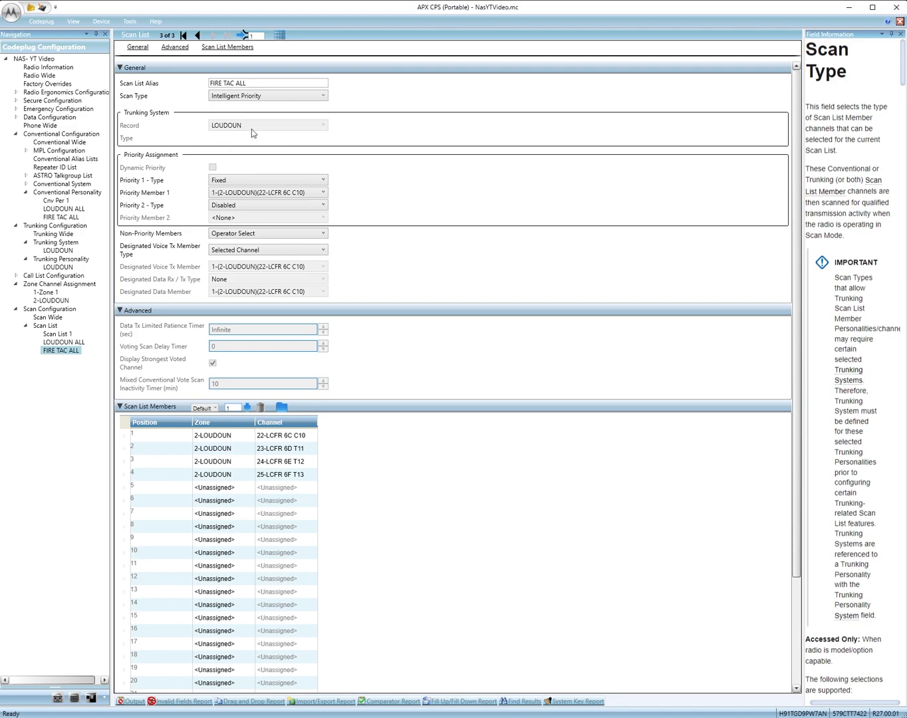
mouse_move(271, 129)
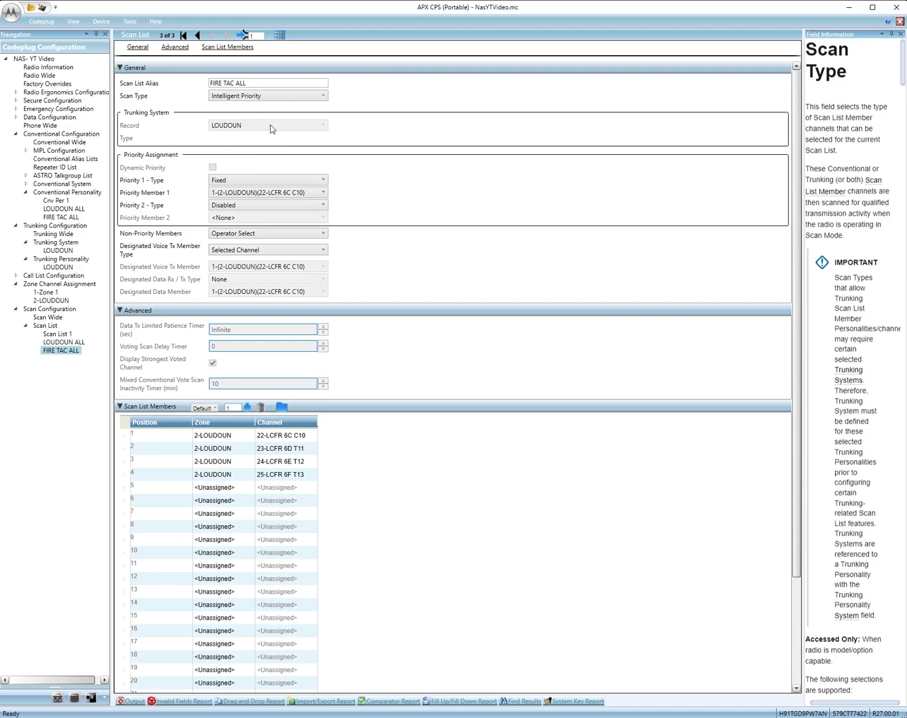
mouse_move(374, 129)
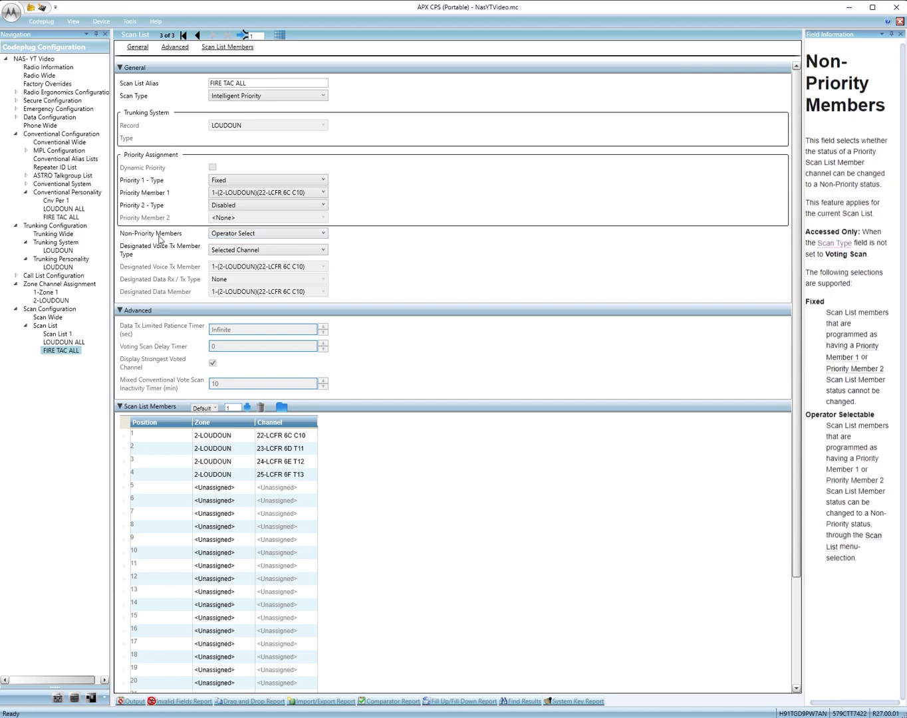
mouse_move(392, 258)
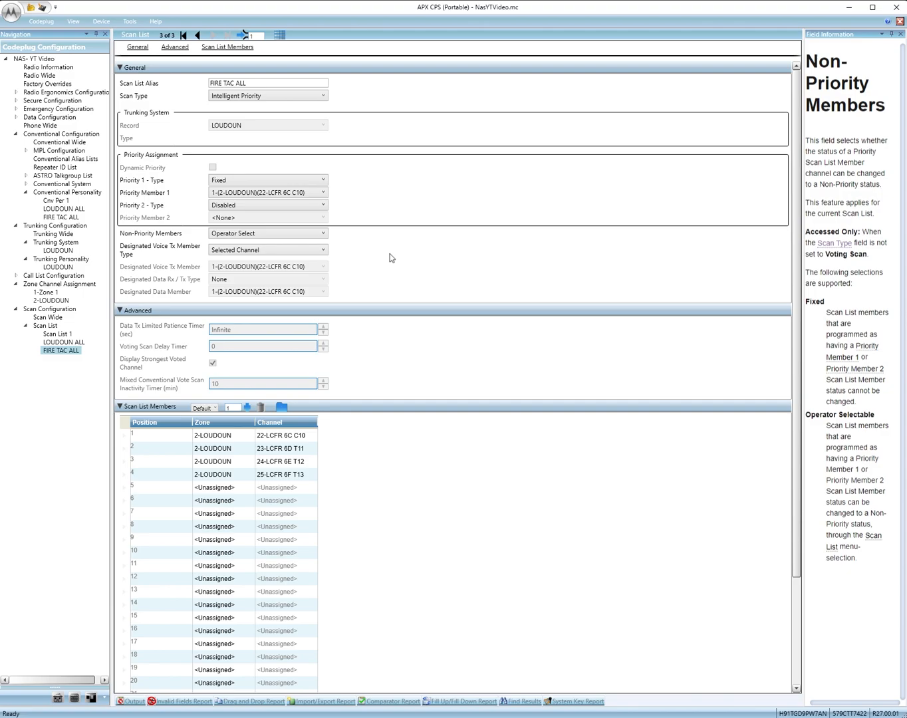
mouse_move(384, 453)
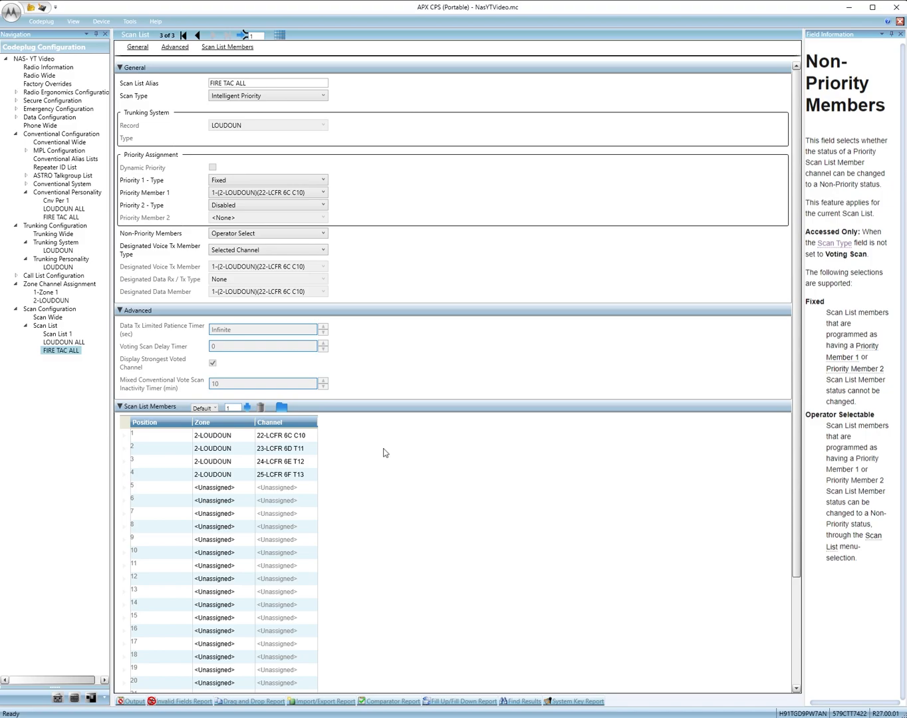
mouse_move(421, 445)
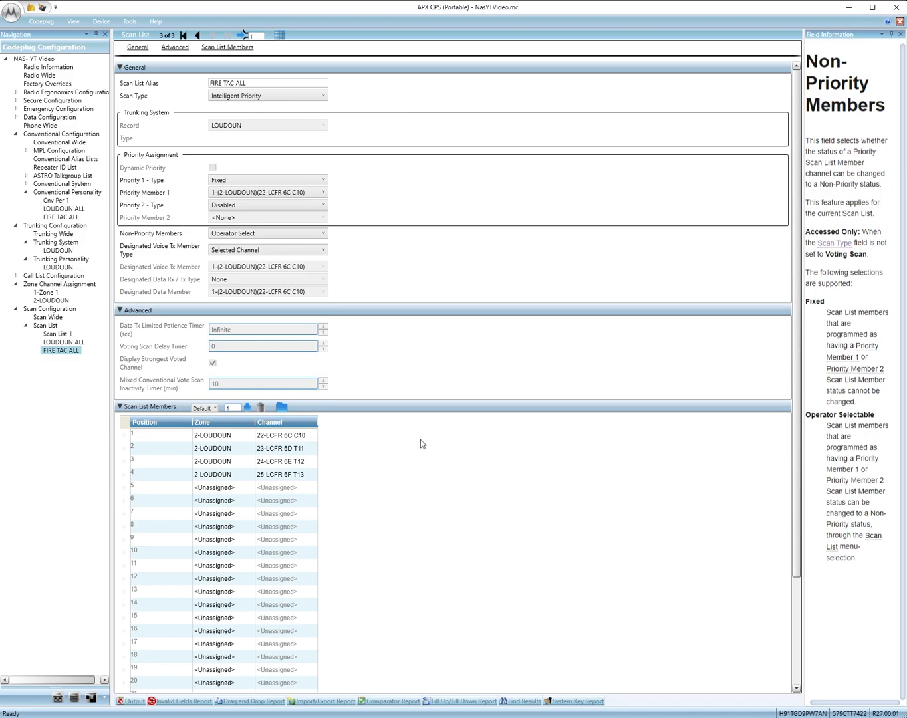
scroll("down", 3)
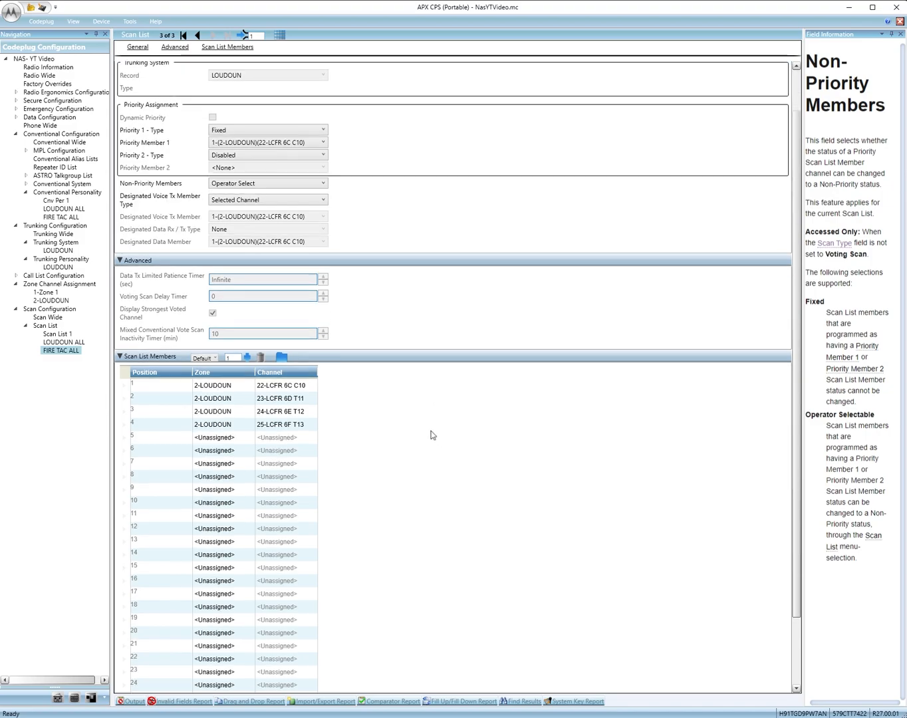
left_click(212, 386)
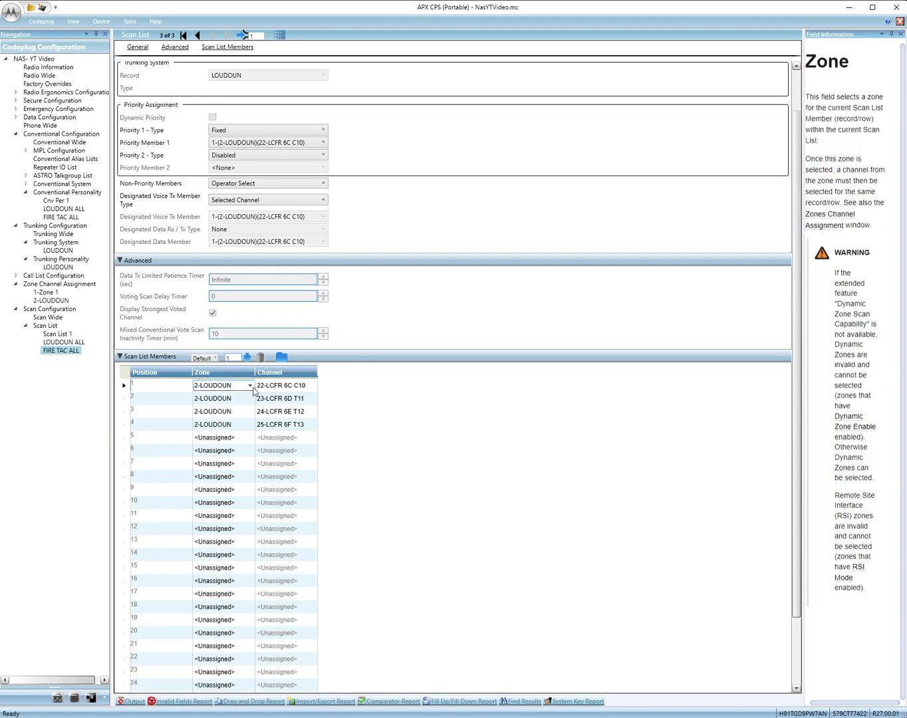
left_click(223, 411)
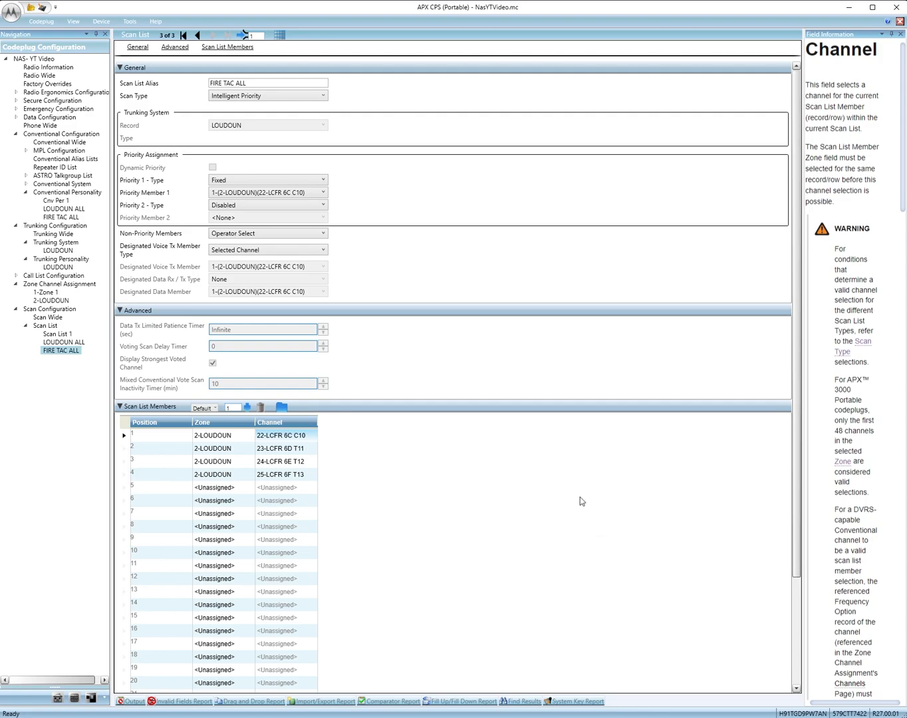
mouse_move(563, 499)
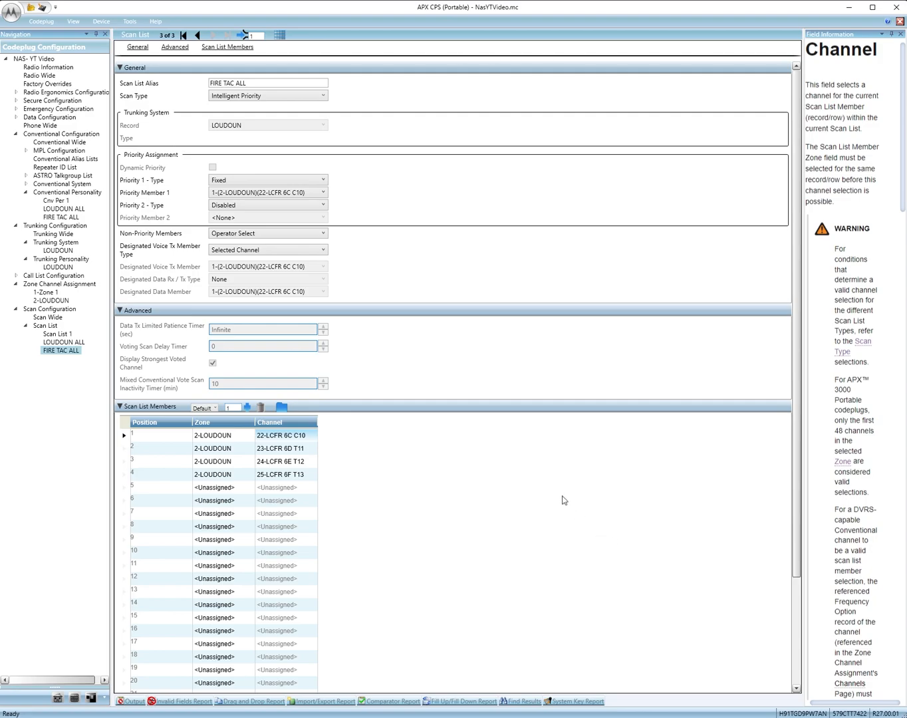
mouse_move(549, 503)
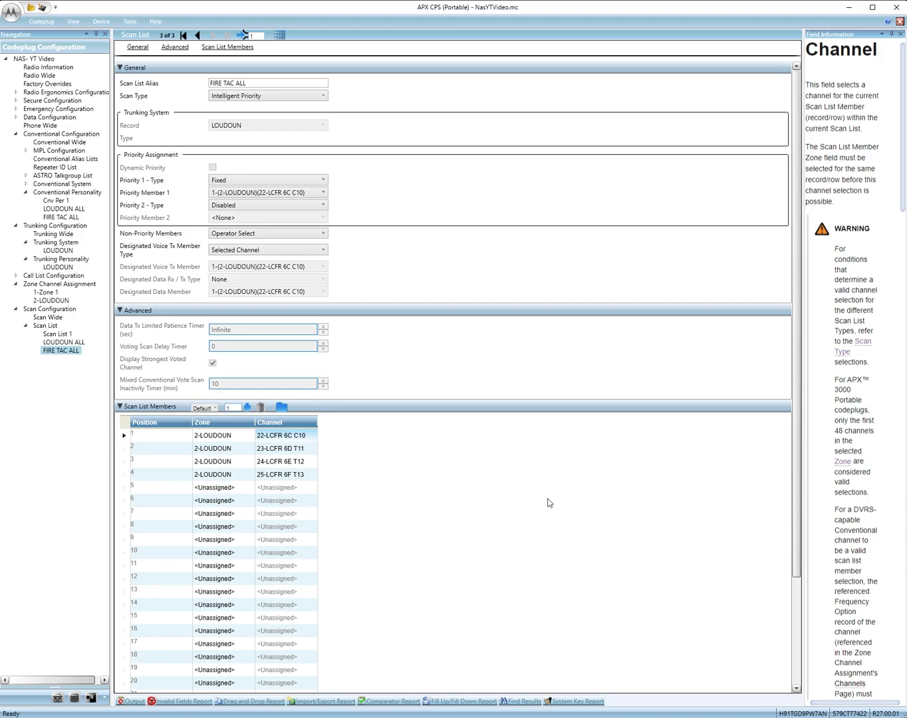
mouse_move(473, 456)
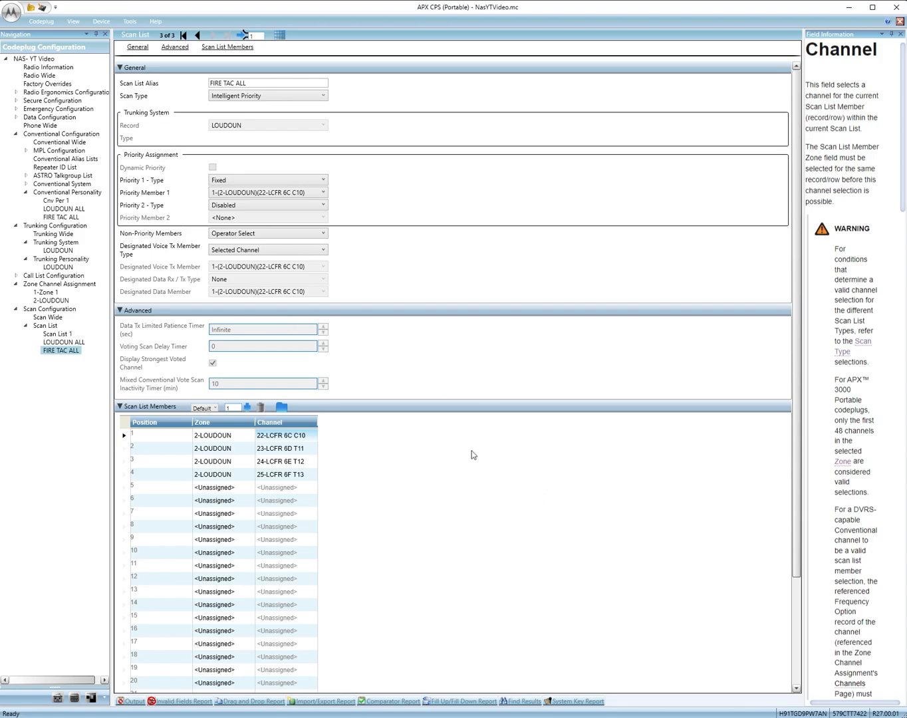
mouse_move(522, 454)
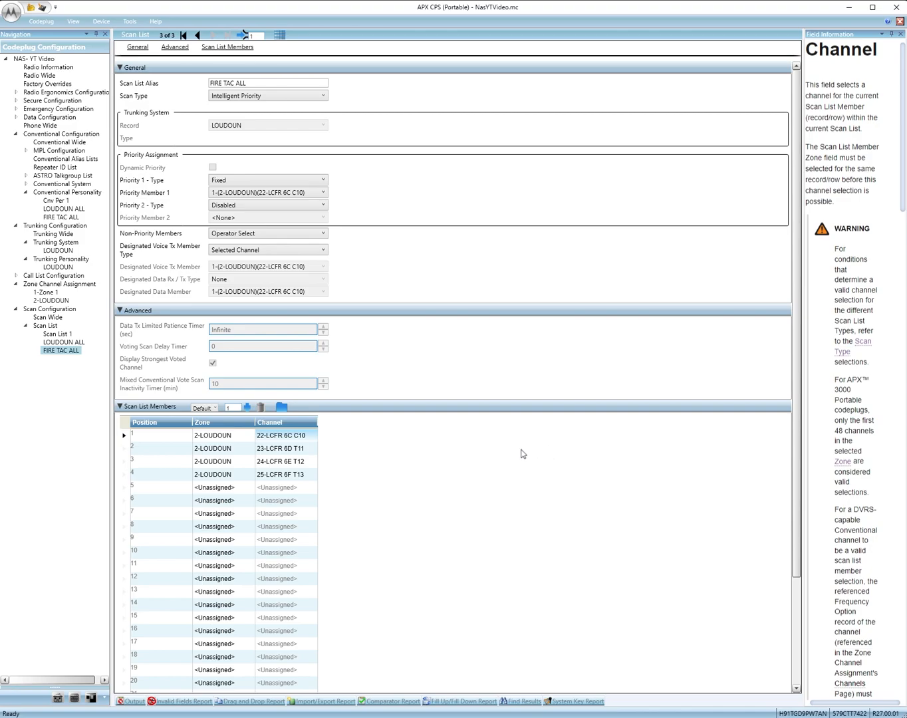